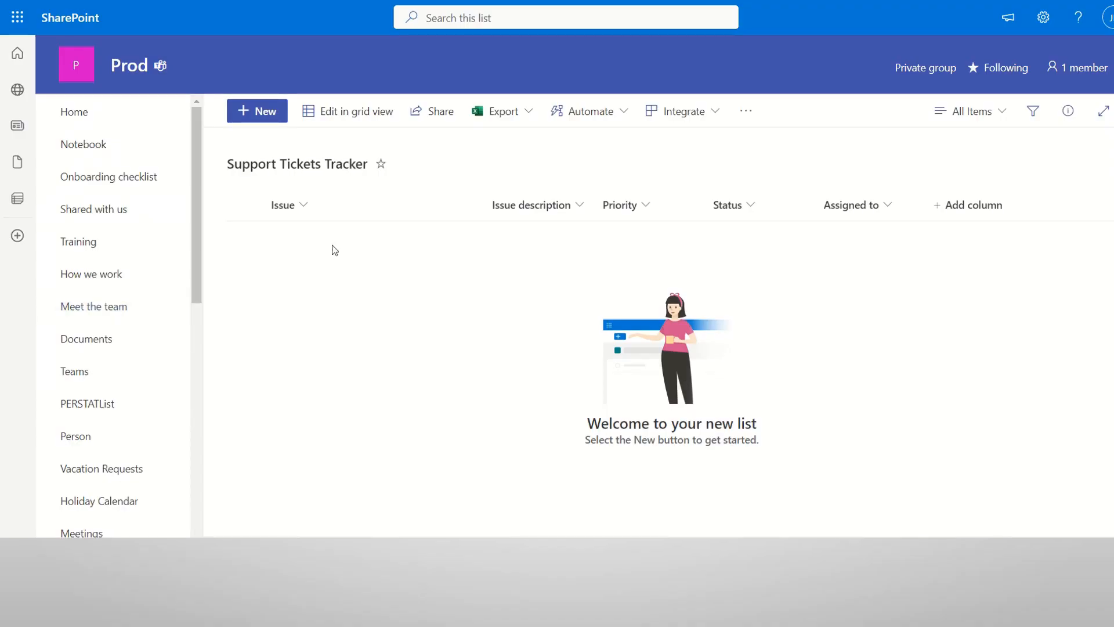
mouse_move(297, 312)
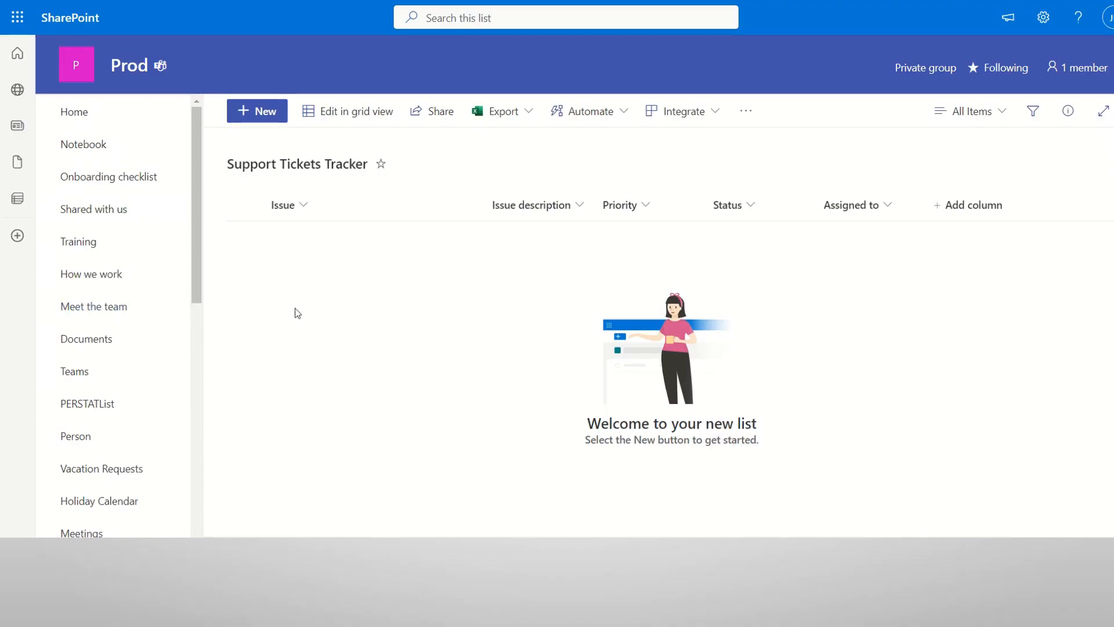
mouse_move(797, 246)
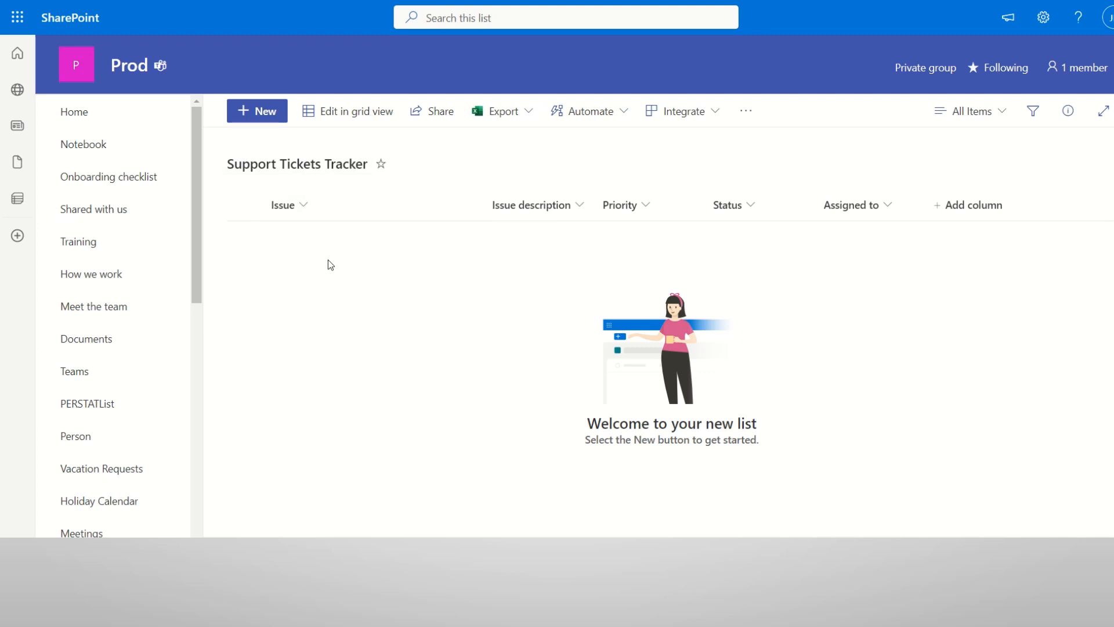
mouse_move(304, 246)
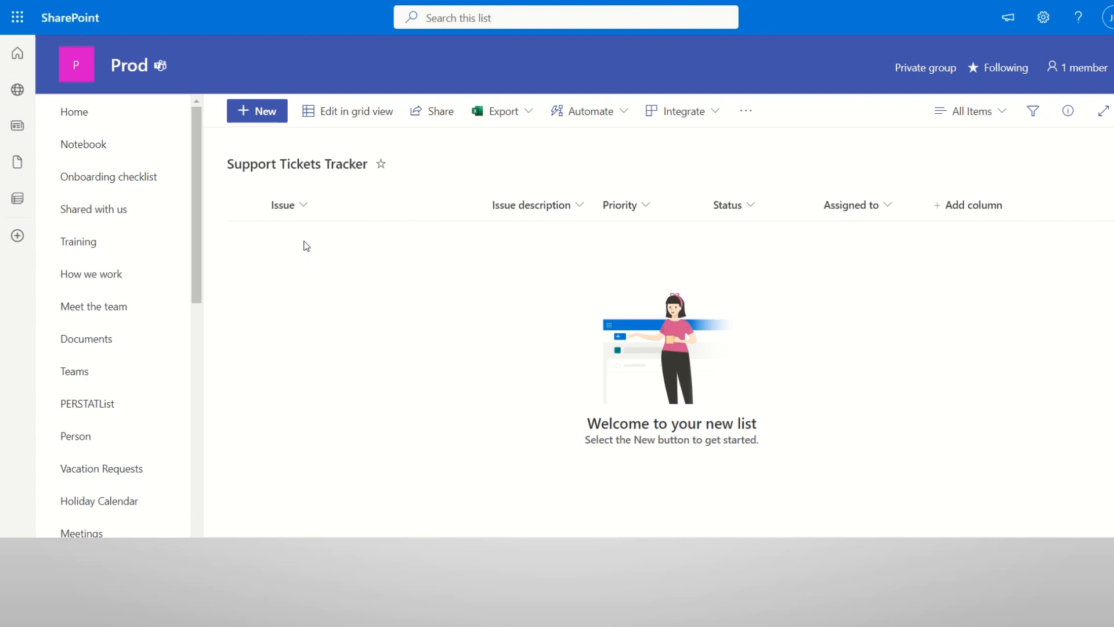
mouse_move(309, 263)
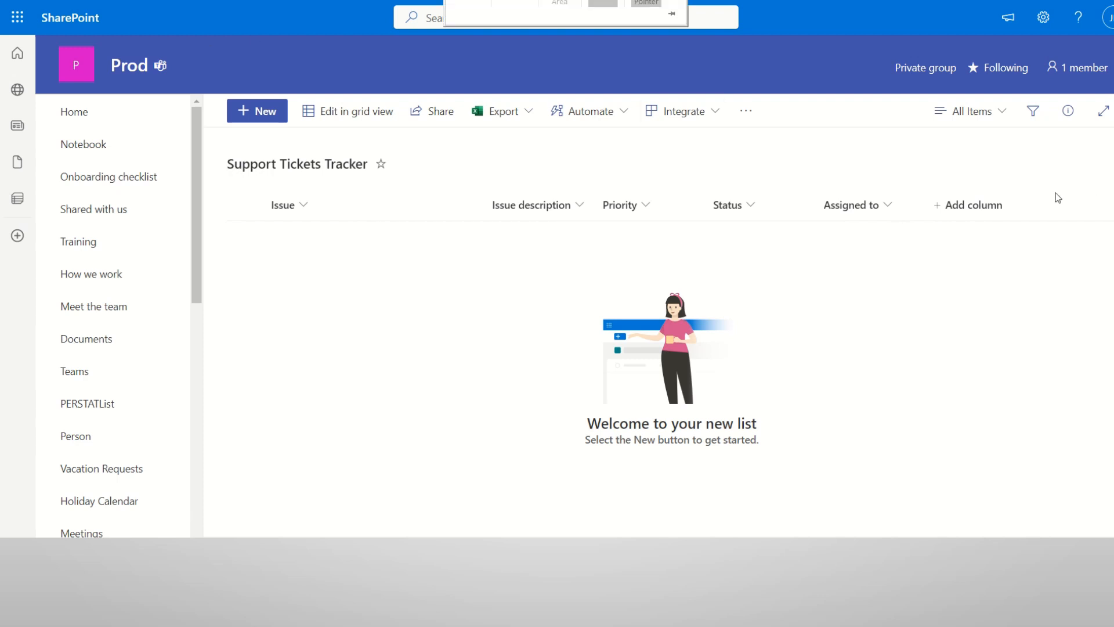
Start a new column for the tracker list and show all available column types.
click(973, 205)
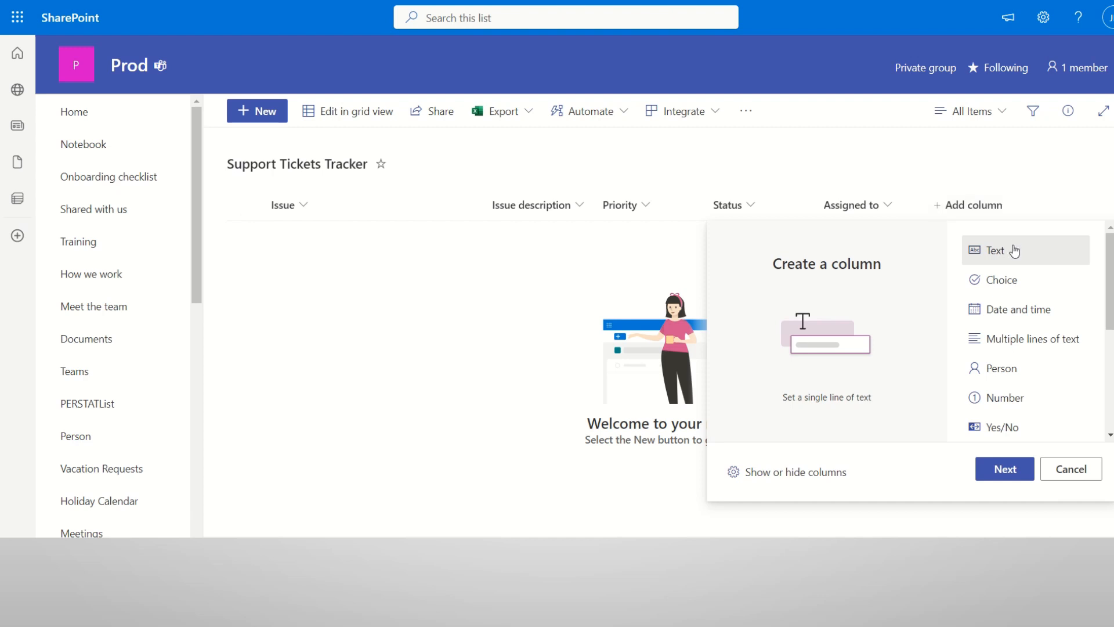
scroll(down, 3)
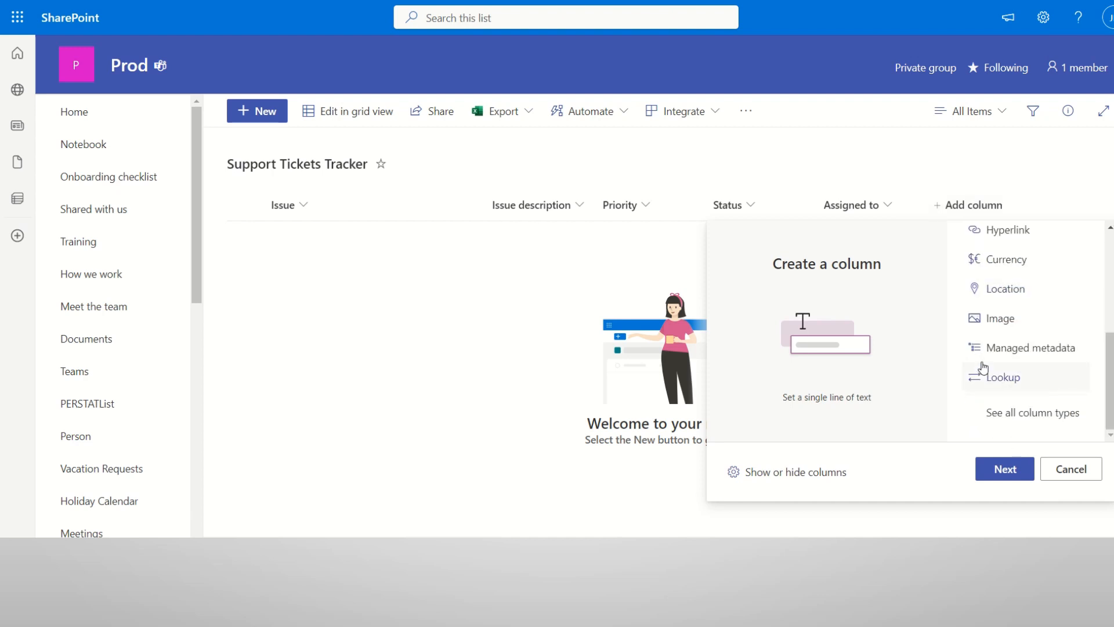
mouse_move(1044, 425)
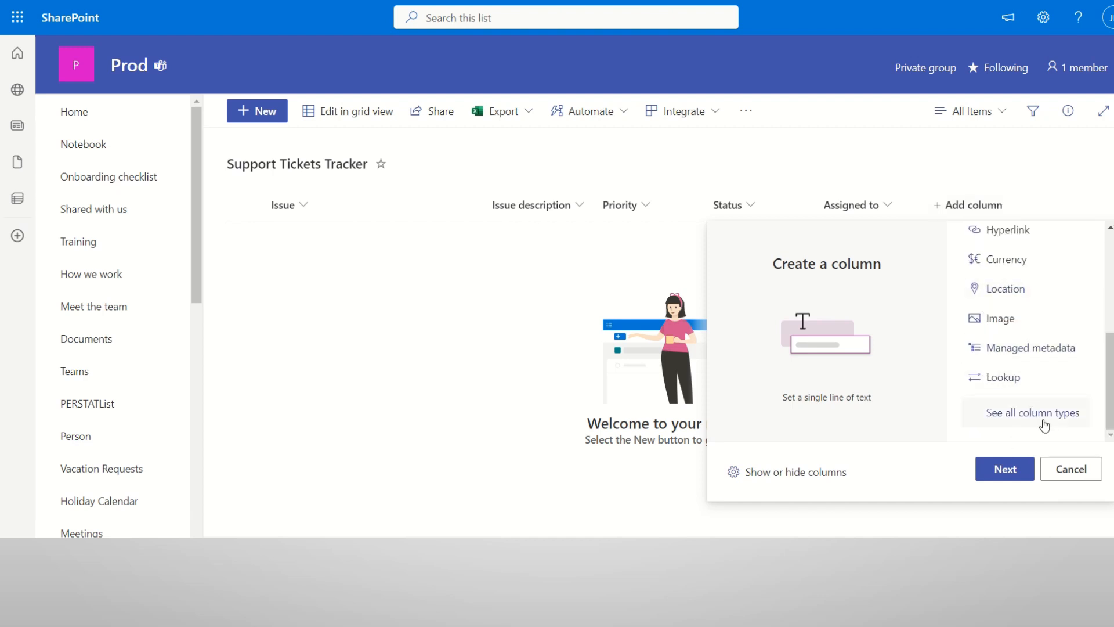
click(1033, 413)
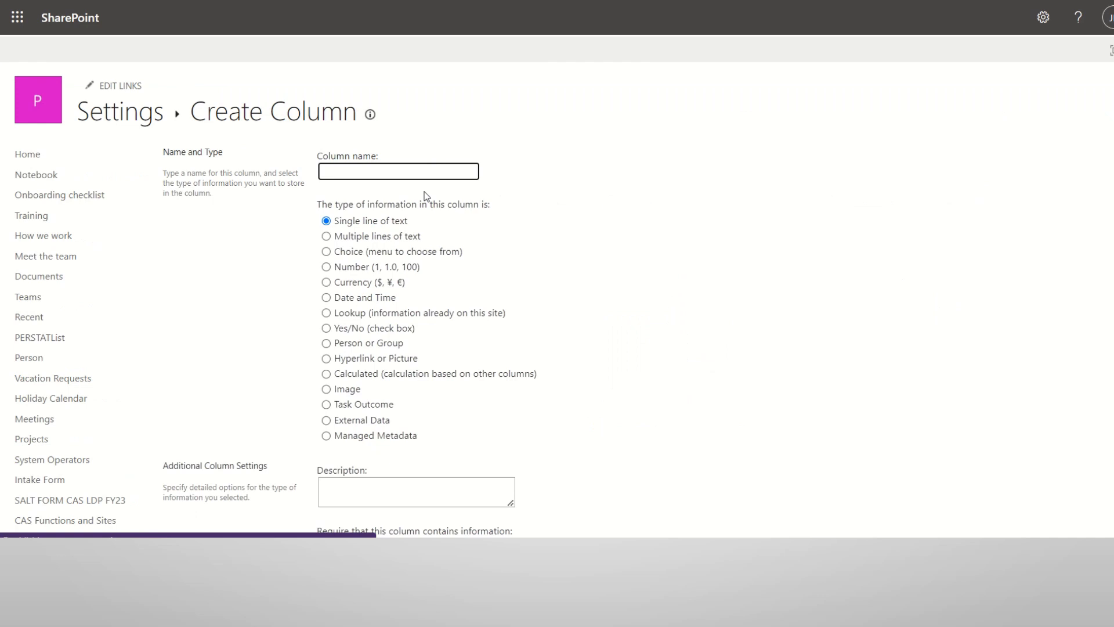
Name the column Ticket ID and choose the Calculated (based on other columns) type.
text(Tic)
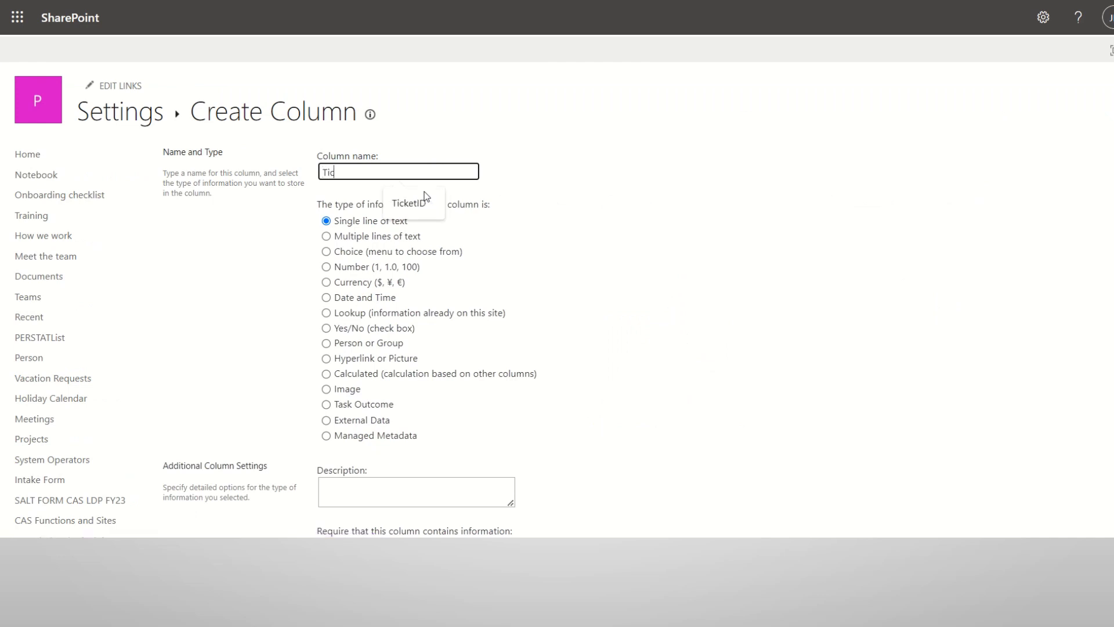
text(ce)
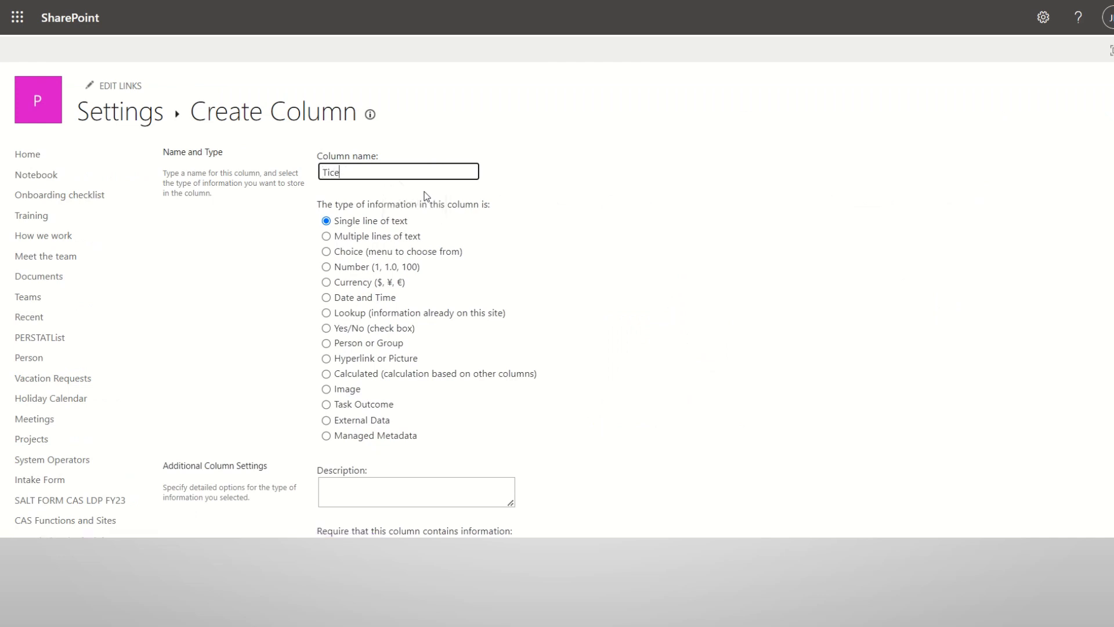
text(Ticket)
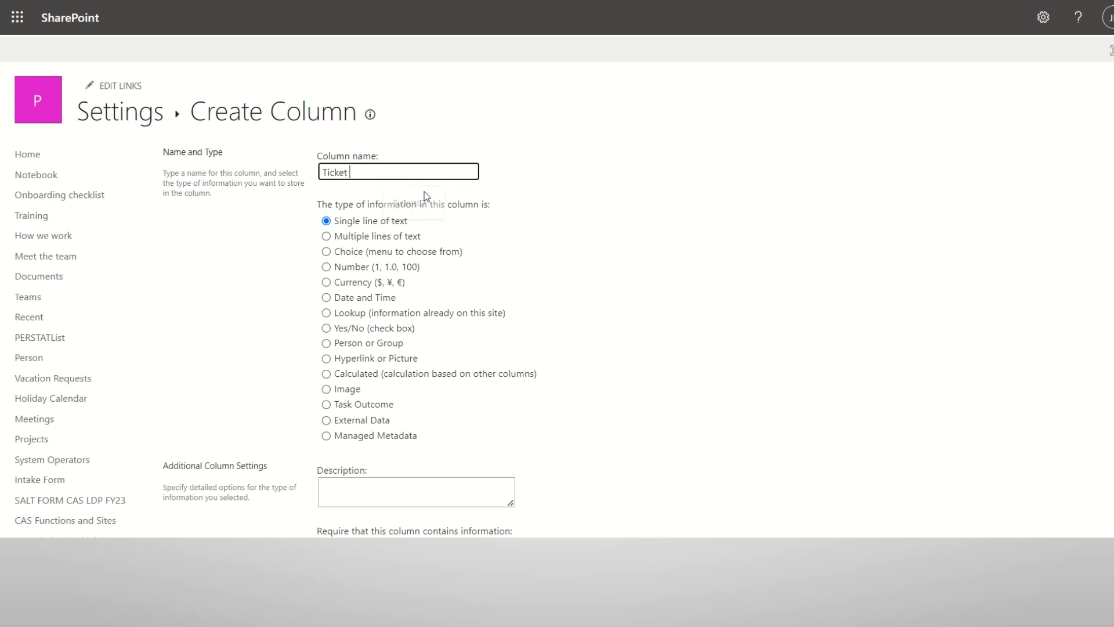
text(ID)
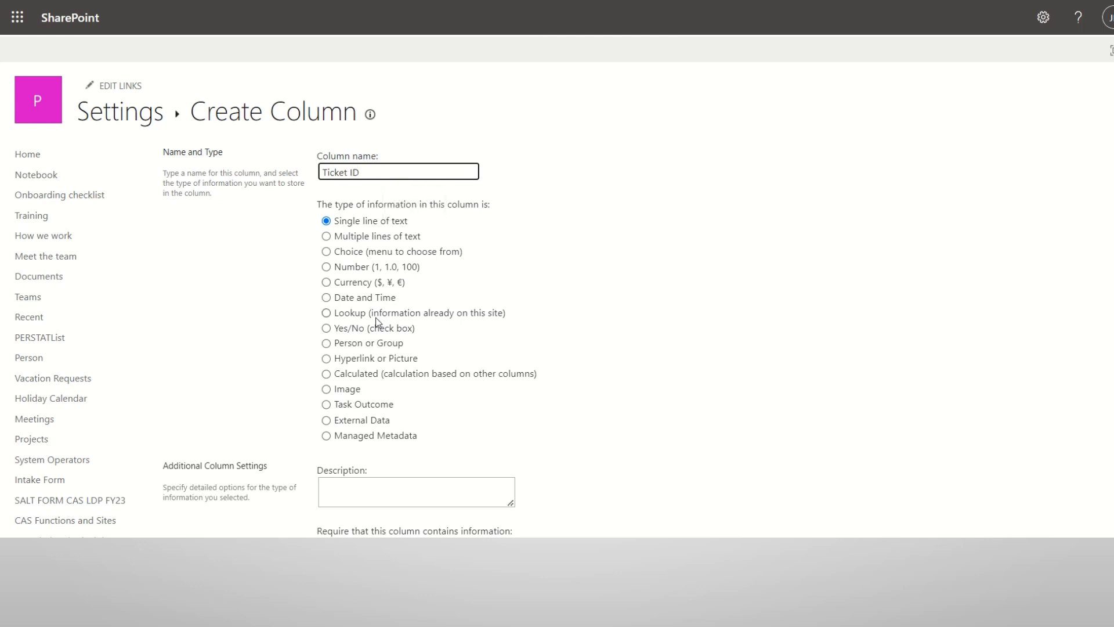
click(326, 372)
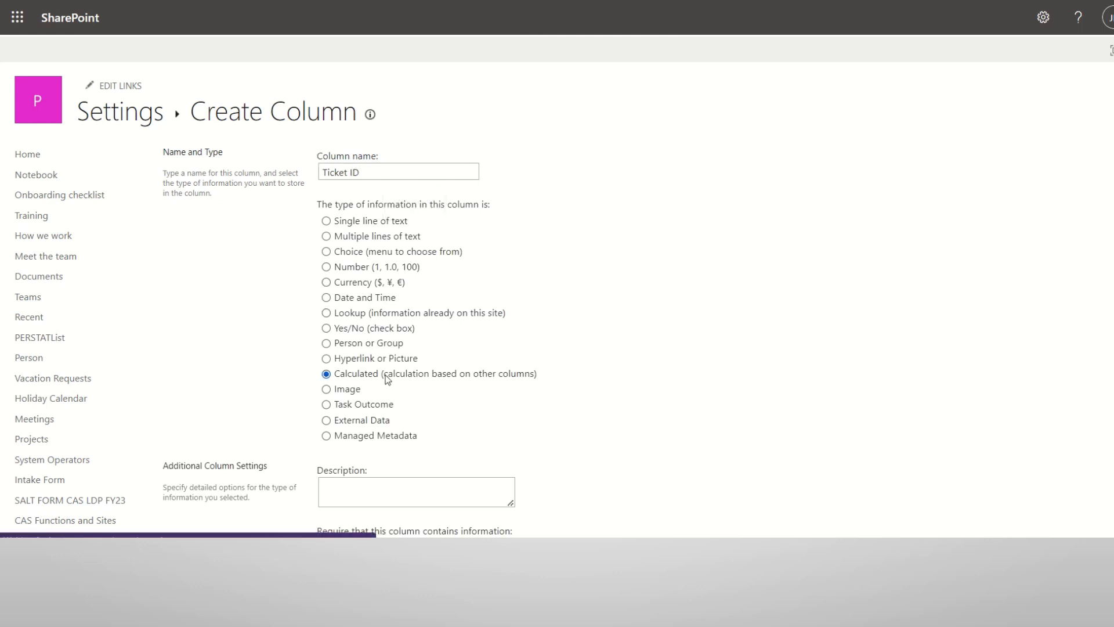
click(326, 373)
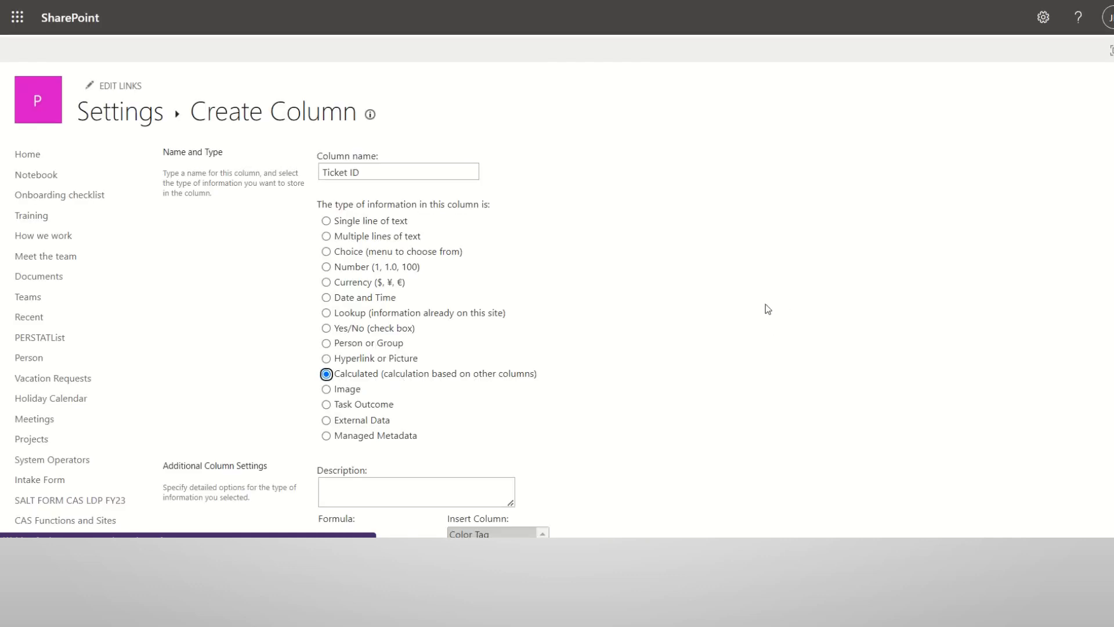
mouse_move(758, 294)
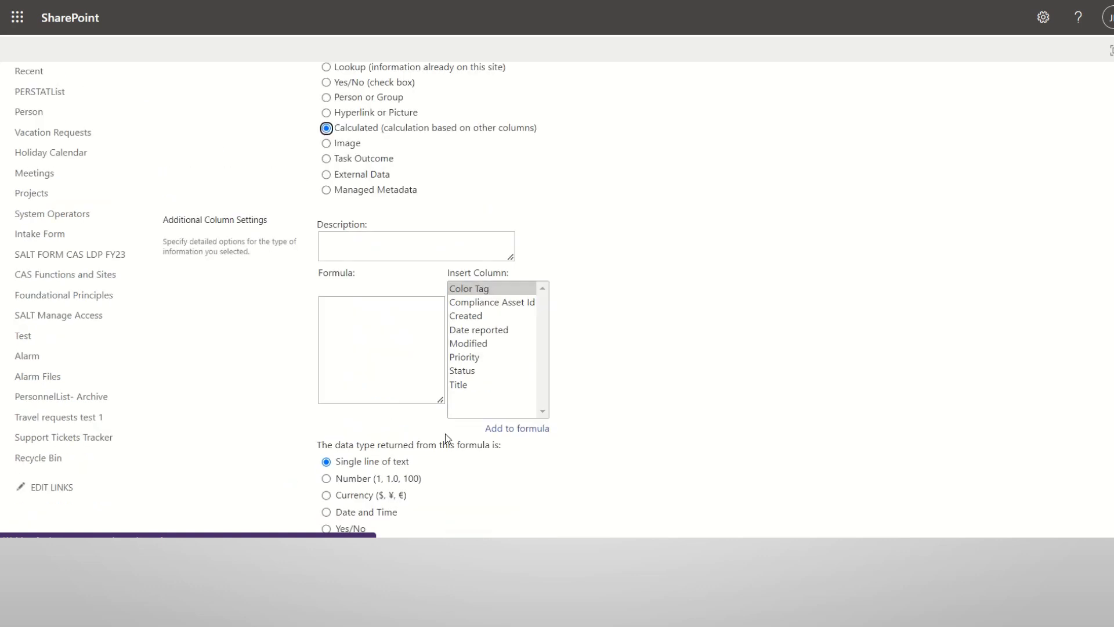
scroll(down, 3)
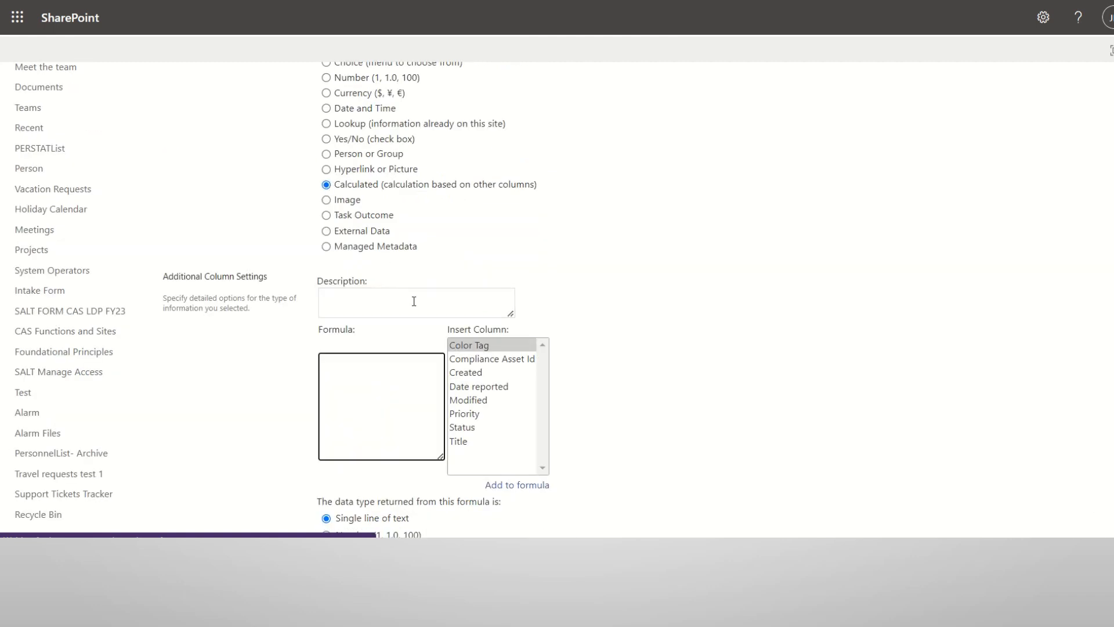
Enter the formula =Text(Now(),"yyyyMMddhhmmss") for the Ticket ID column.
text(=)
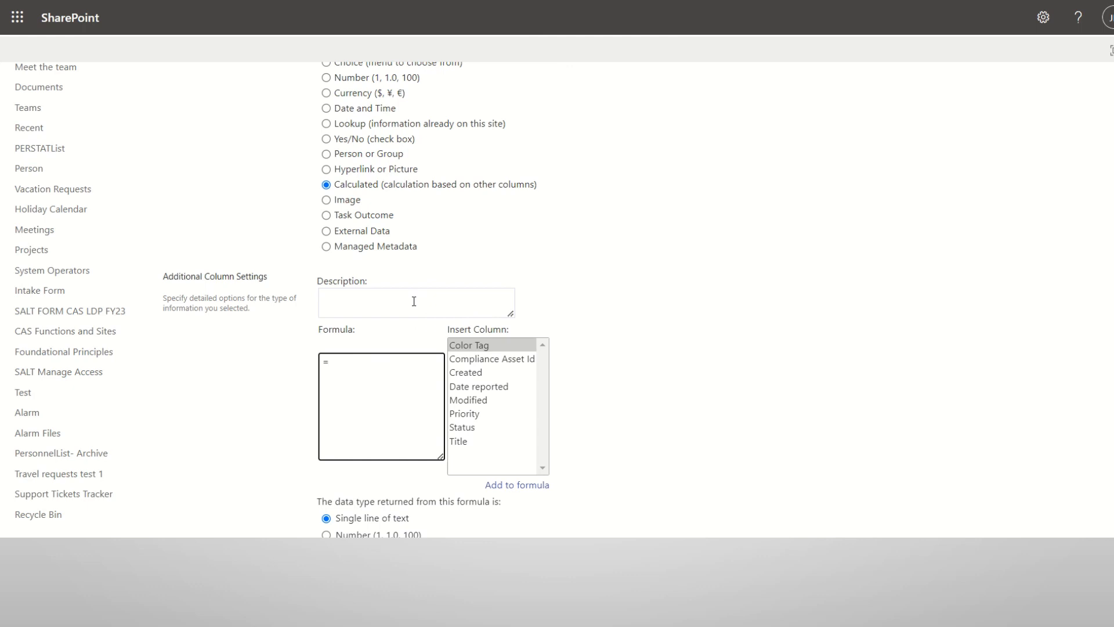
text(T)
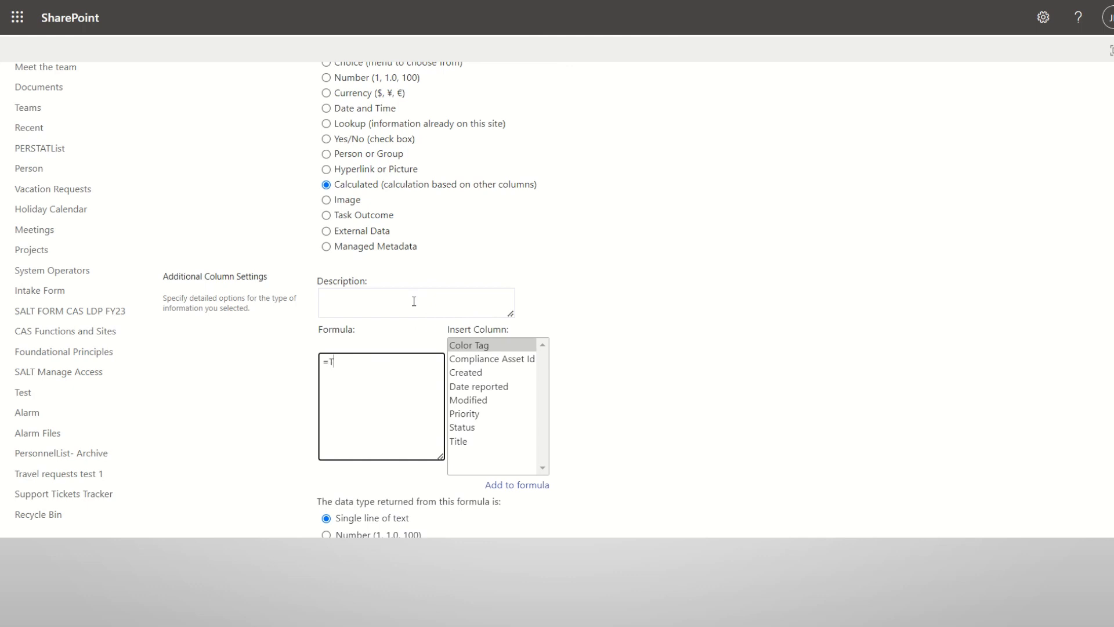
text(ext()
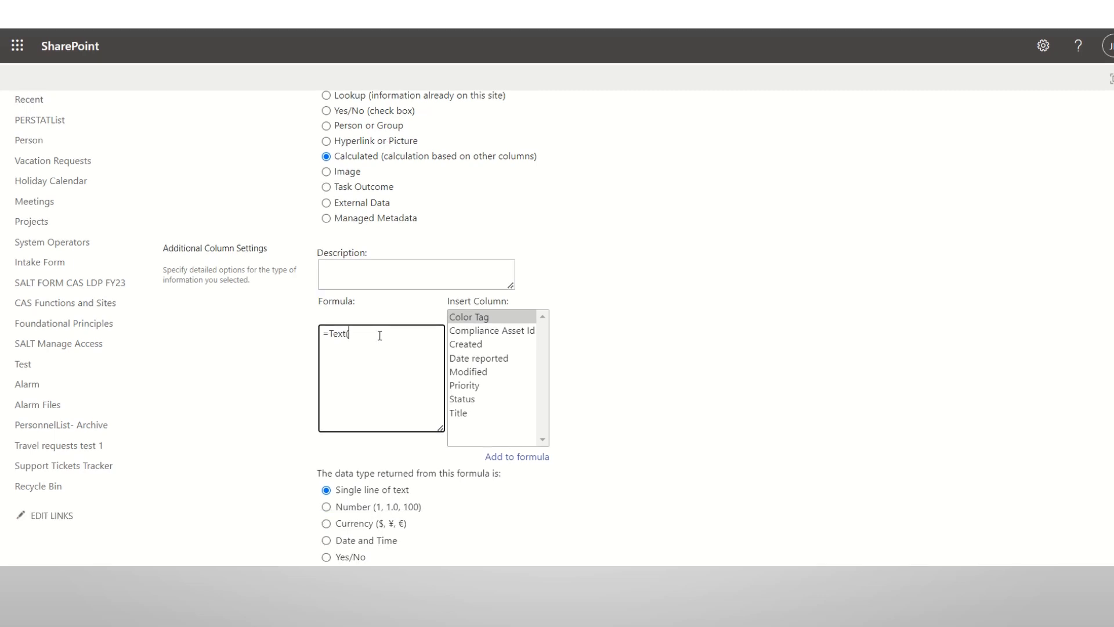
text(Now())
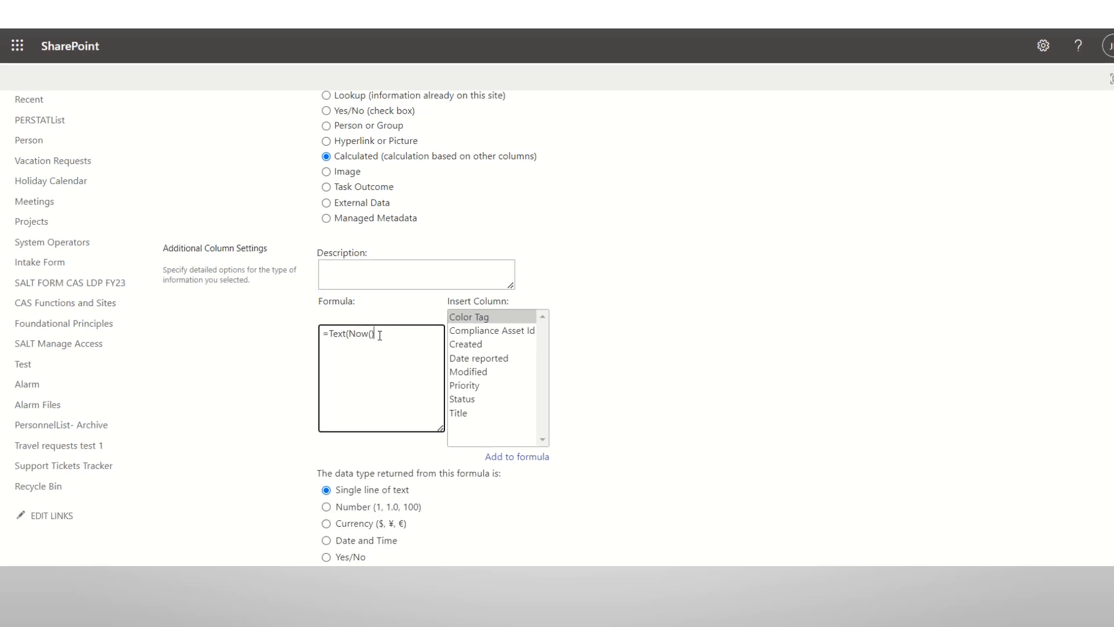
text(.)
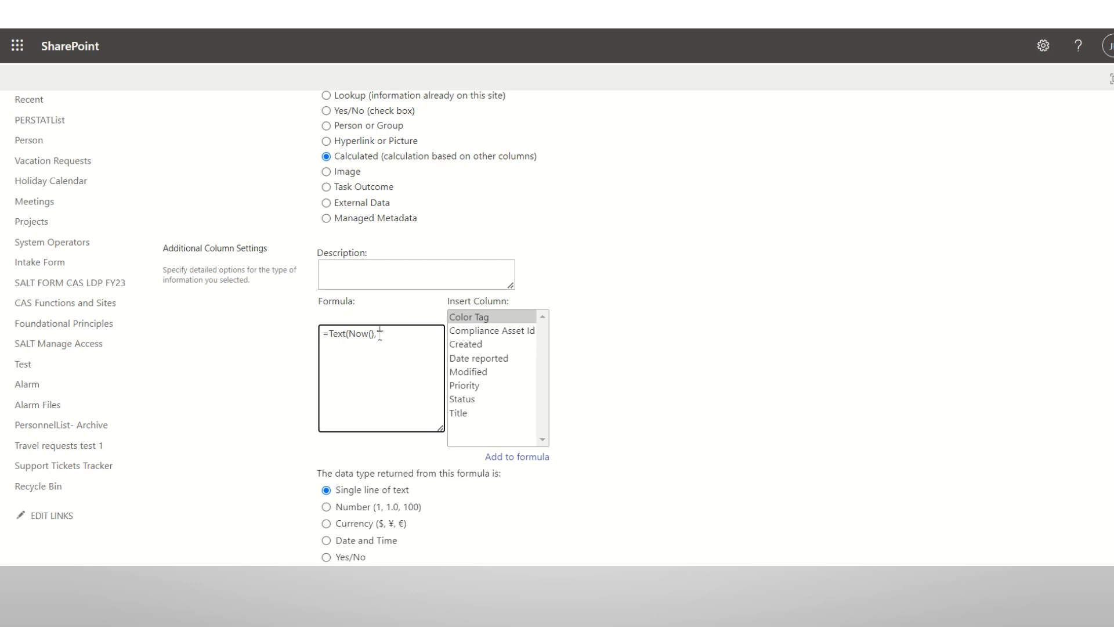
text(yyyyMM")
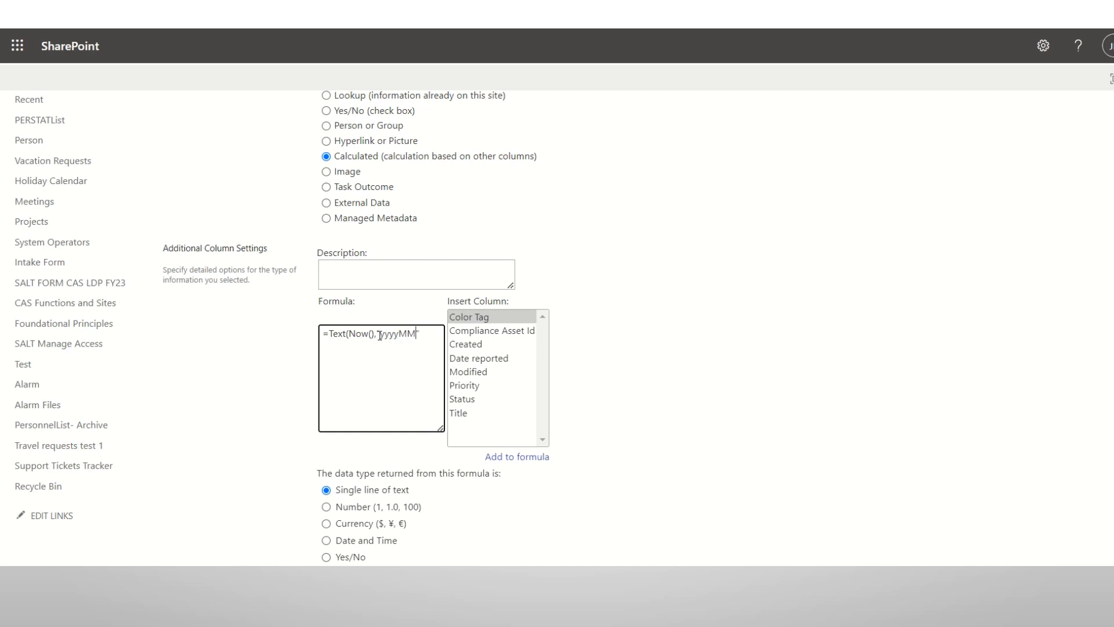
text(dd")
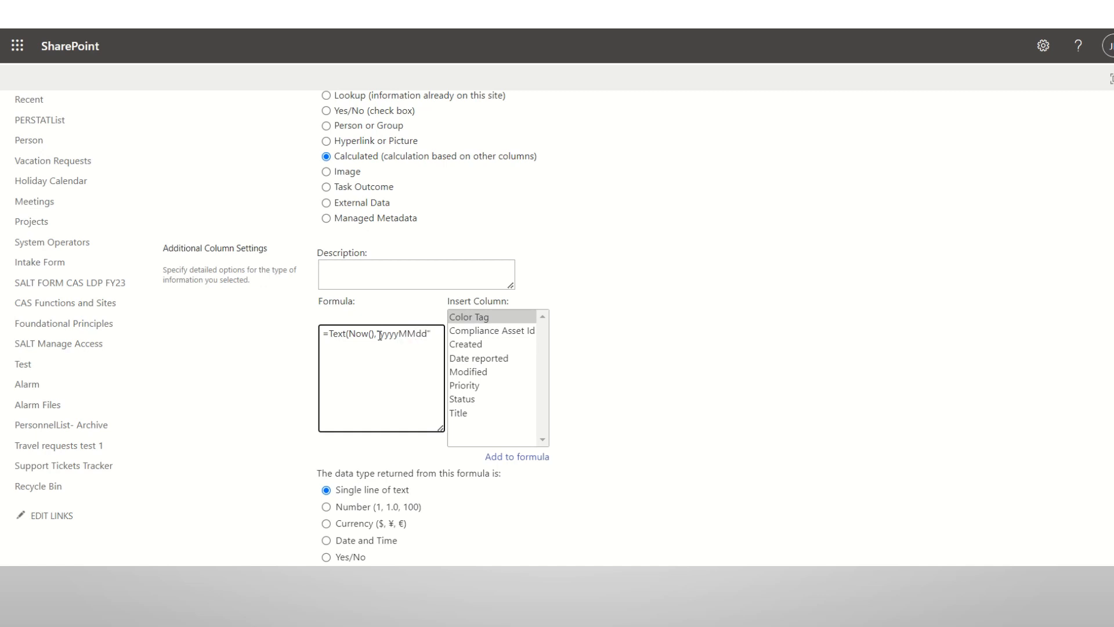
text(hh)
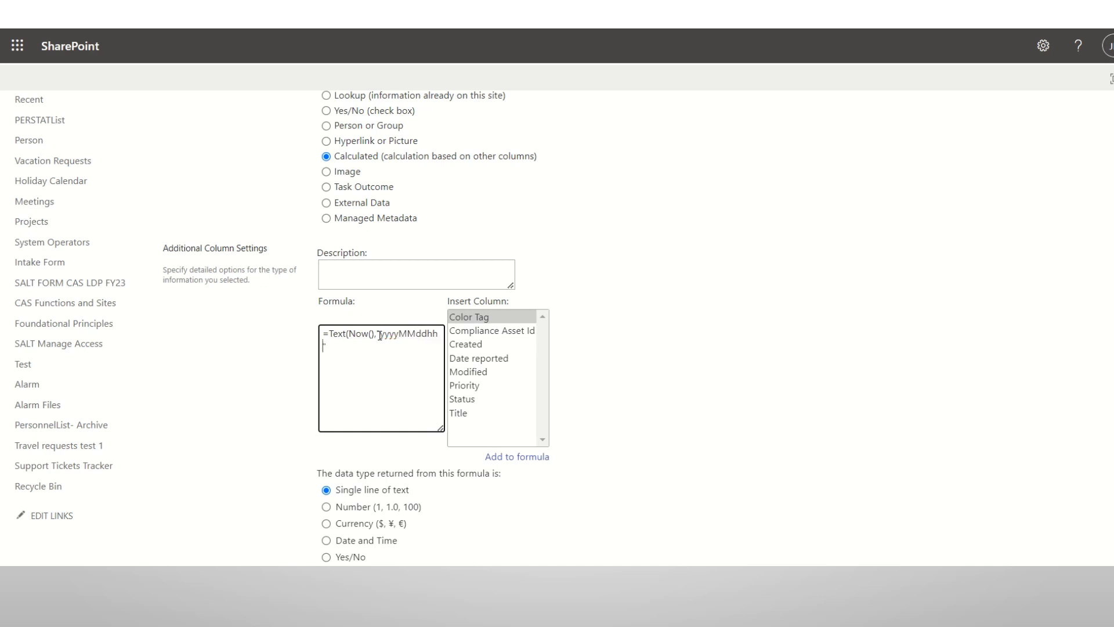
text(mms")
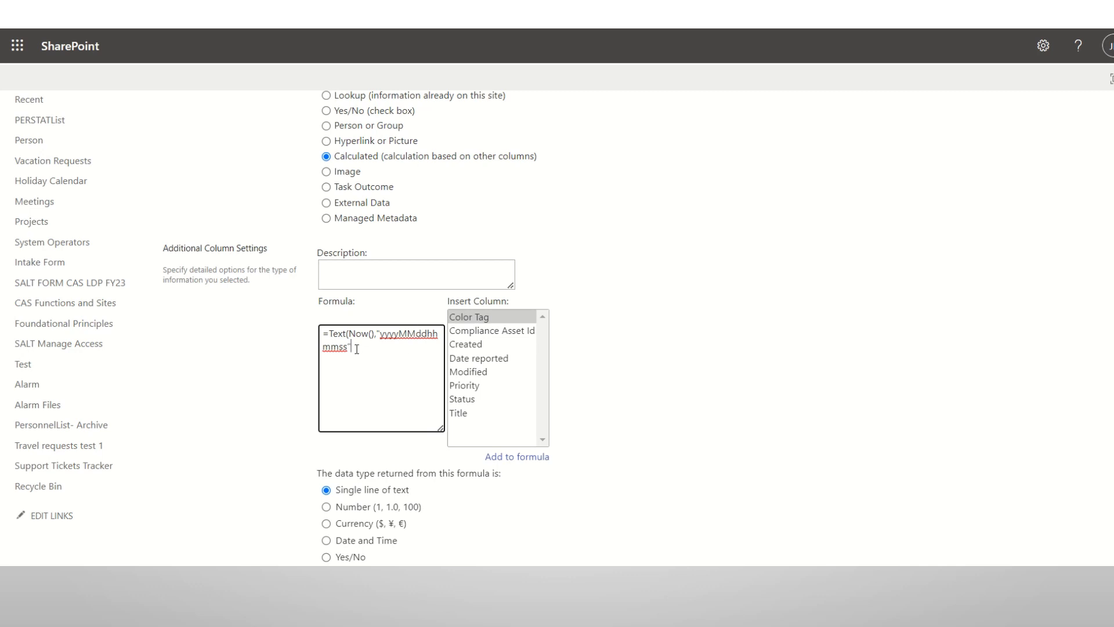
text())
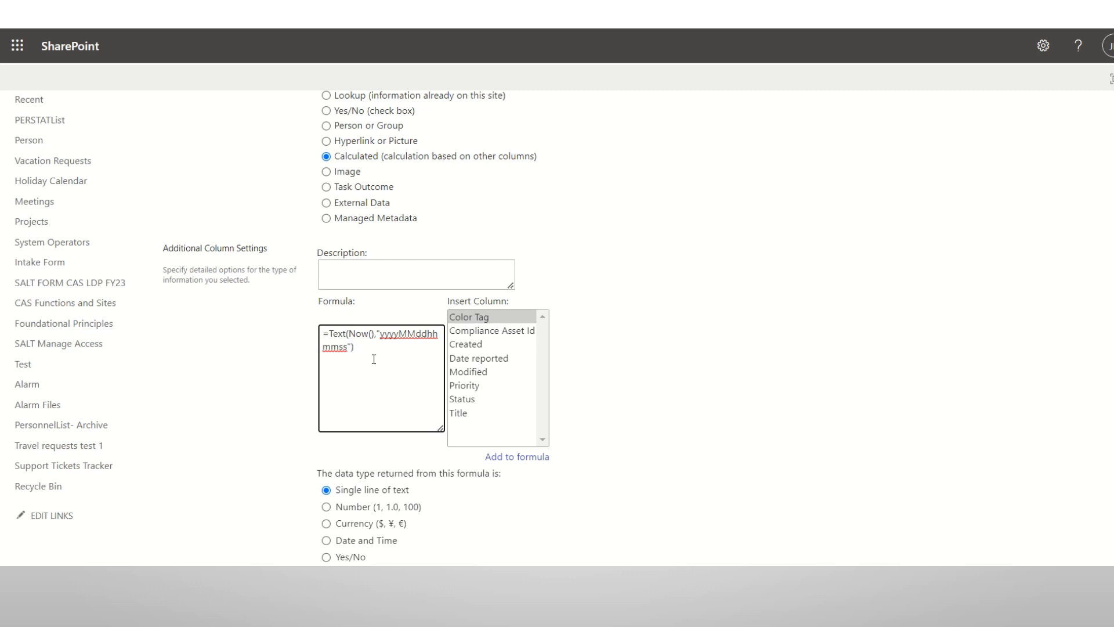
scroll(down, 3)
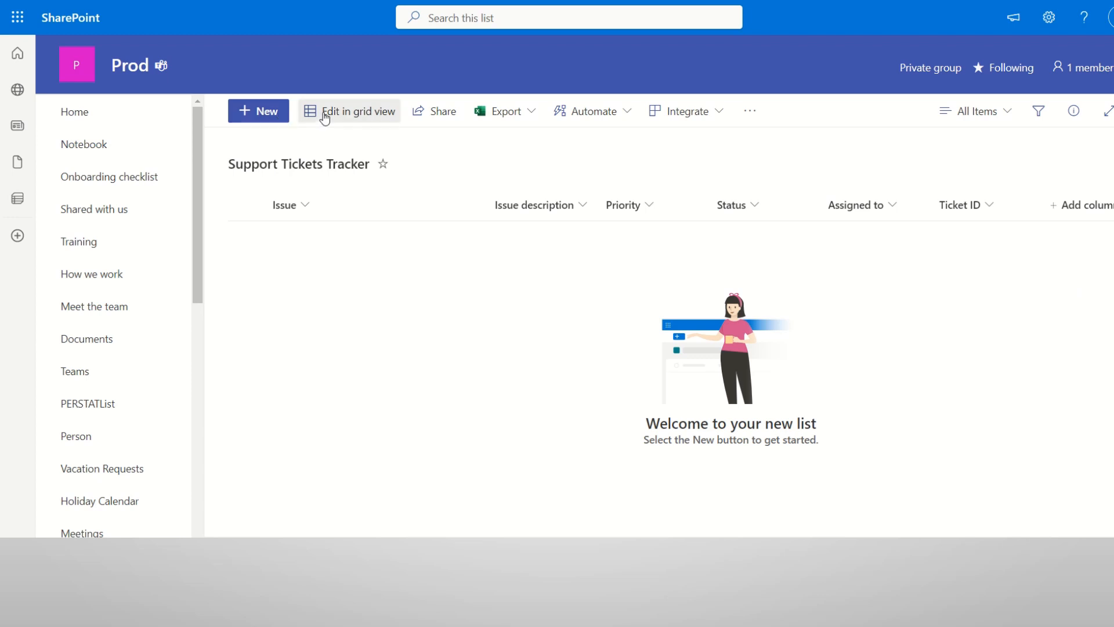
Add ticket Test Issue, description test 1, Critical priority, New status, assigned, and save it.
click(349, 112)
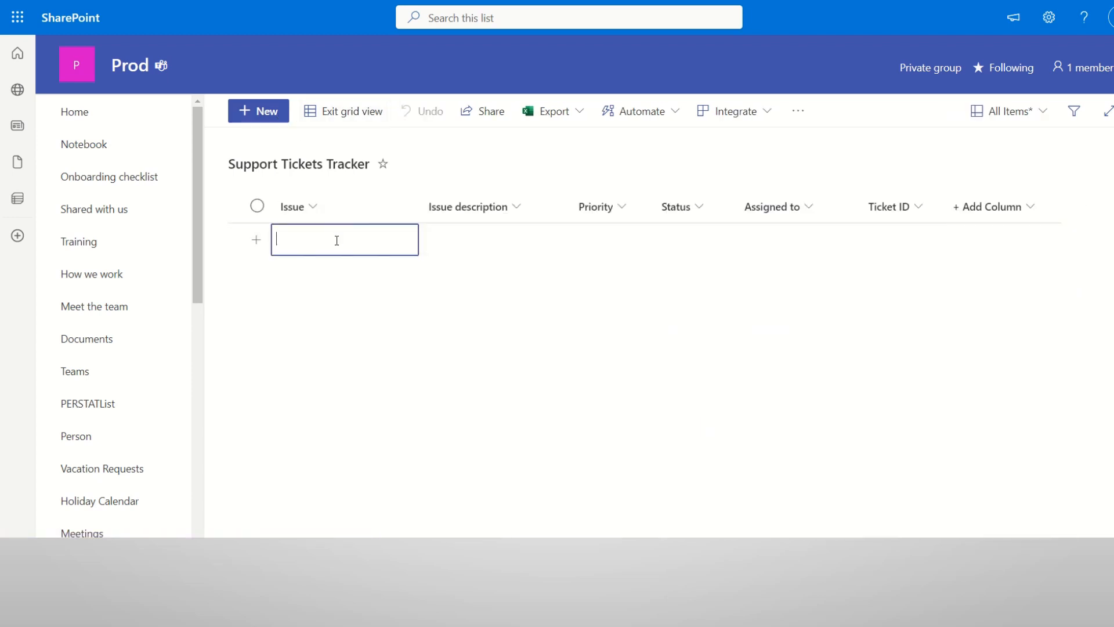
text(Test Issue)
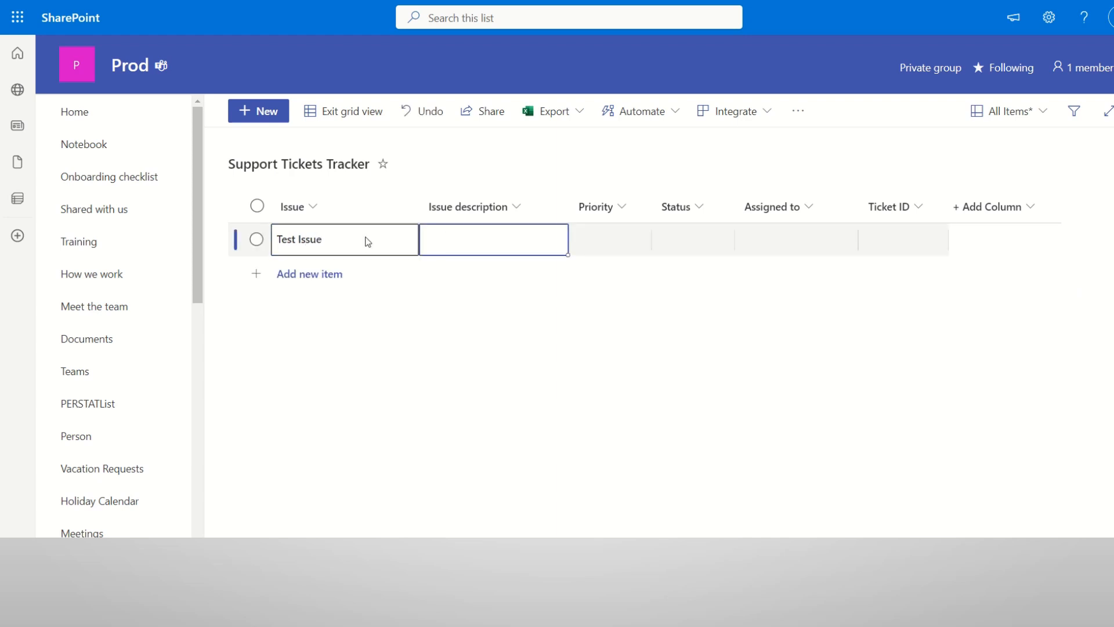
text(test 1)
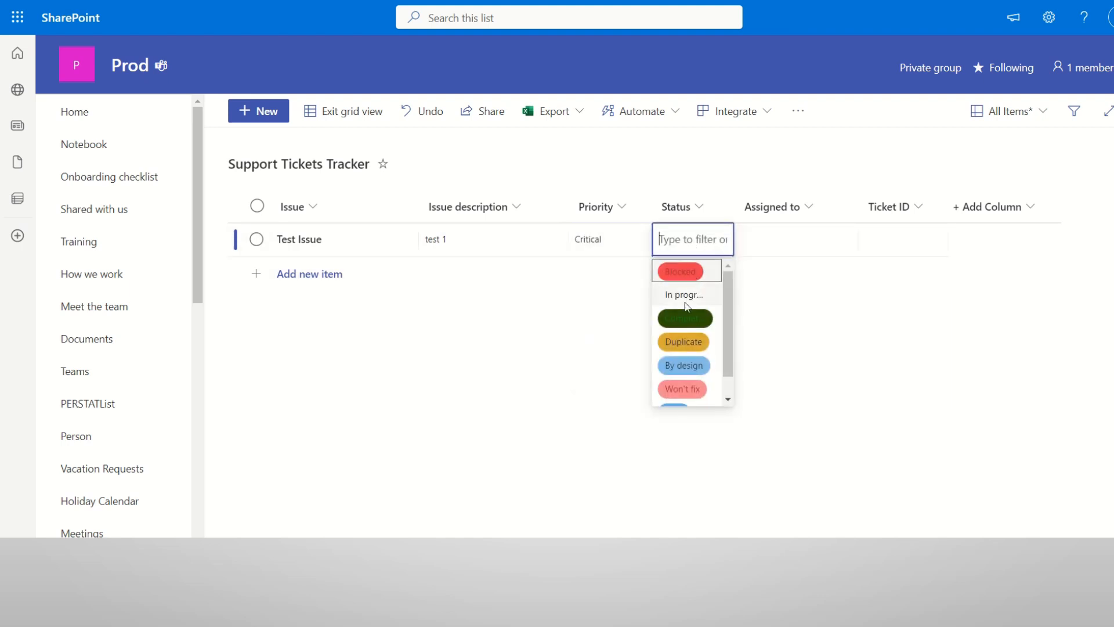
scroll(down, 3)
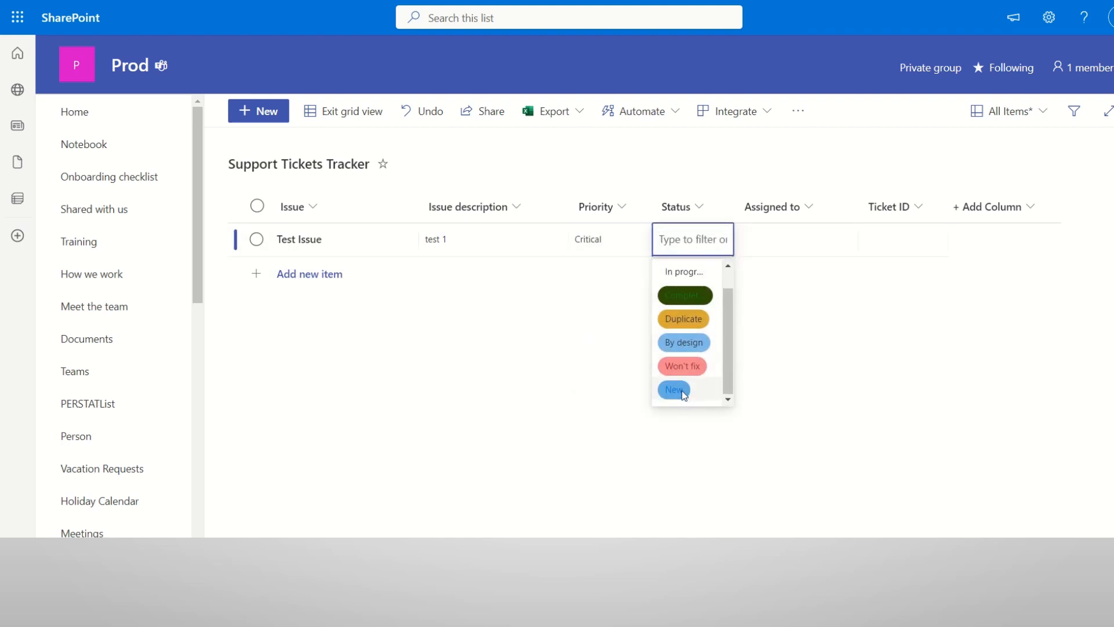
click(673, 390)
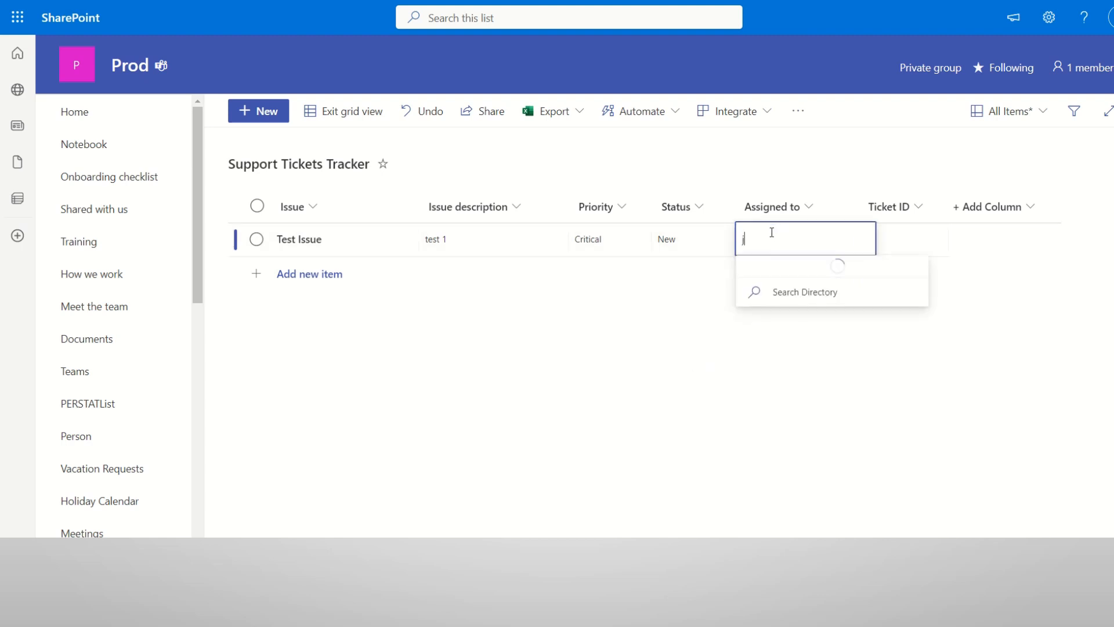
click(791, 239)
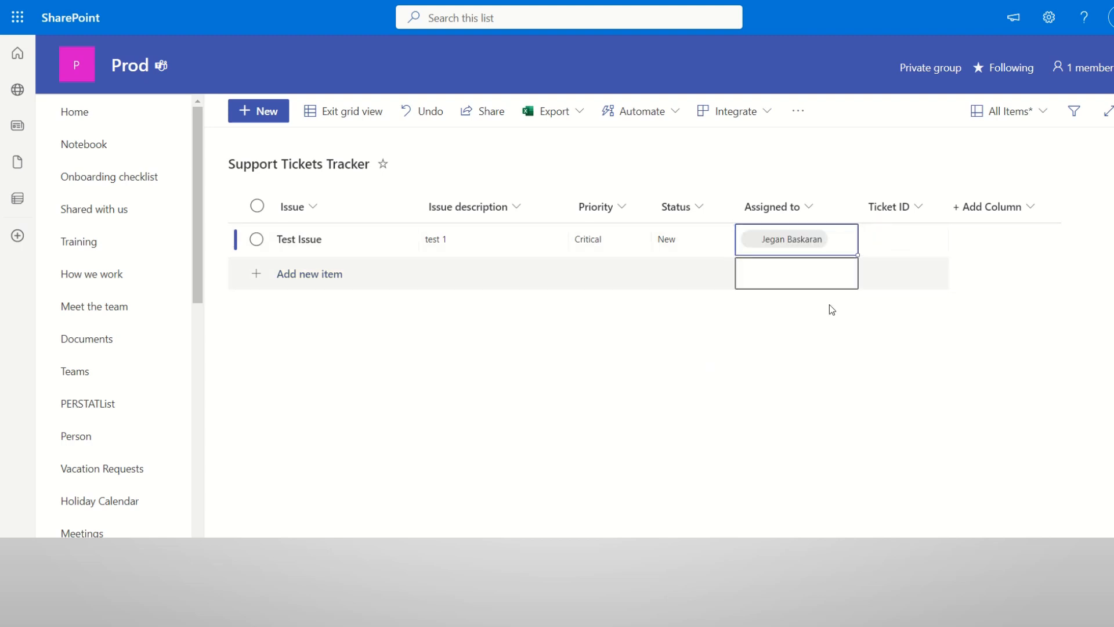
click(903, 239)
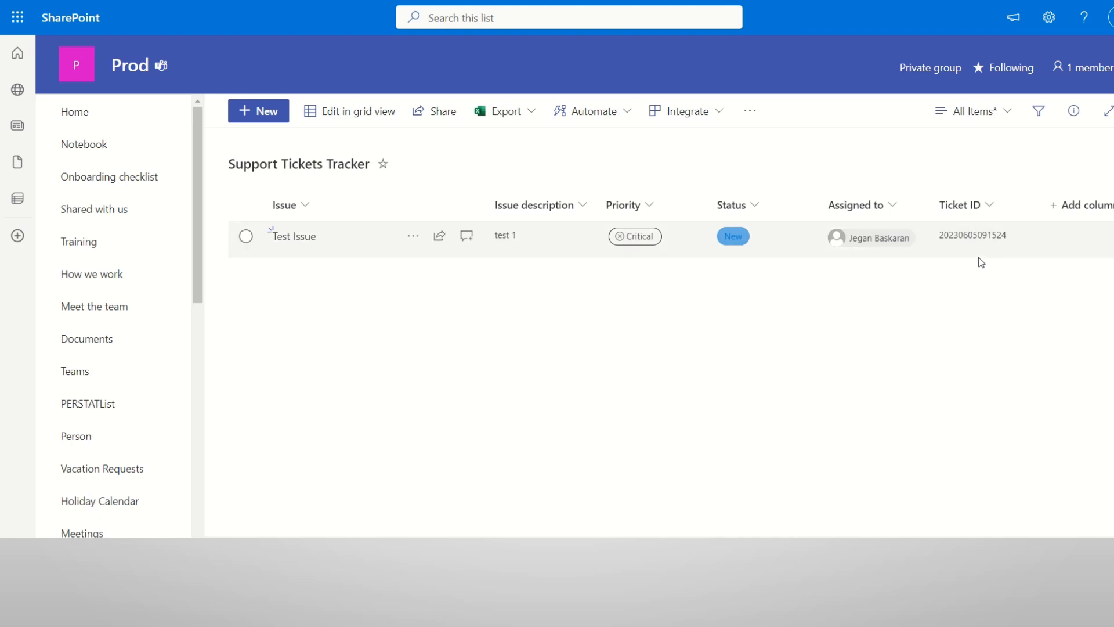
mouse_move(947, 252)
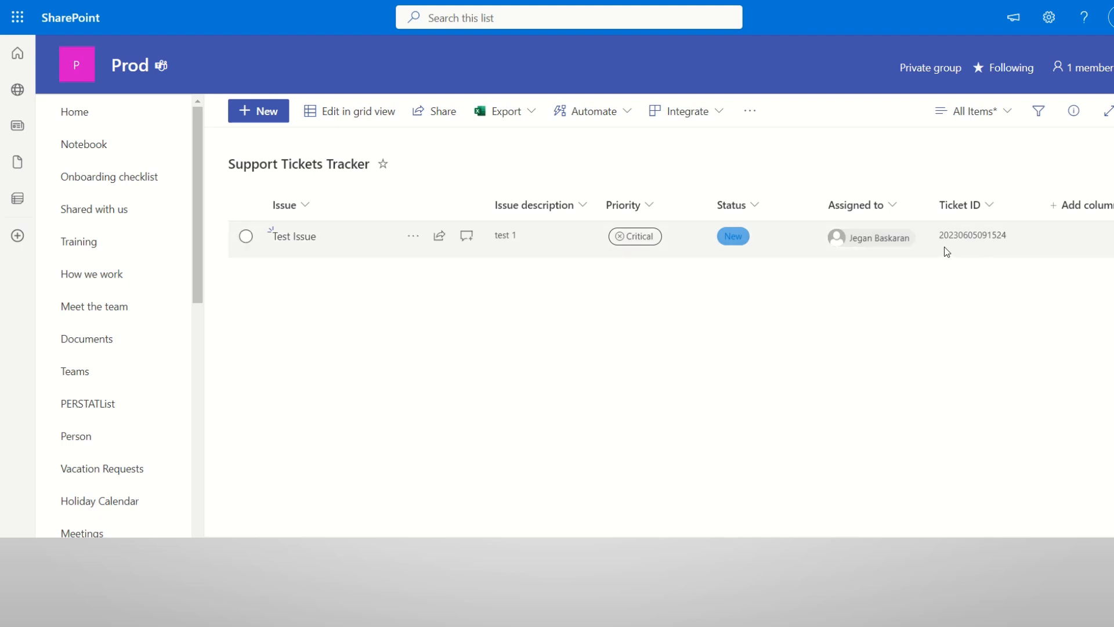
click(245, 235)
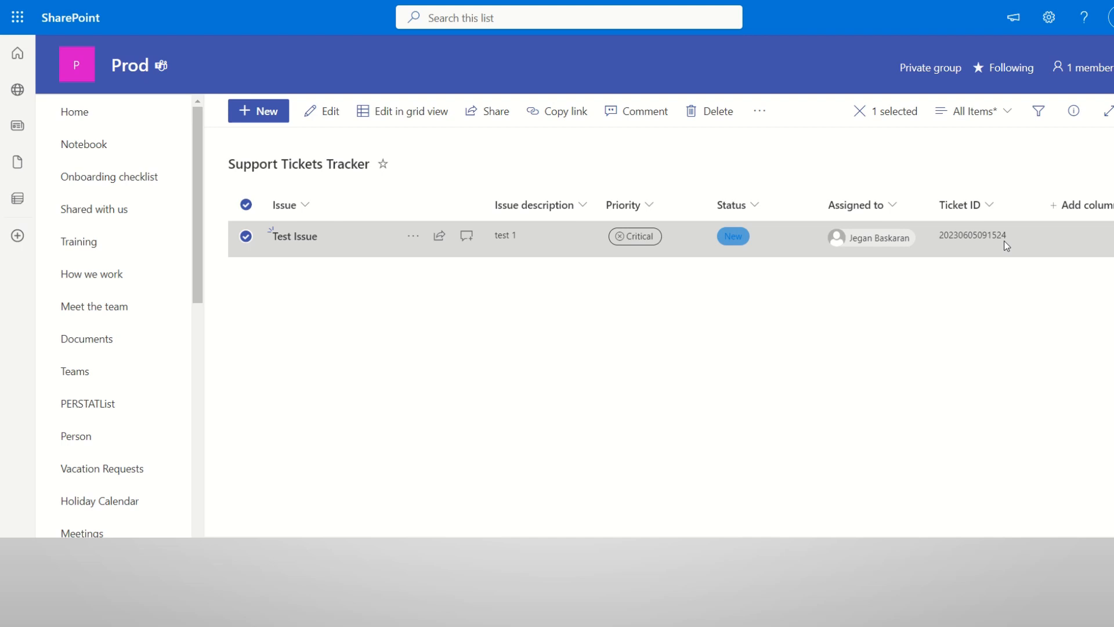
mouse_move(947, 230)
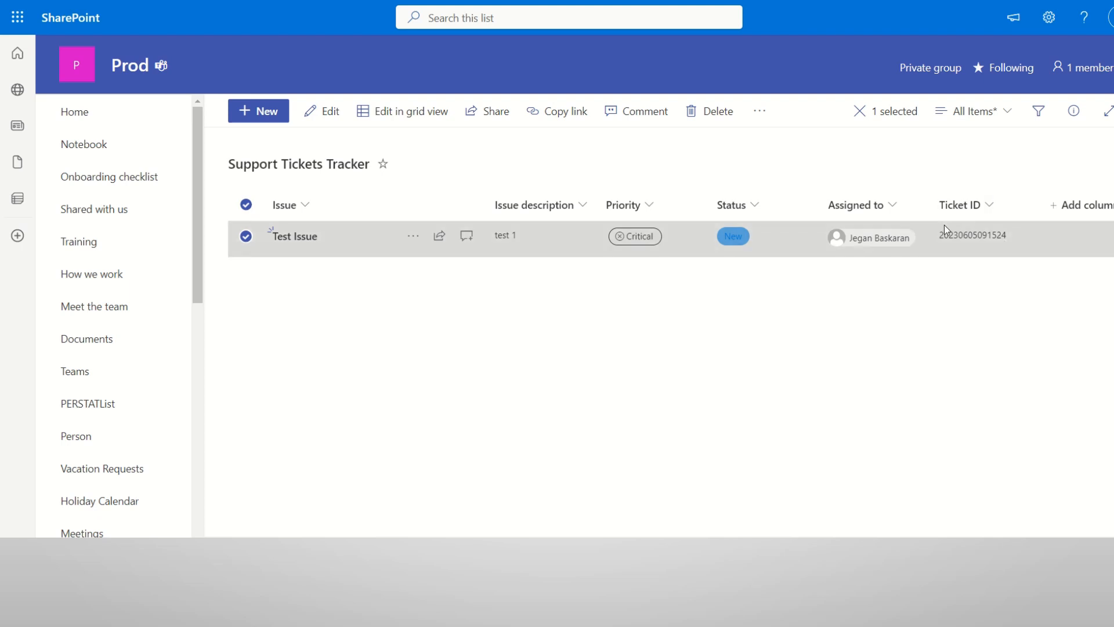
mouse_move(807, 186)
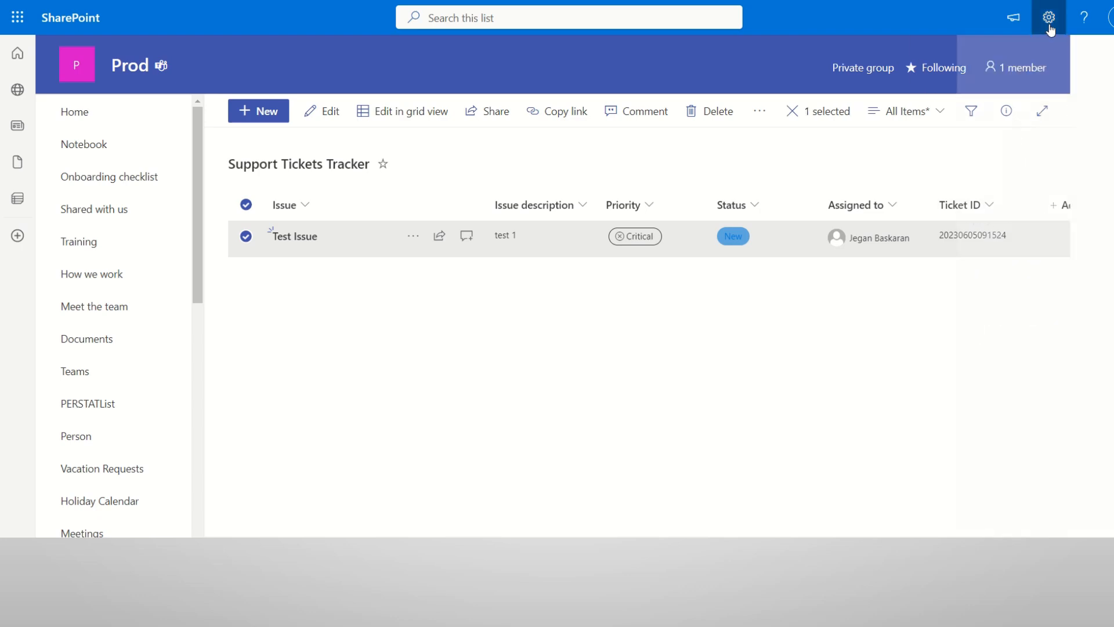
Go to List settings and open the Ticket ID column for editing.
click(1049, 18)
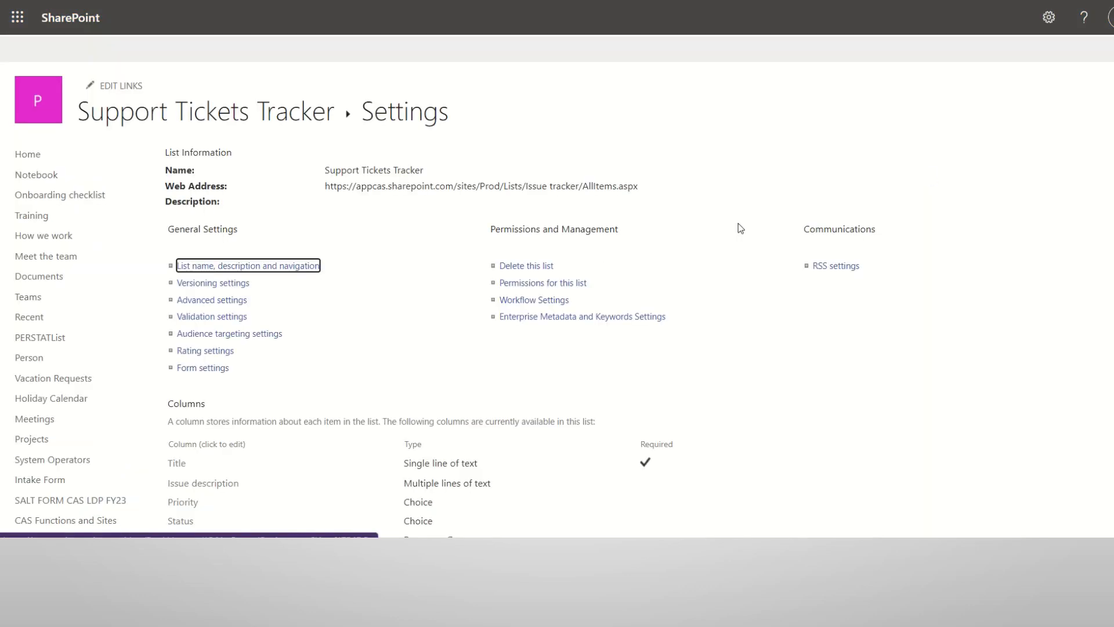
scroll(down, 3)
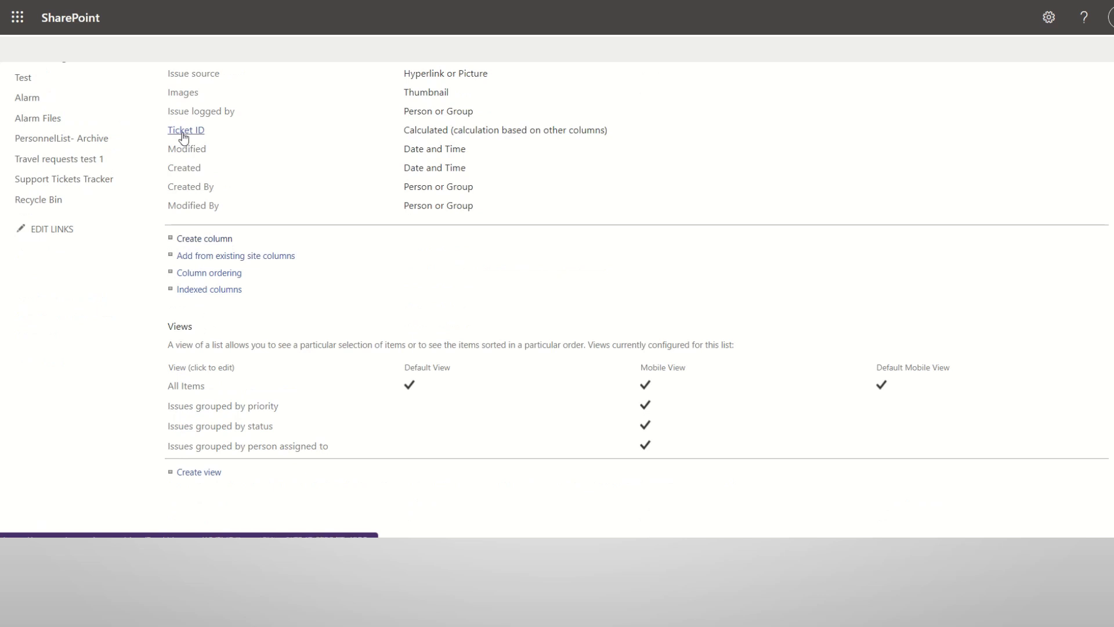
click(186, 129)
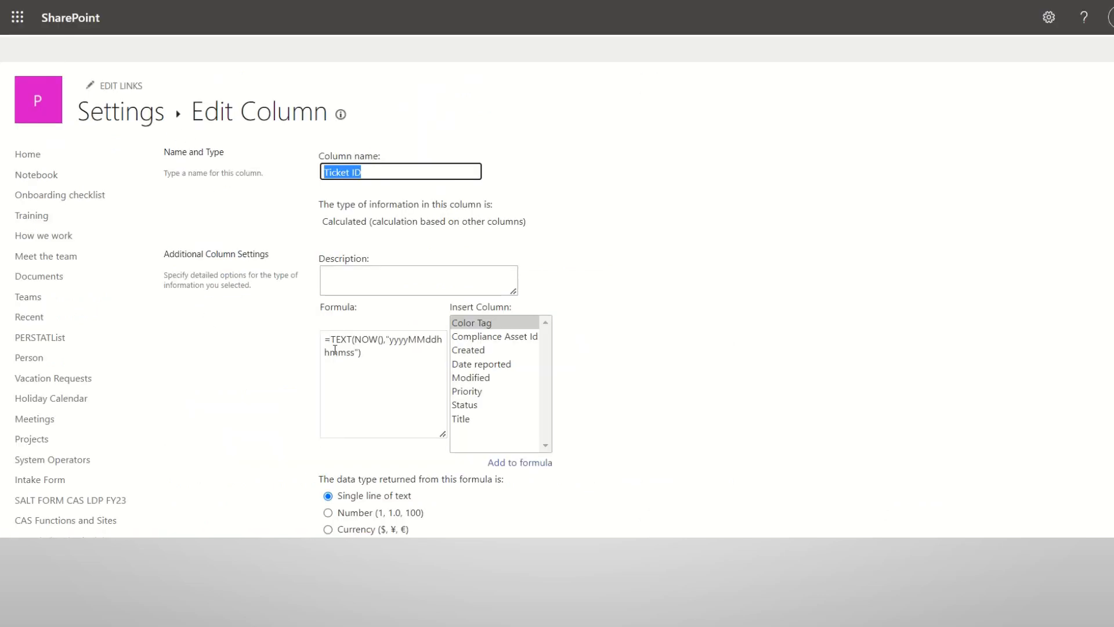
mouse_move(380, 356)
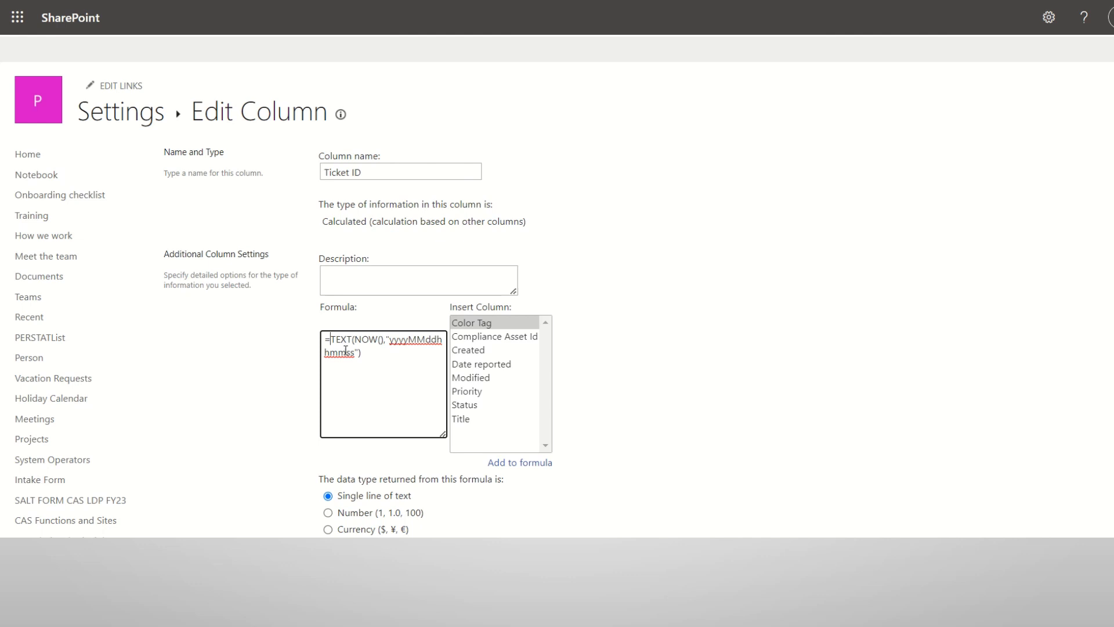
Rewrite the formula as =Concatenate("INC",TEXT(NOW(),"yyyyhhmmss")).
text(")
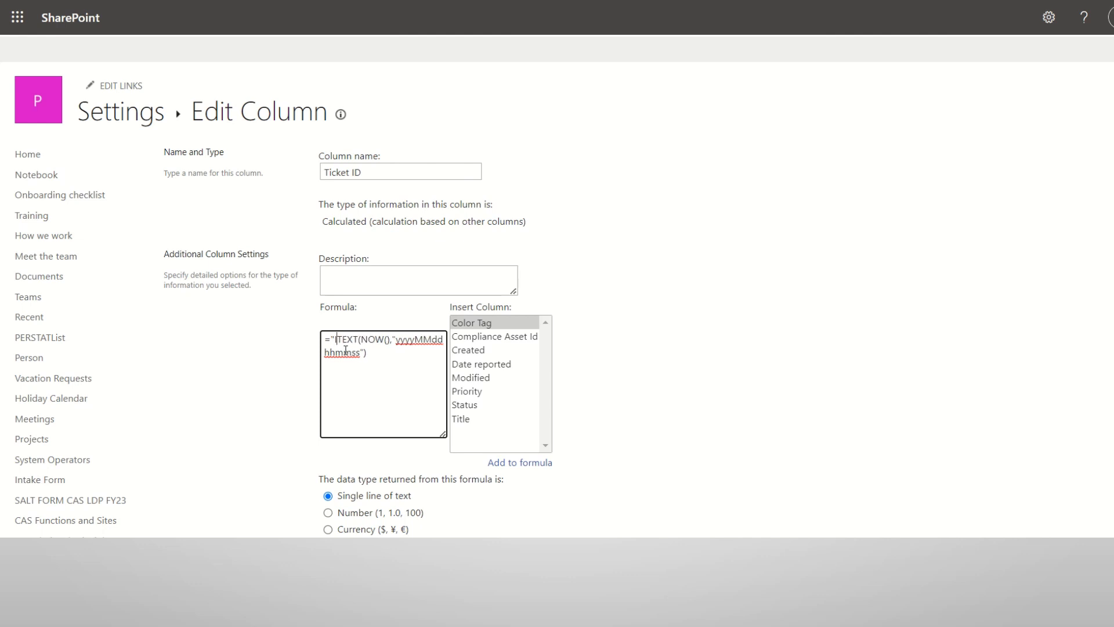
text(INC)
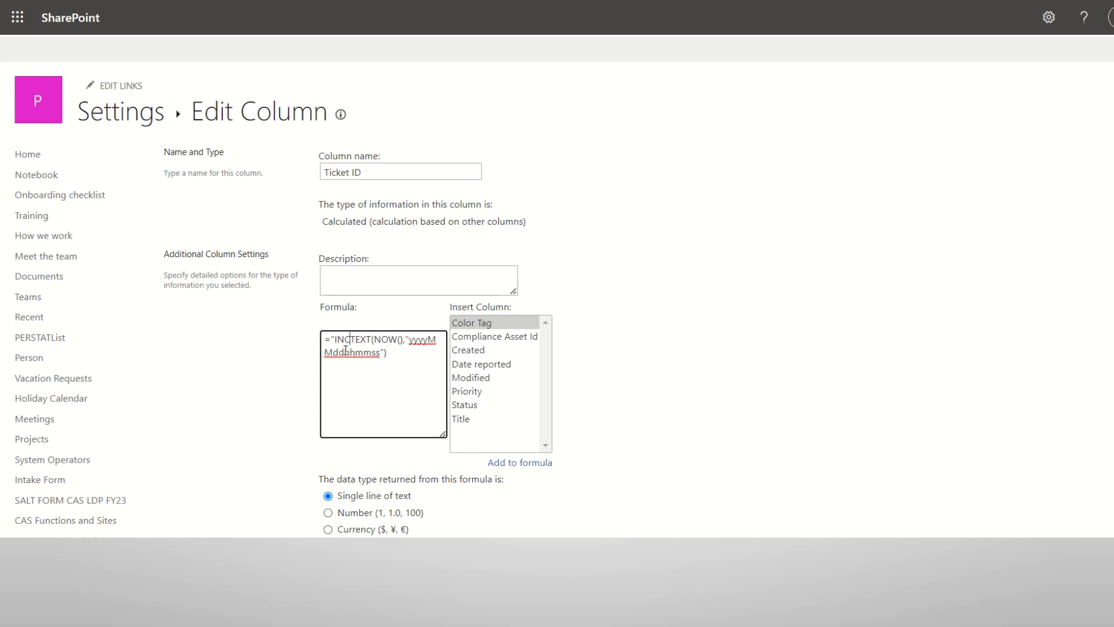
text("")
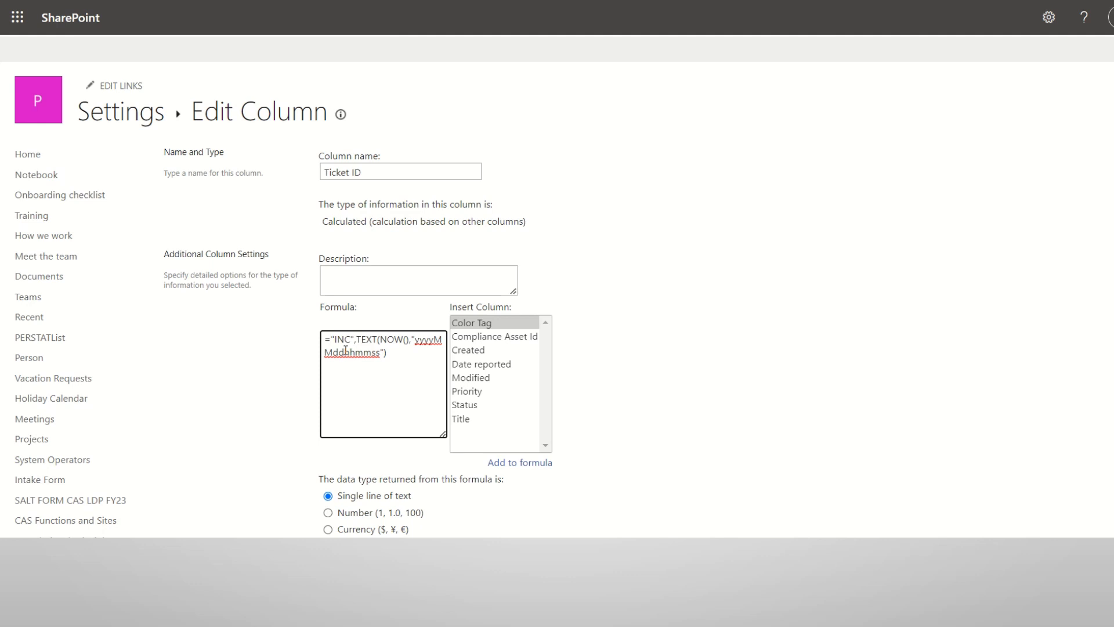
text(C)
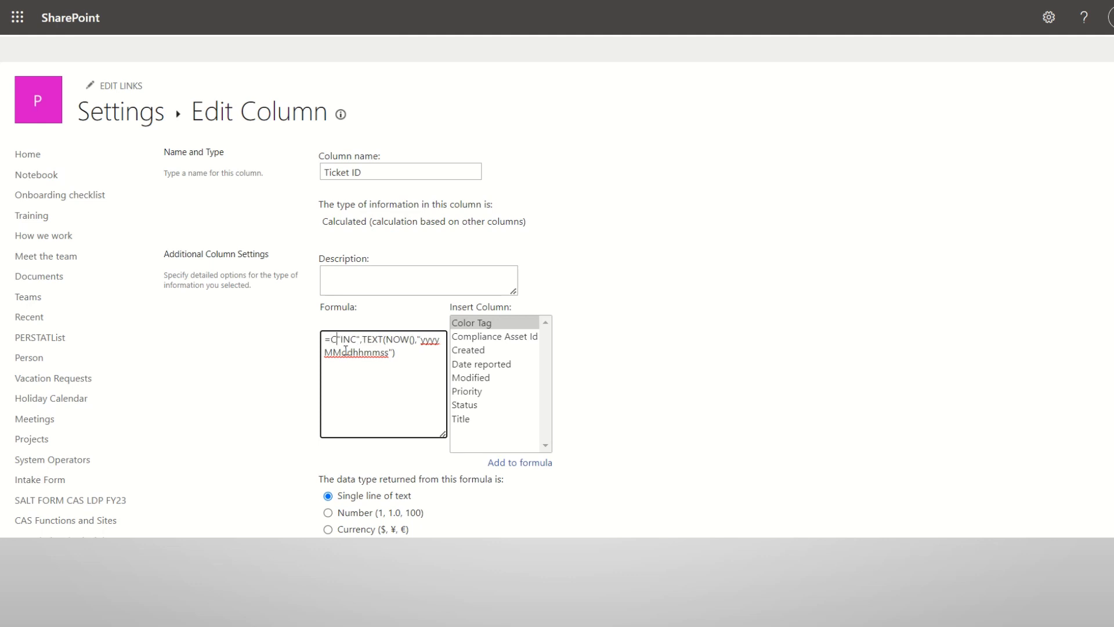
text(oncat)
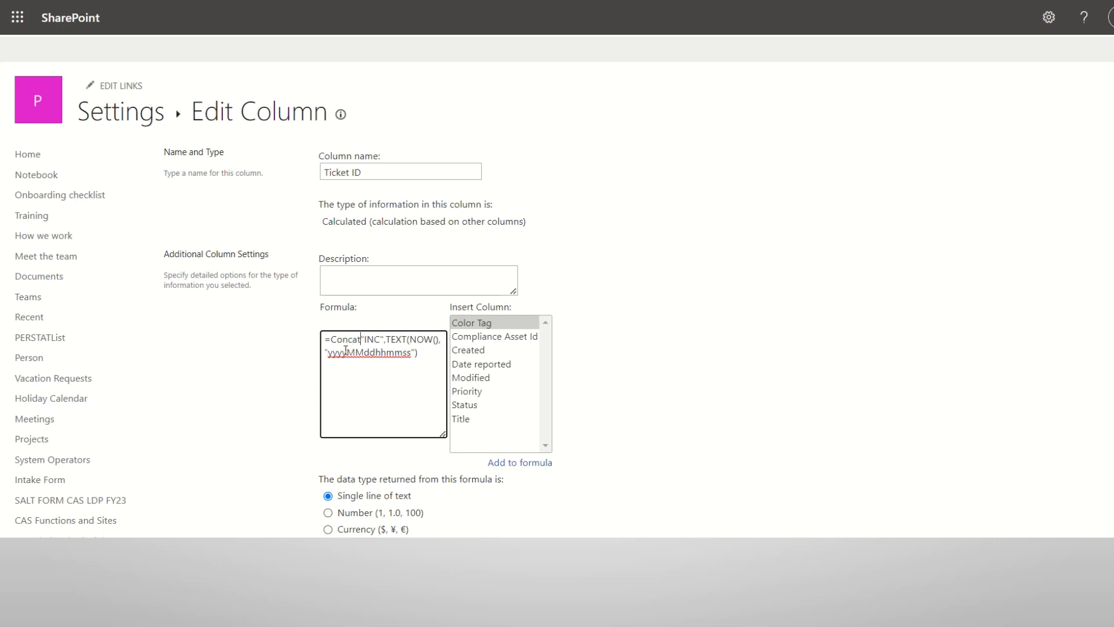
text(enate()
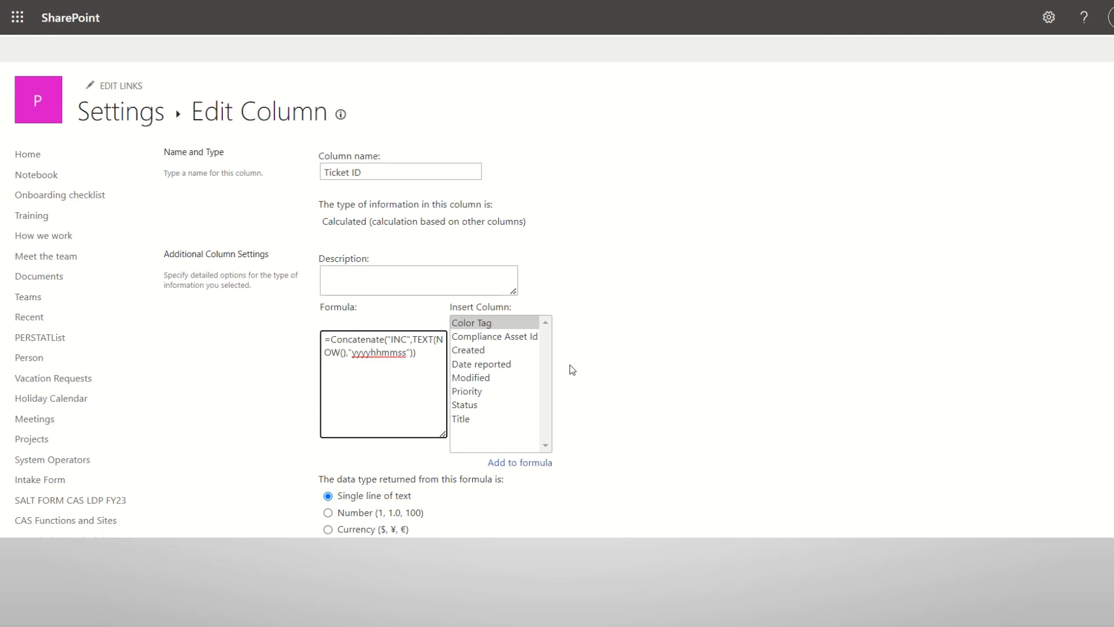
scroll(down, 3)
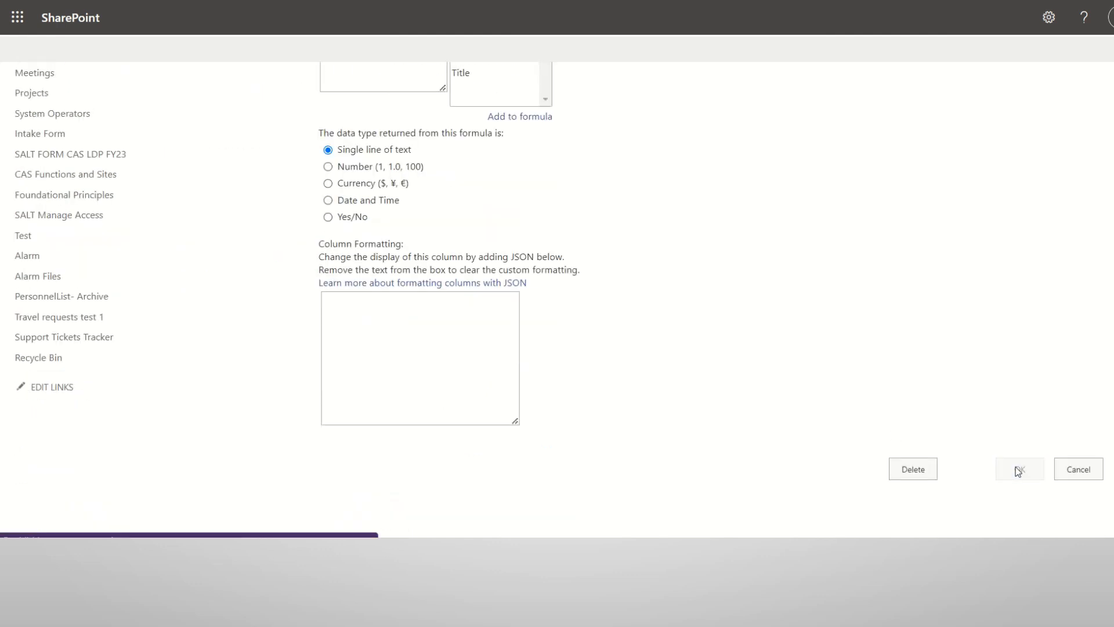
Save the revised Ticket ID formula so the test ticket shows an INC-prefixed ID.
click(1018, 469)
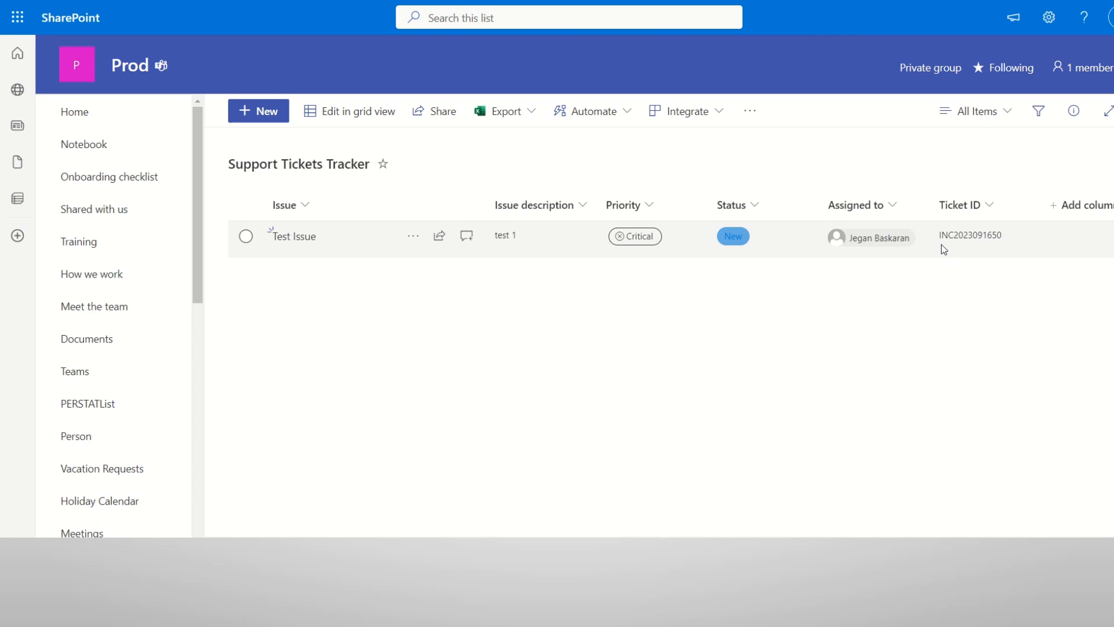
mouse_move(986, 246)
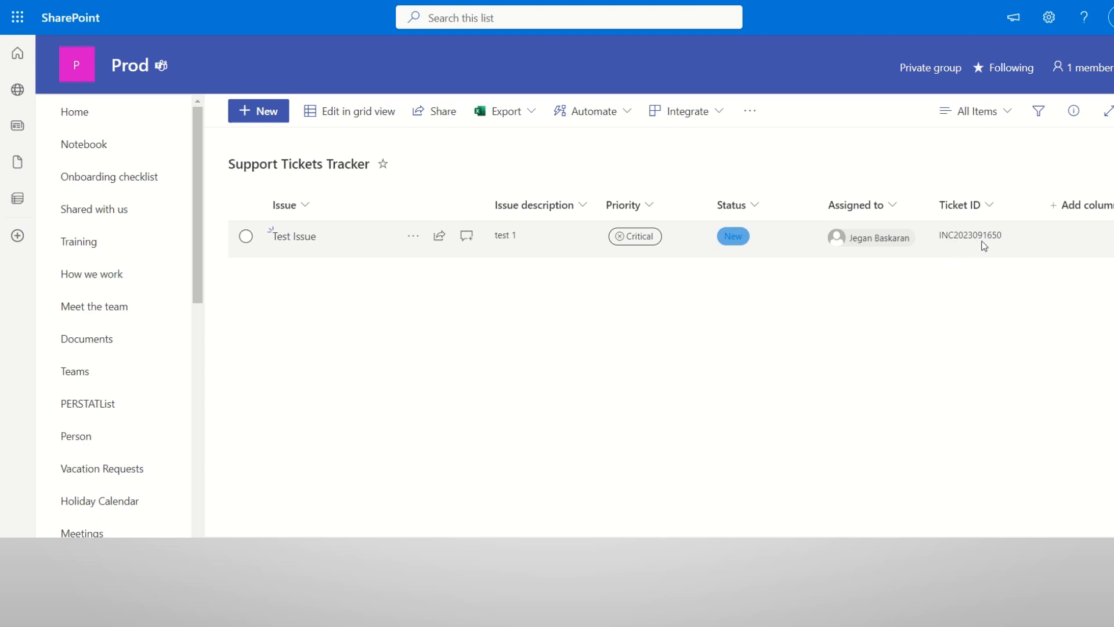
mouse_move(1011, 261)
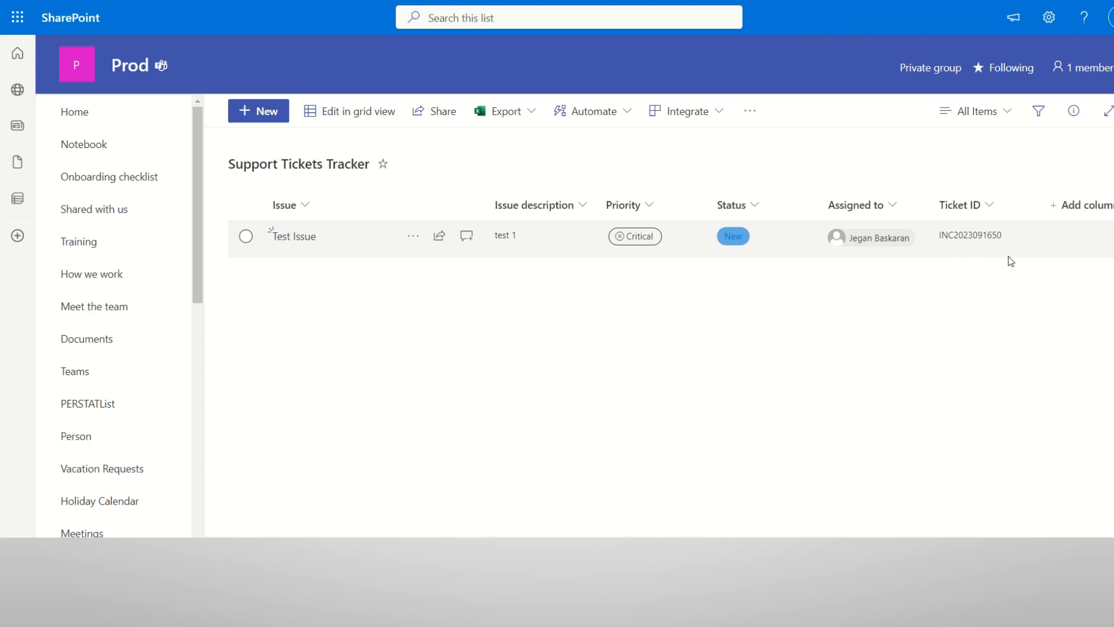
mouse_move(980, 243)
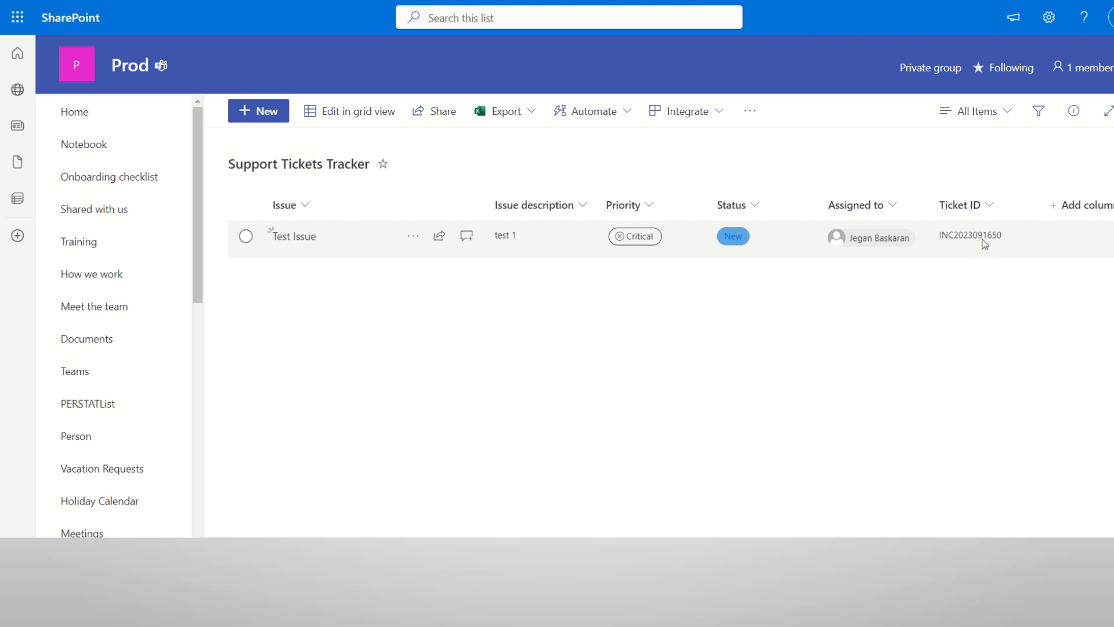
mouse_move(1005, 255)
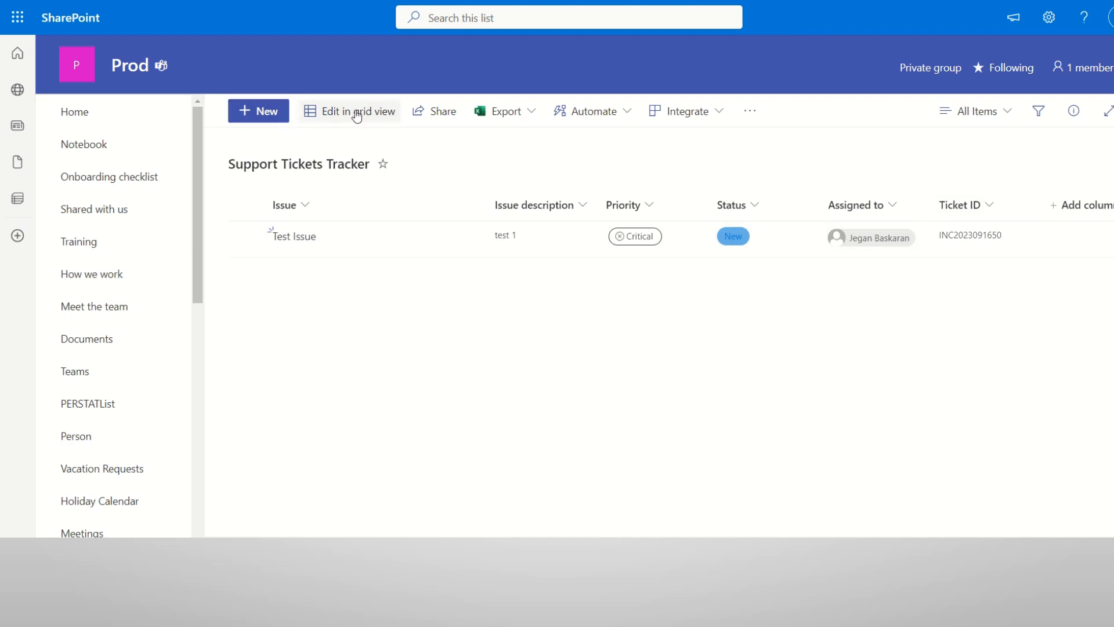
Add ticket test issue 2, description test 2, High priority, Completed status, assigned, and save it.
click(348, 112)
text(te)
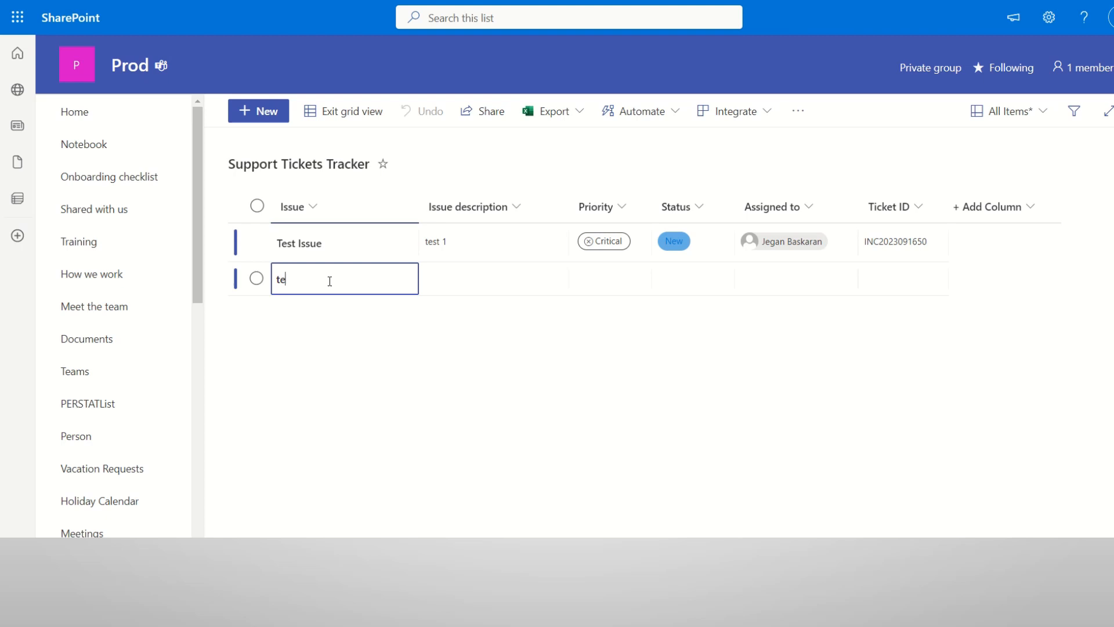
text(st)
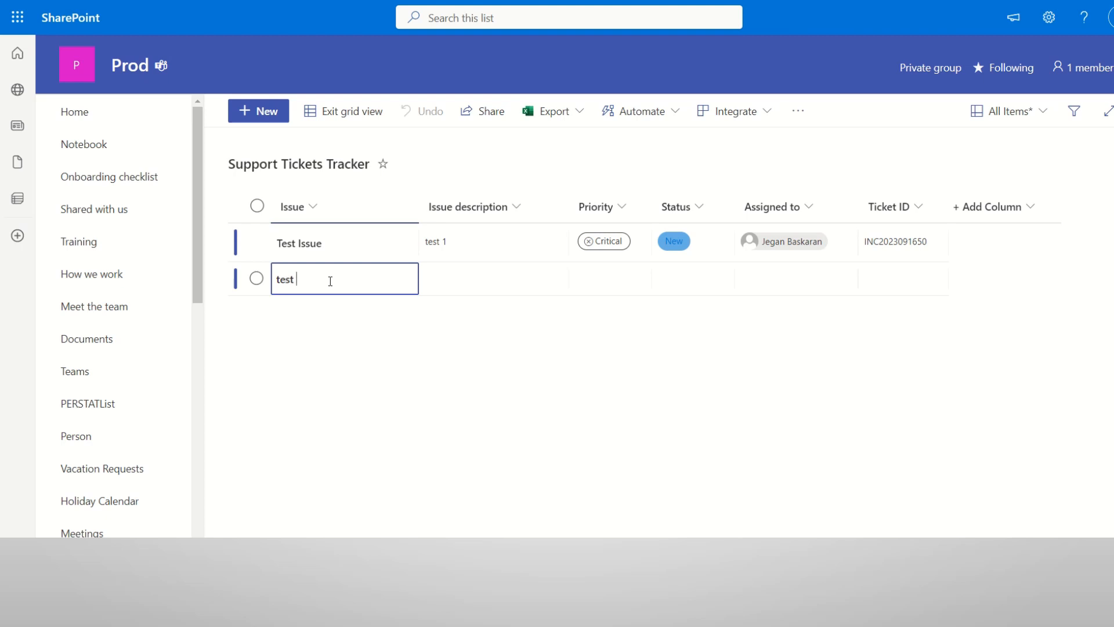
click(493, 277)
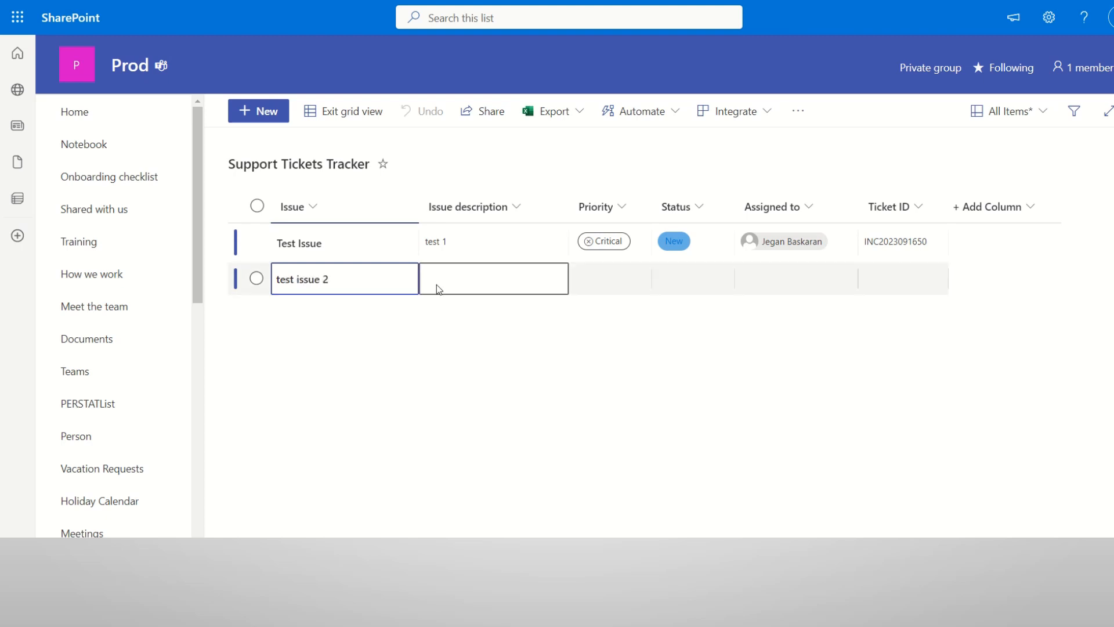
text(test)
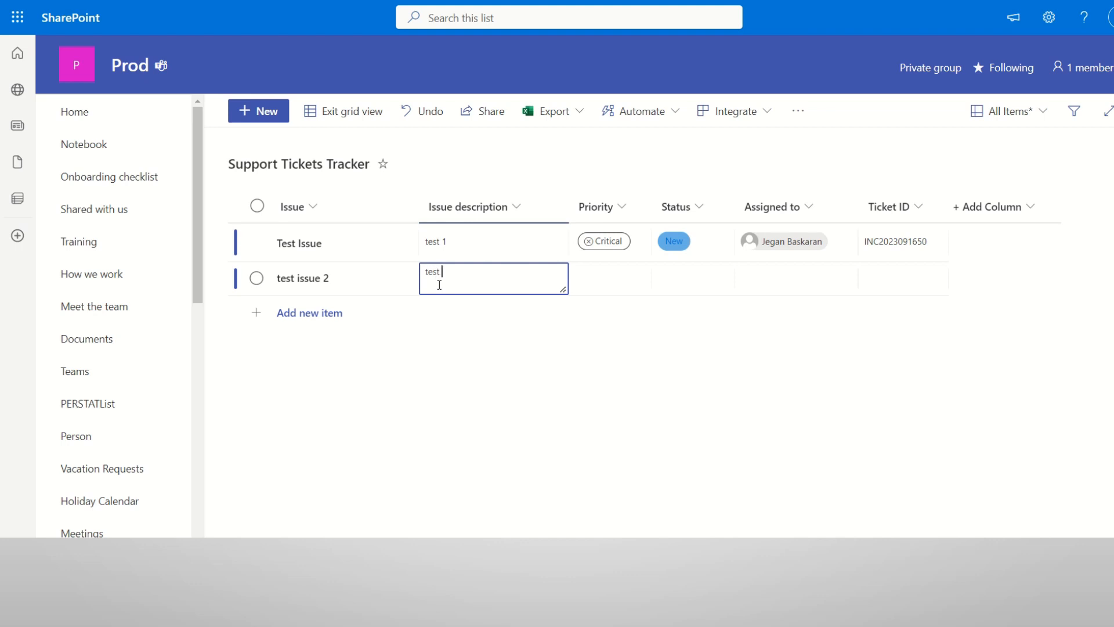
click(609, 277)
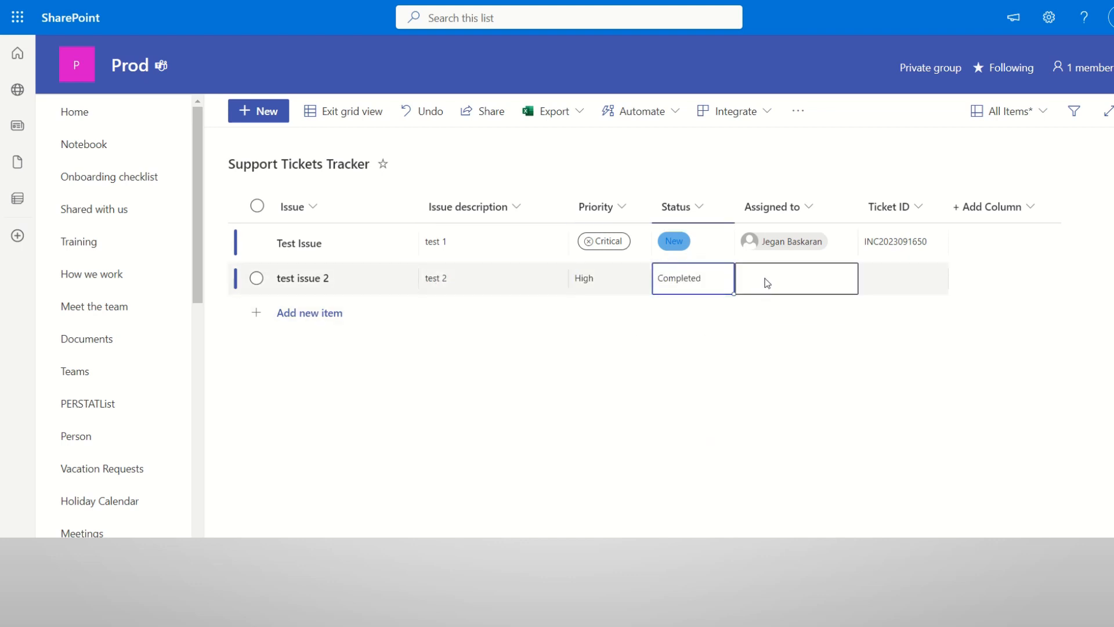
text(jega)
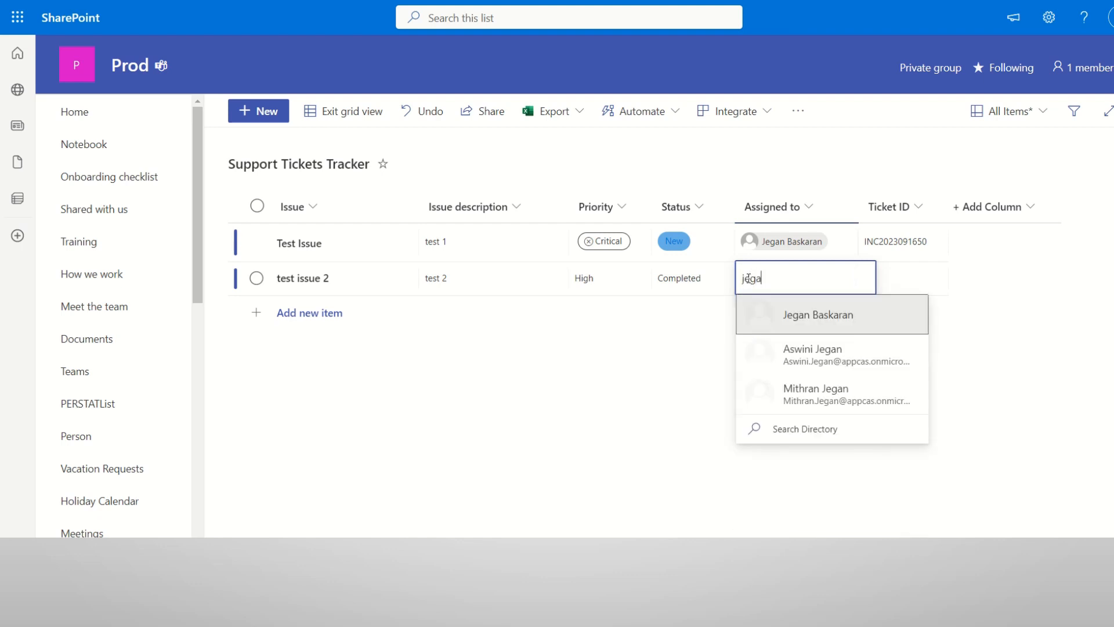
click(817, 315)
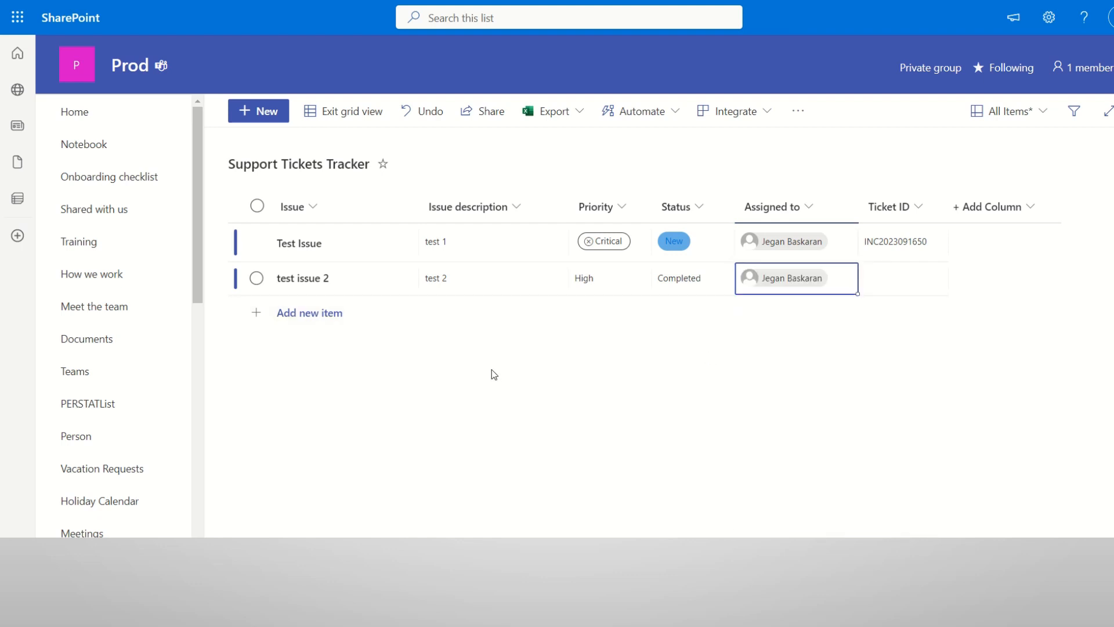
click(344, 112)
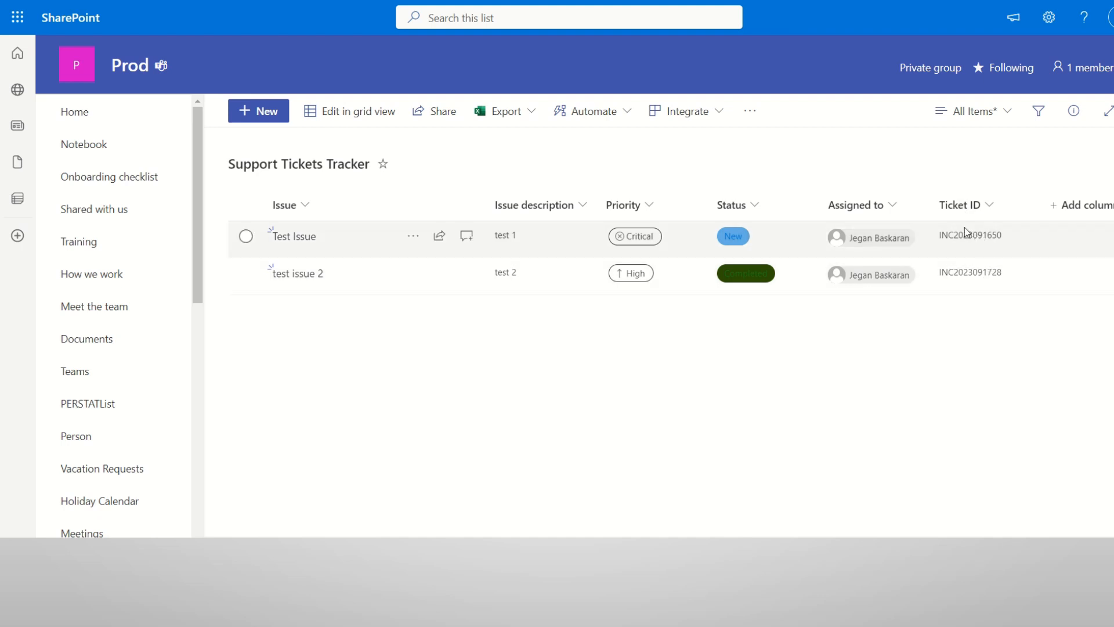
mouse_move(989, 261)
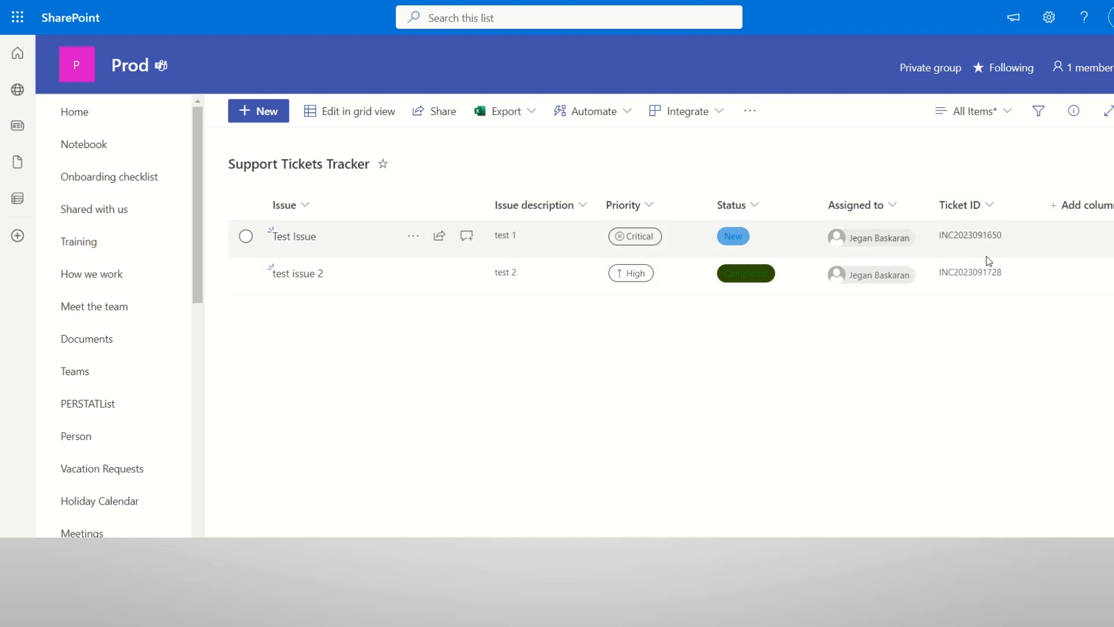
mouse_move(518, 311)
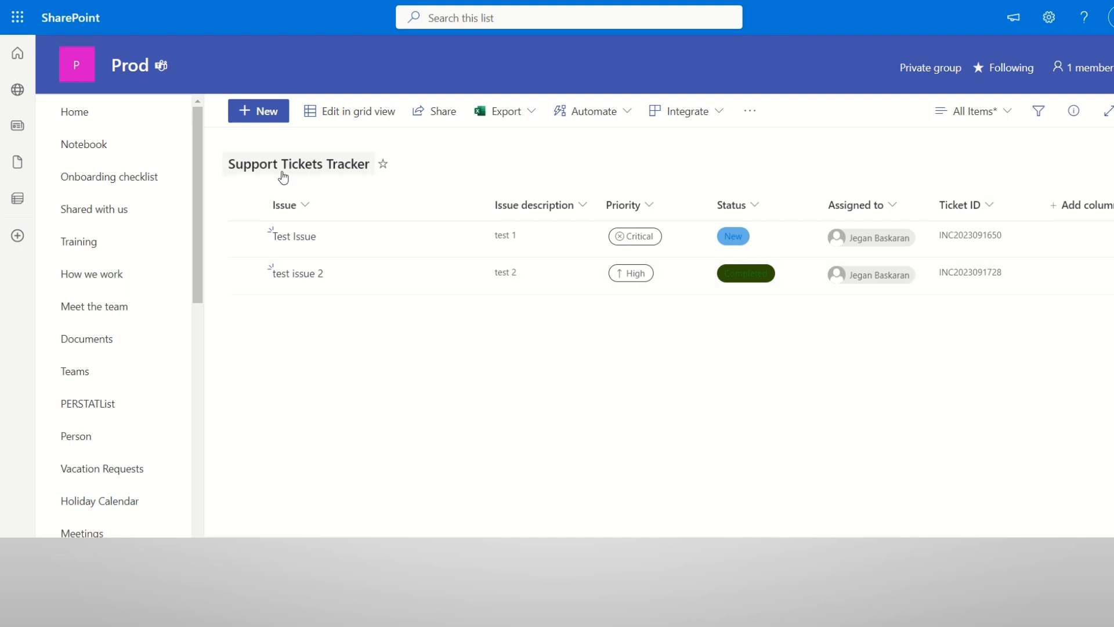
mouse_move(938, 289)
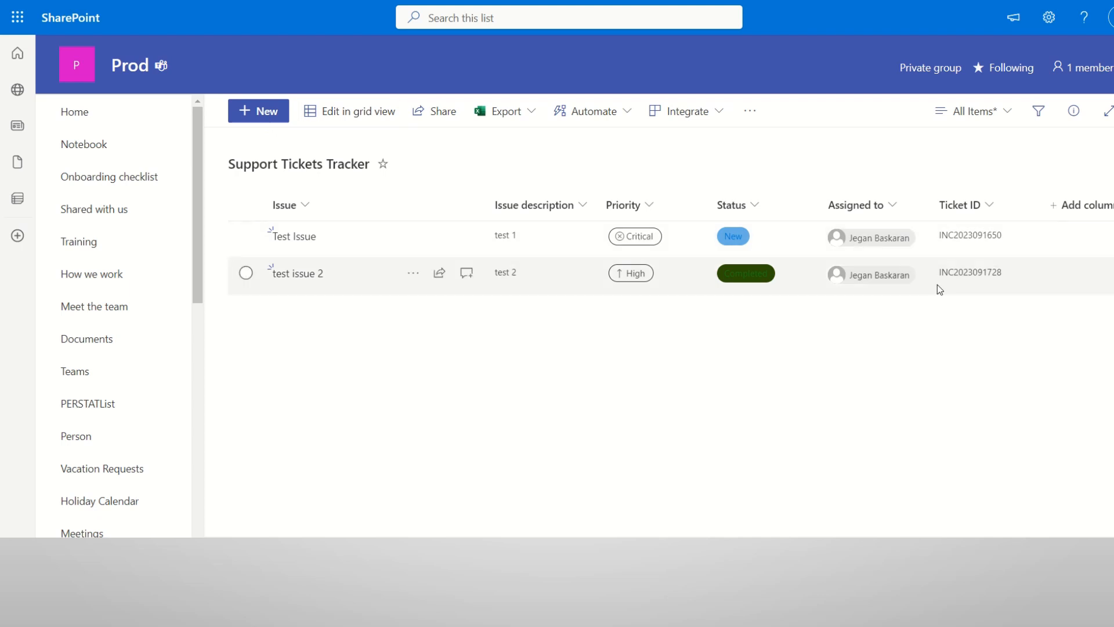
mouse_move(942, 290)
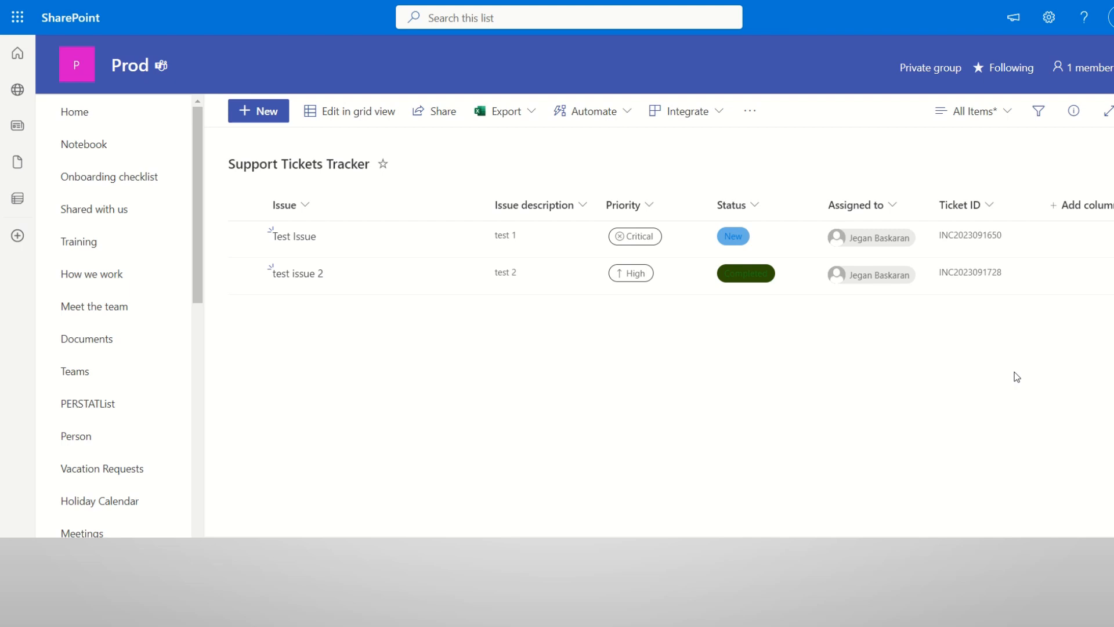
mouse_move(540, 328)
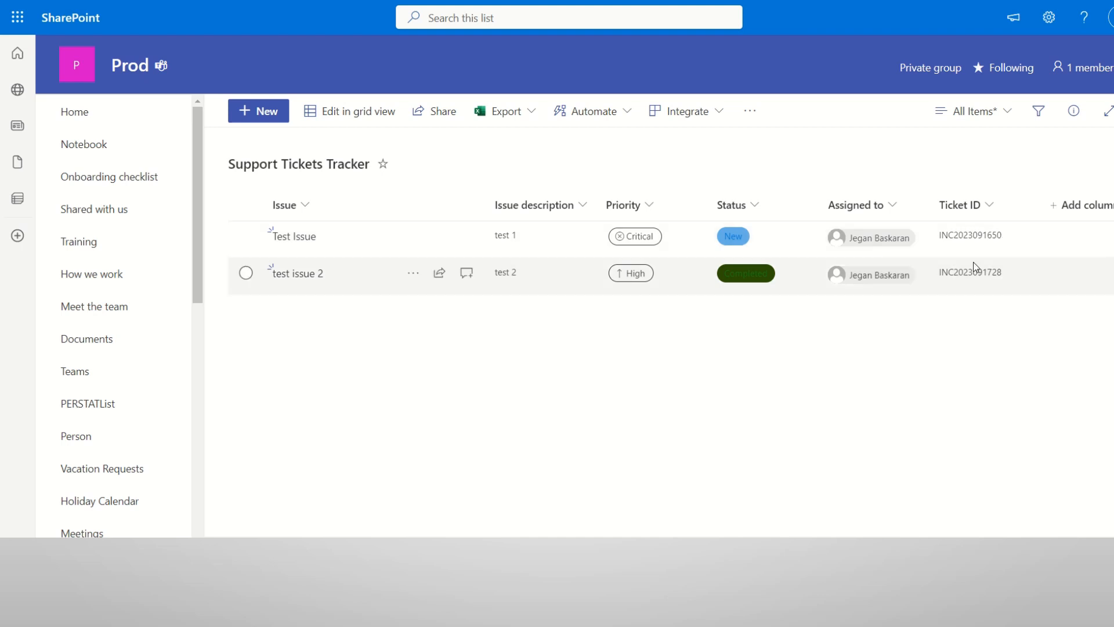
mouse_move(1002, 369)
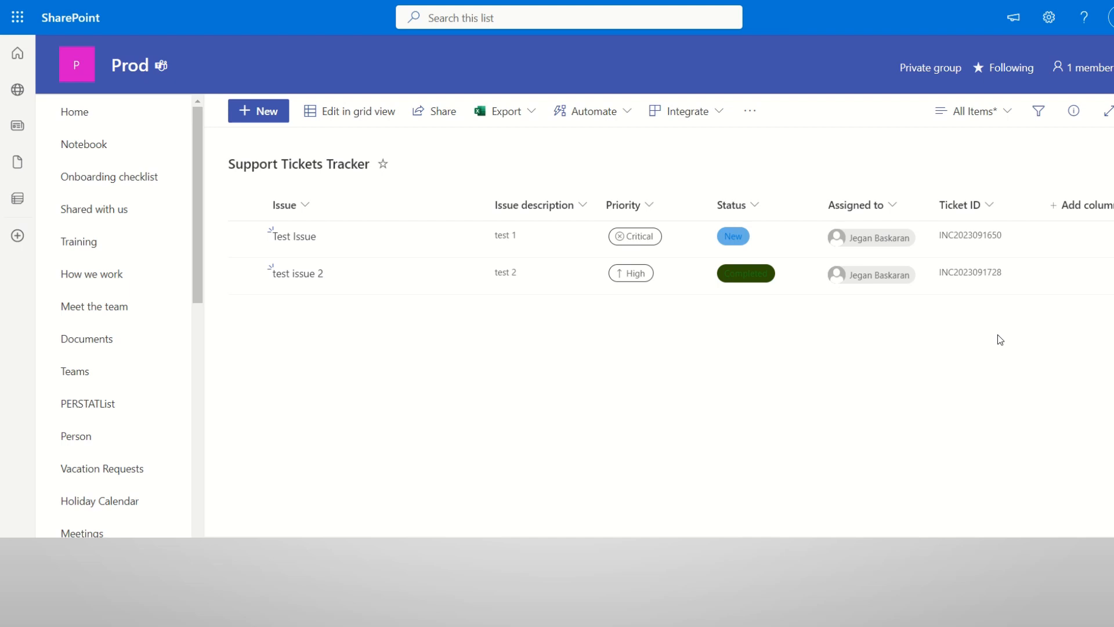
mouse_move(999, 303)
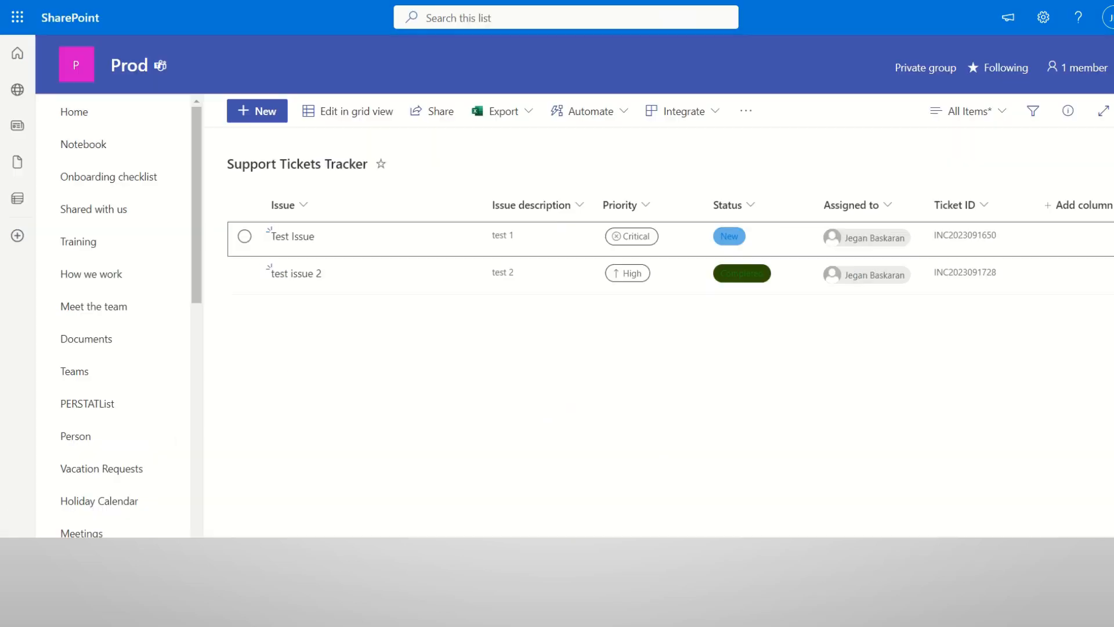
Add a Text column named Ticket to the list and save it.
click(1080, 205)
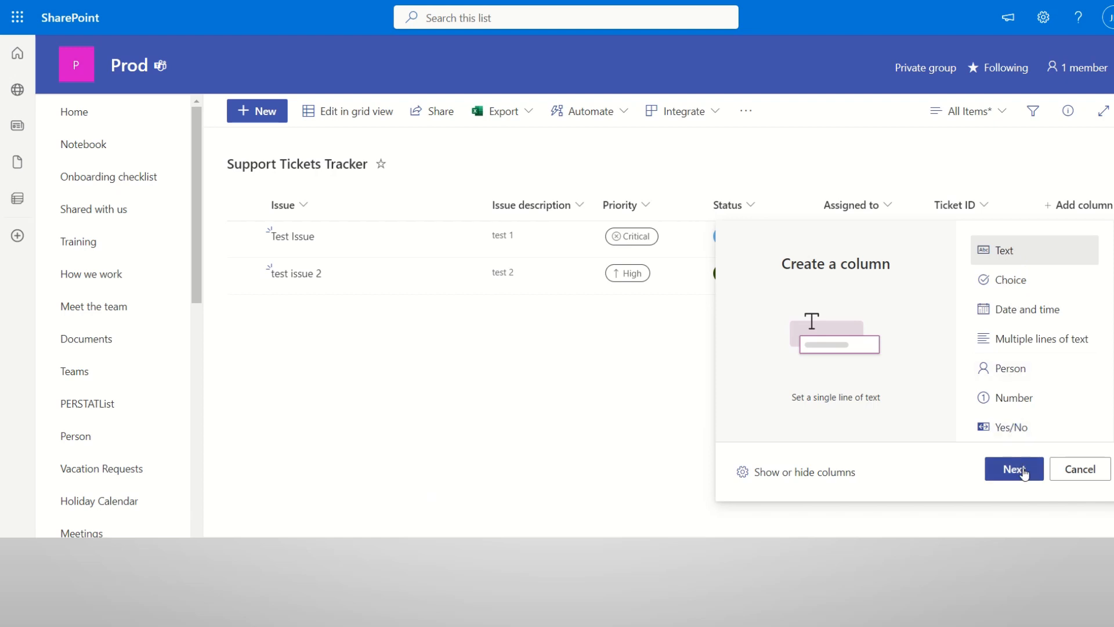
click(1012, 468)
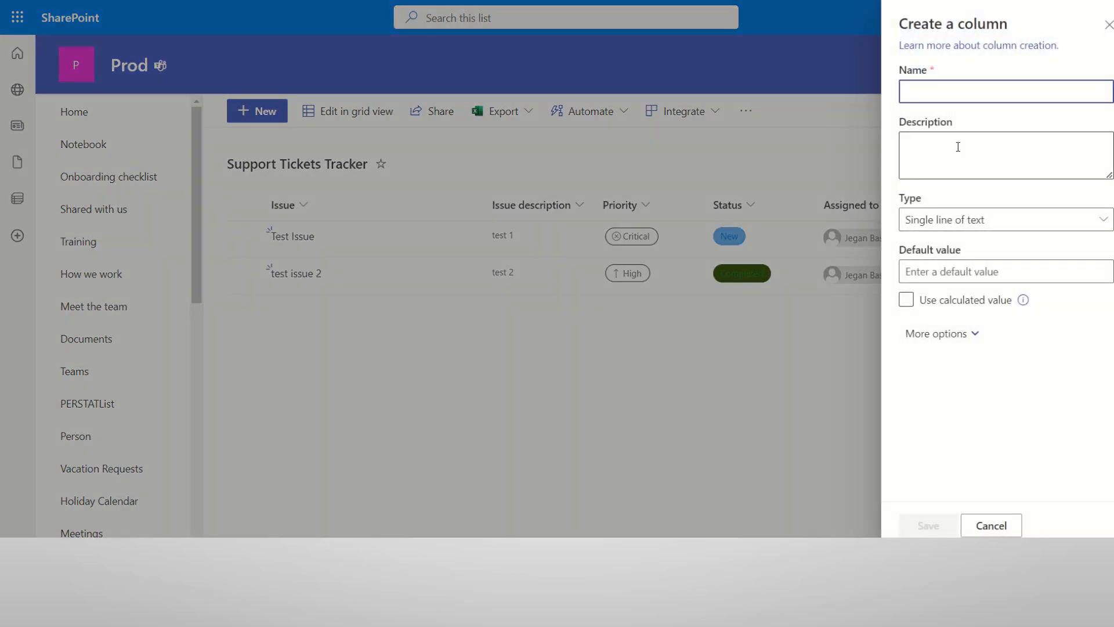
text(T)
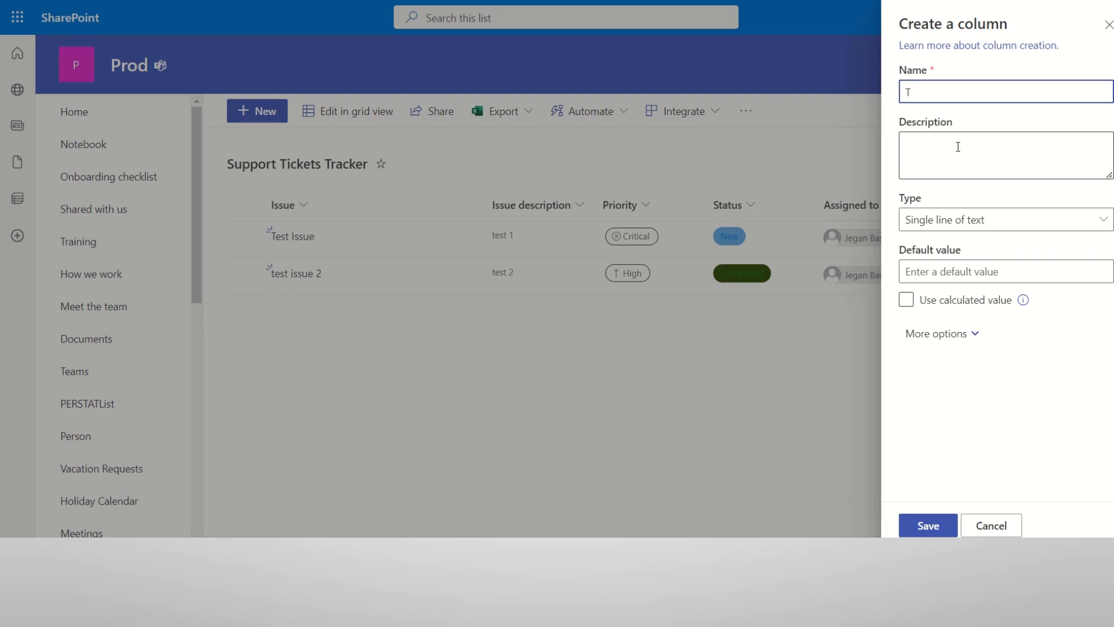
text(icket)
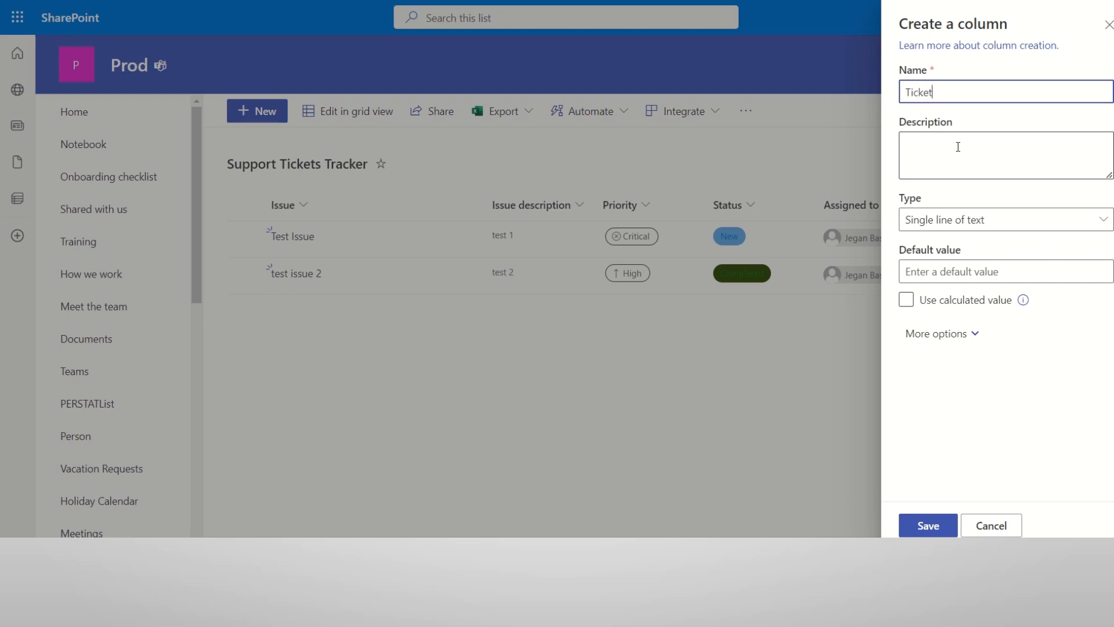
mouse_move(951, 492)
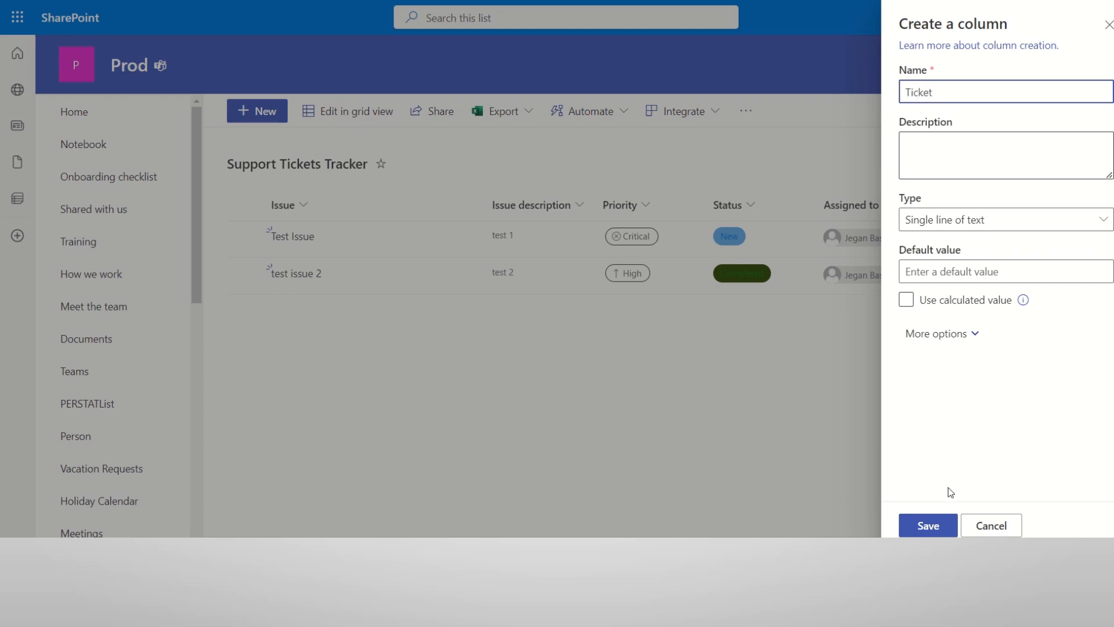
click(927, 525)
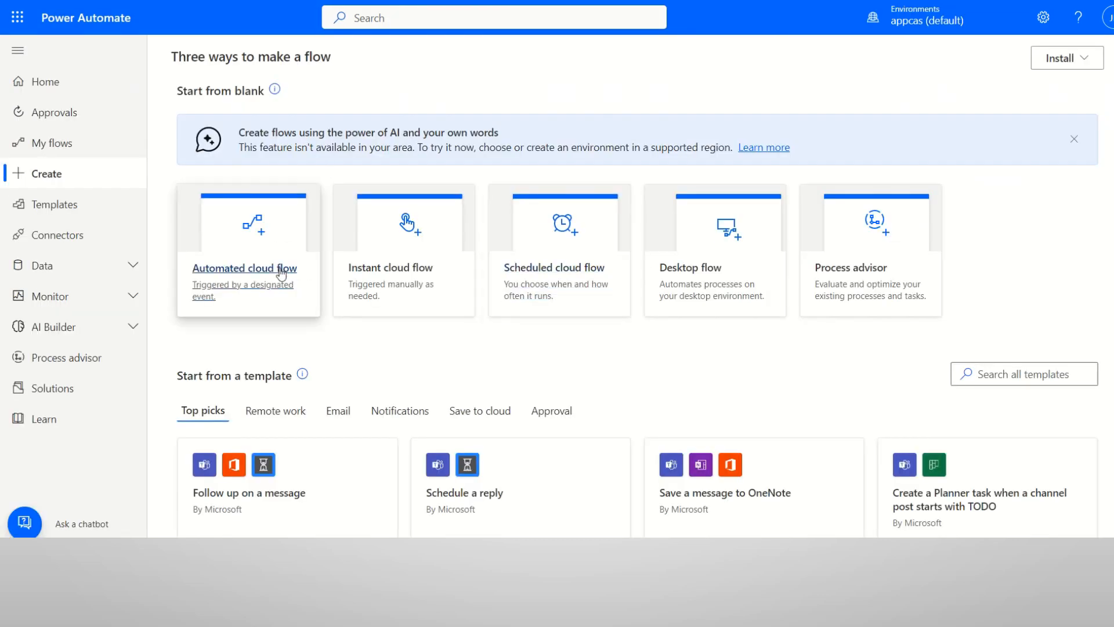
Create automated cloud flow Generate Ticket ID triggered by 'When an item is created'.
click(243, 268)
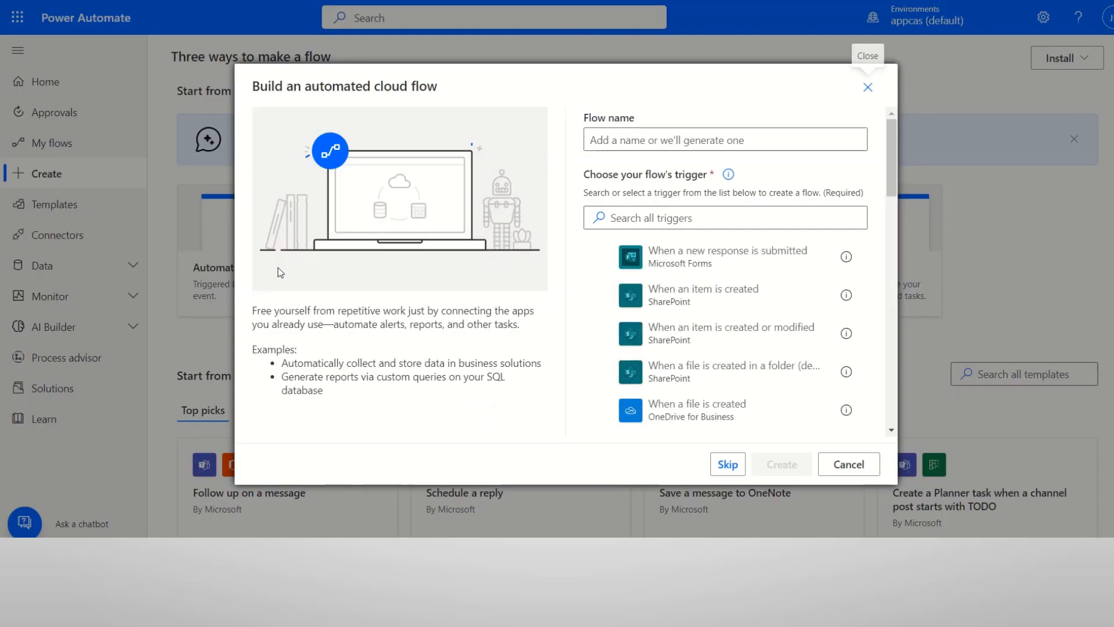
mouse_move(344, 268)
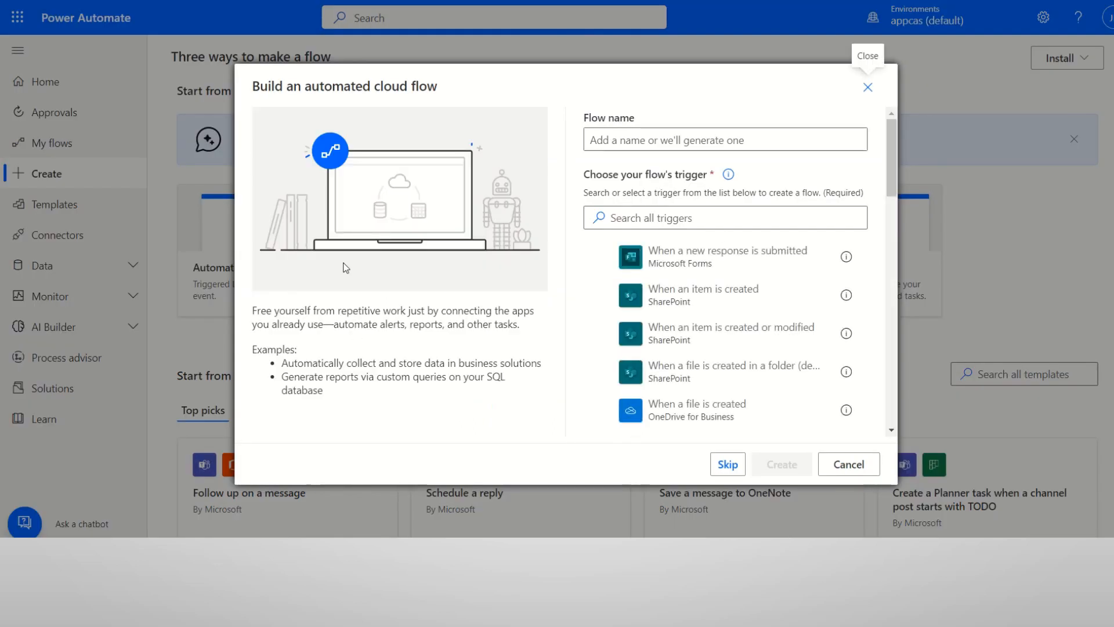
mouse_move(528, 251)
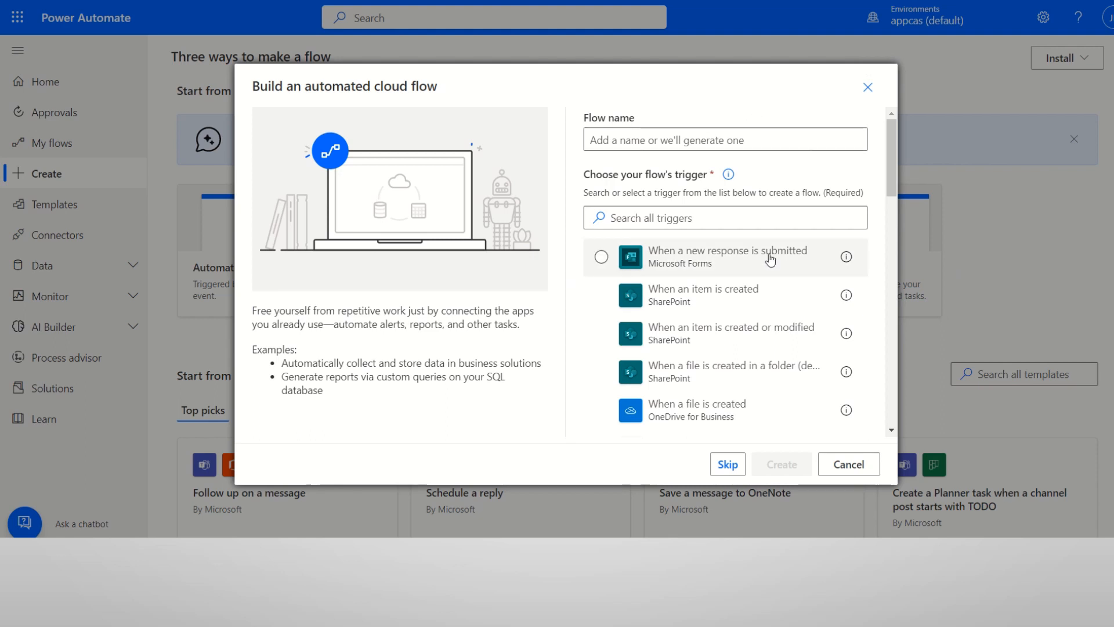
click(702, 295)
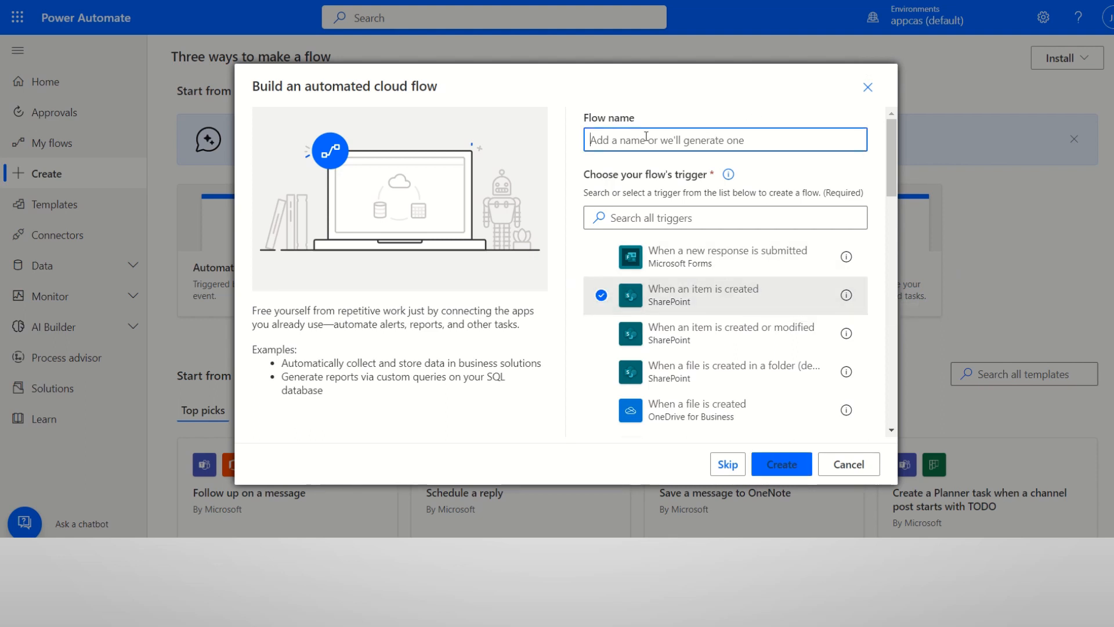
text(Generate Tie)
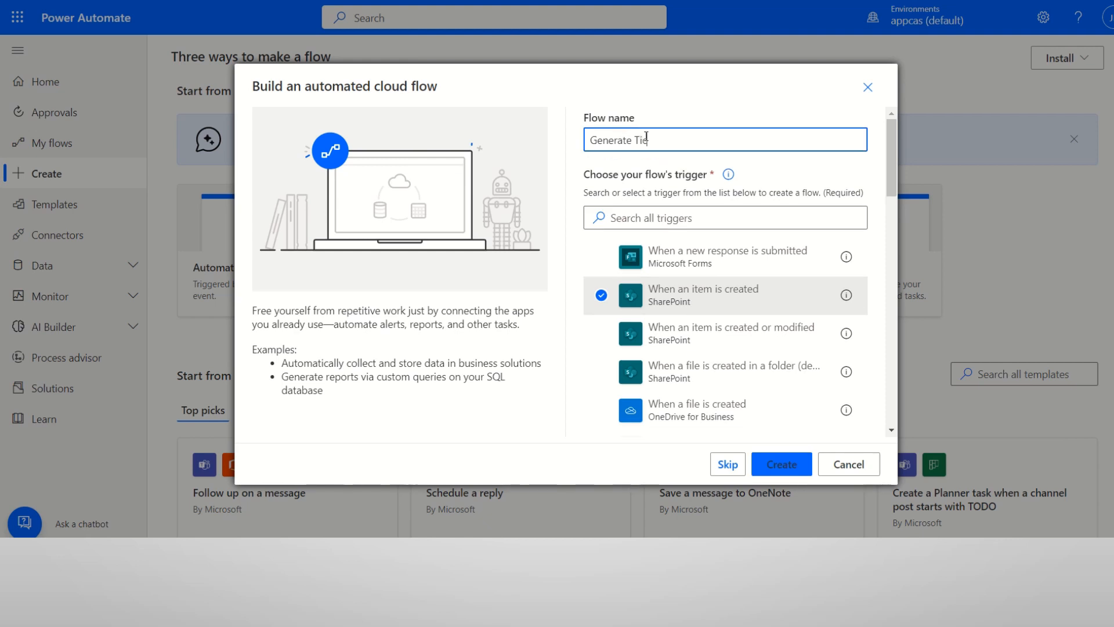
text(cket ID)
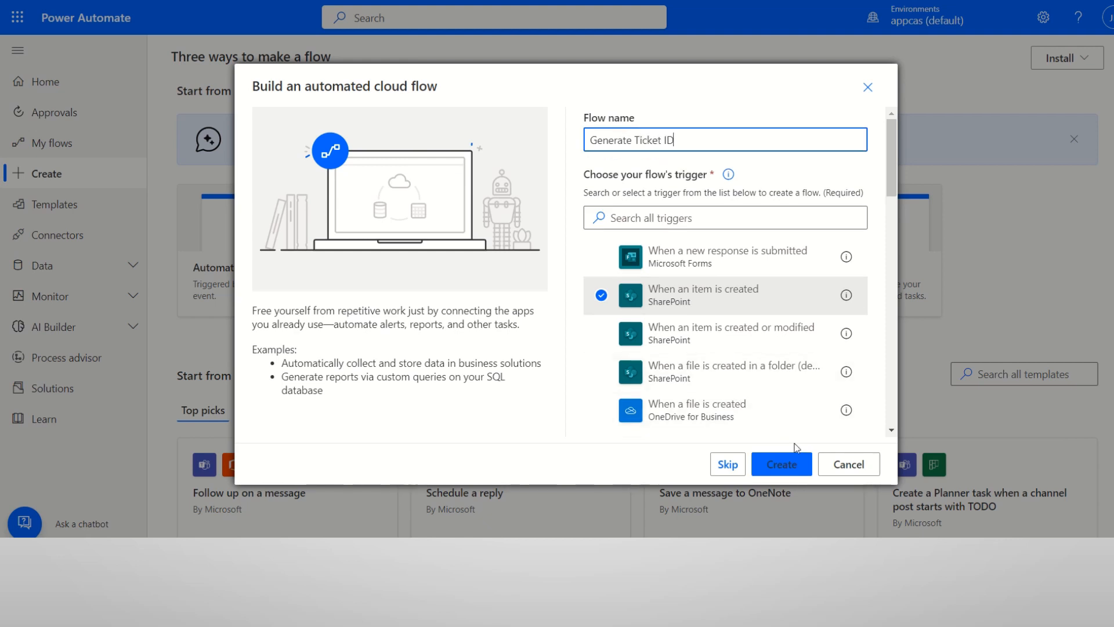
click(780, 463)
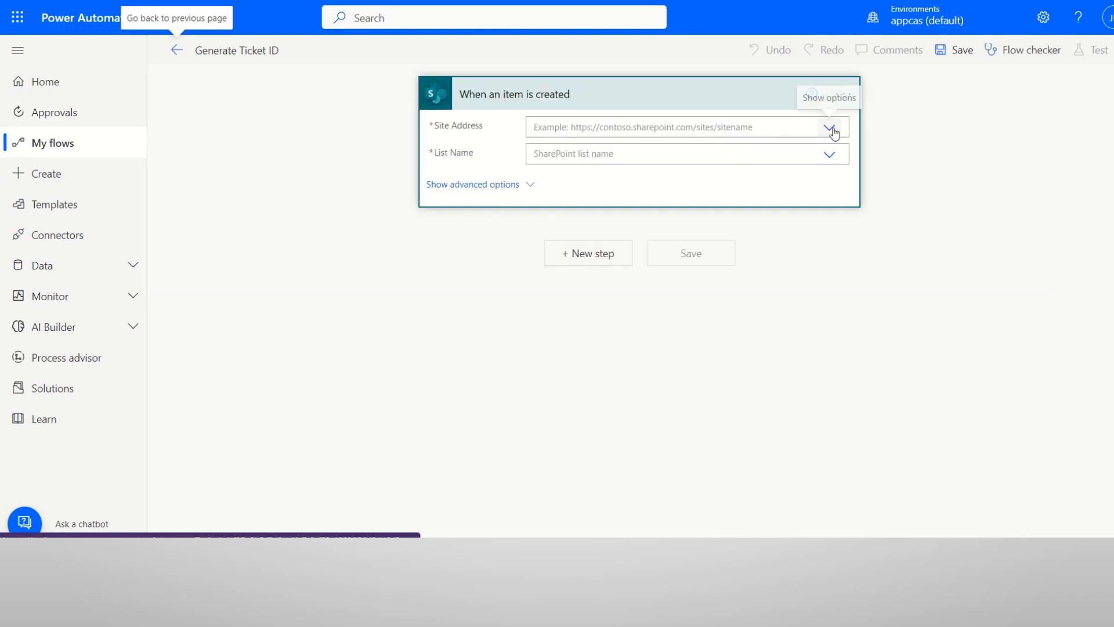
Point the trigger at the Prod site's Support Tickets Tracker list.
click(830, 128)
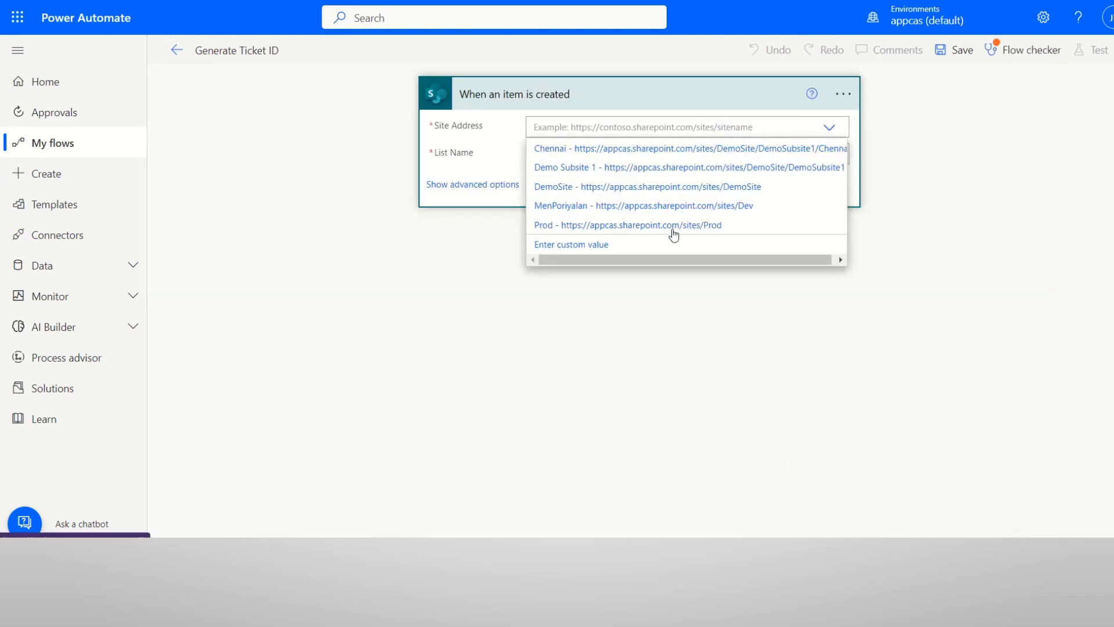
click(628, 225)
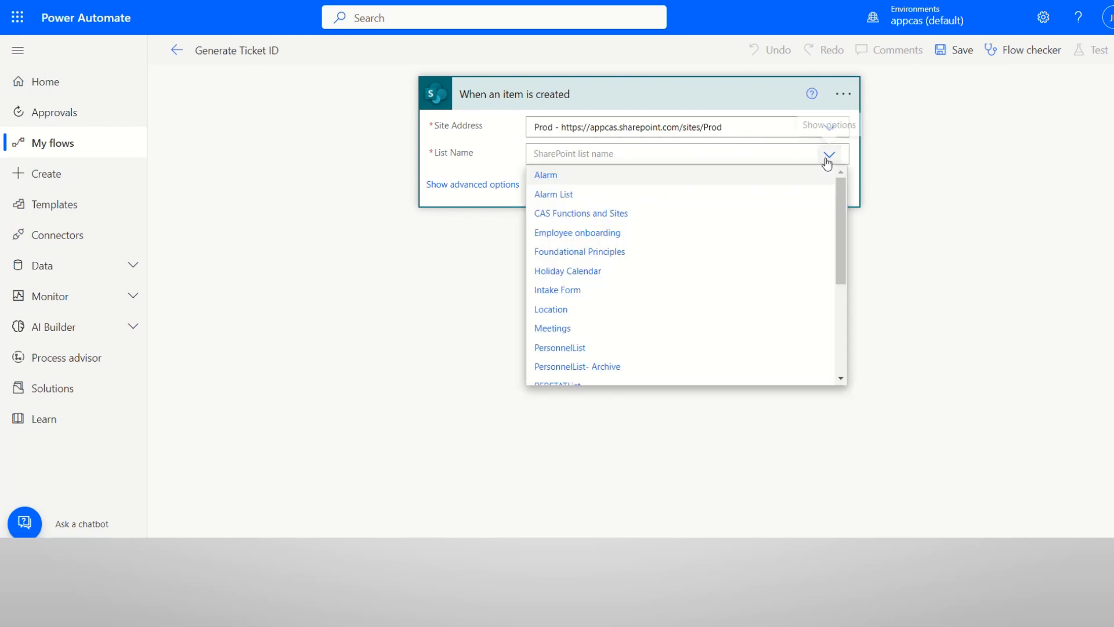
scroll(down, 3)
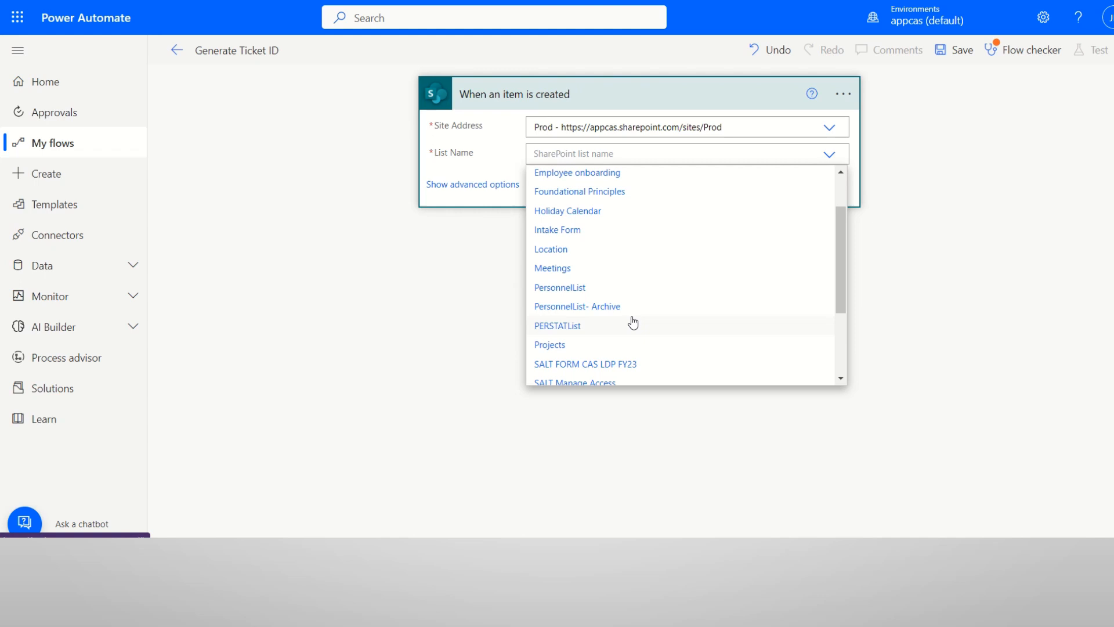
scroll(down, 3)
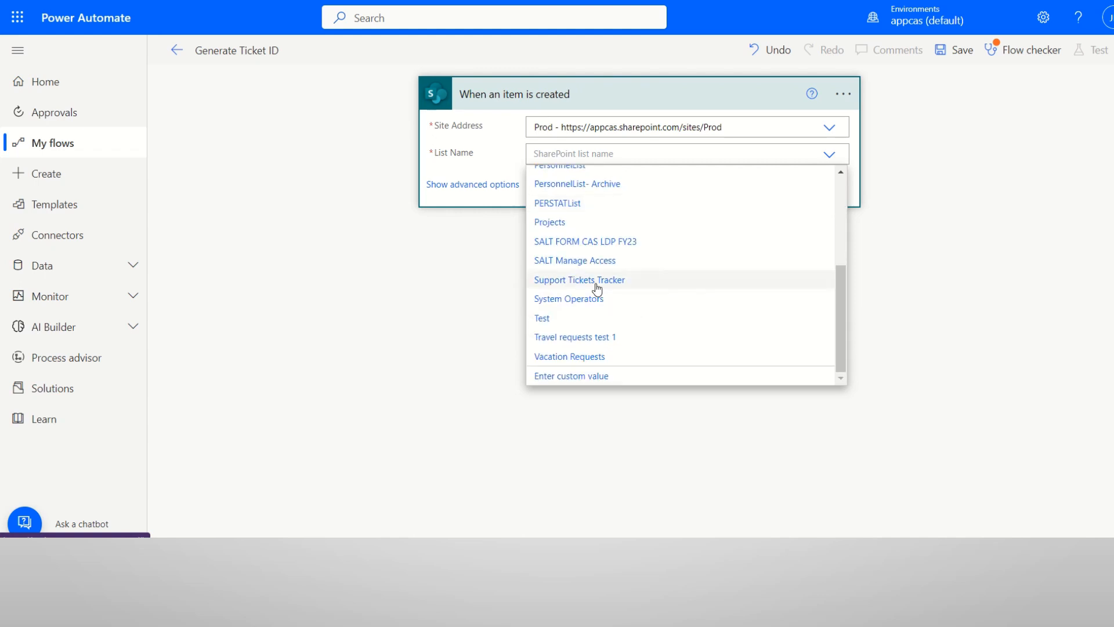
click(578, 279)
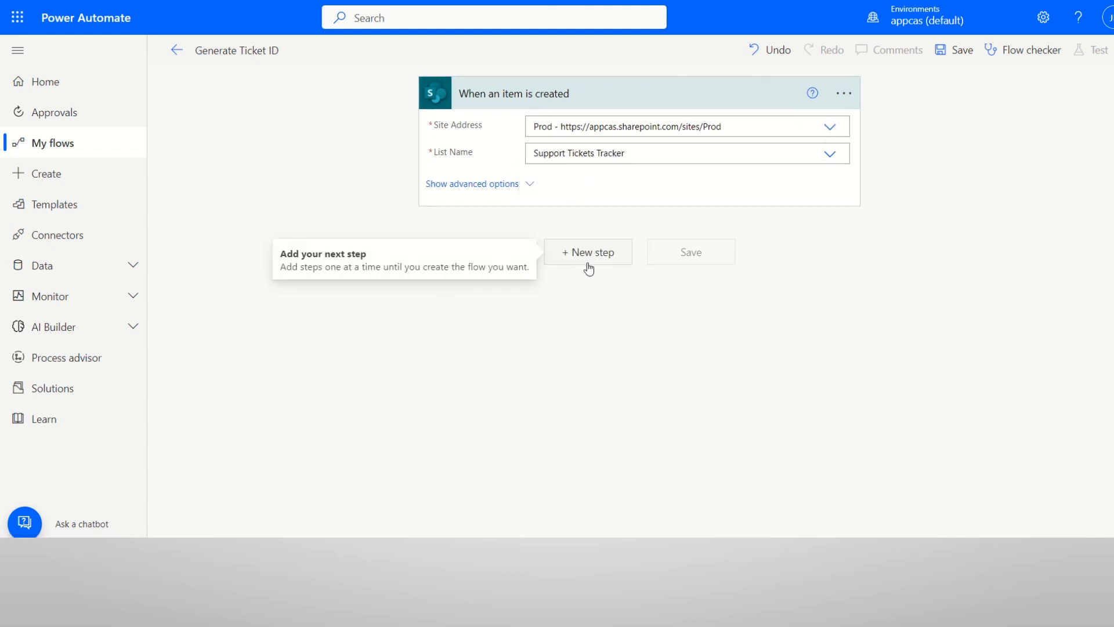
click(587, 252)
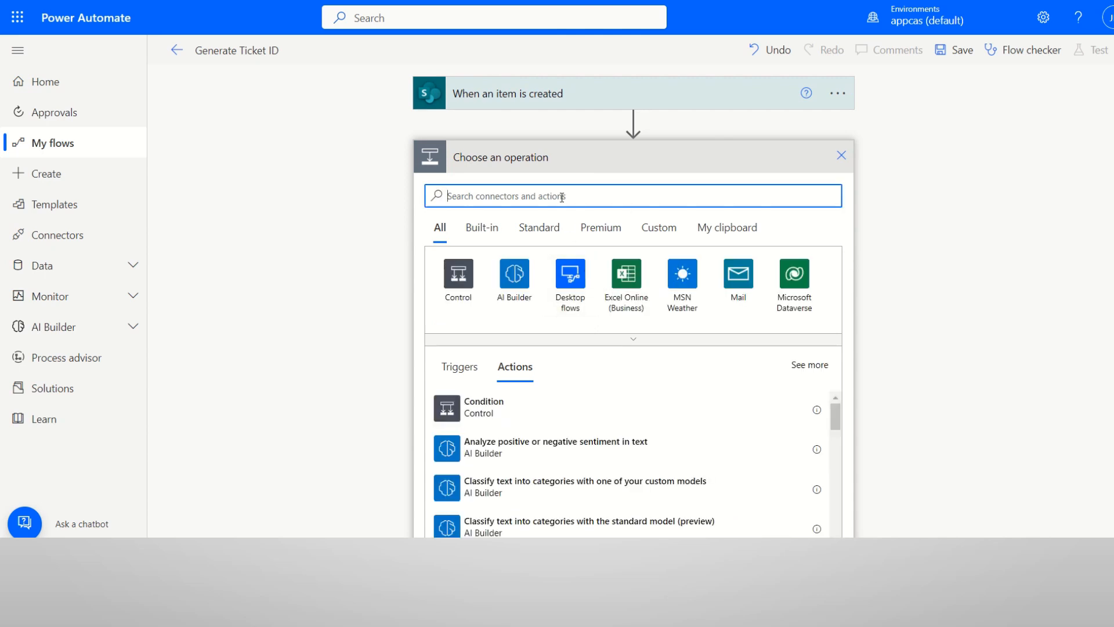
Add a new step and pick the SharePoint Update item action from the 'update item' search.
text(upate)
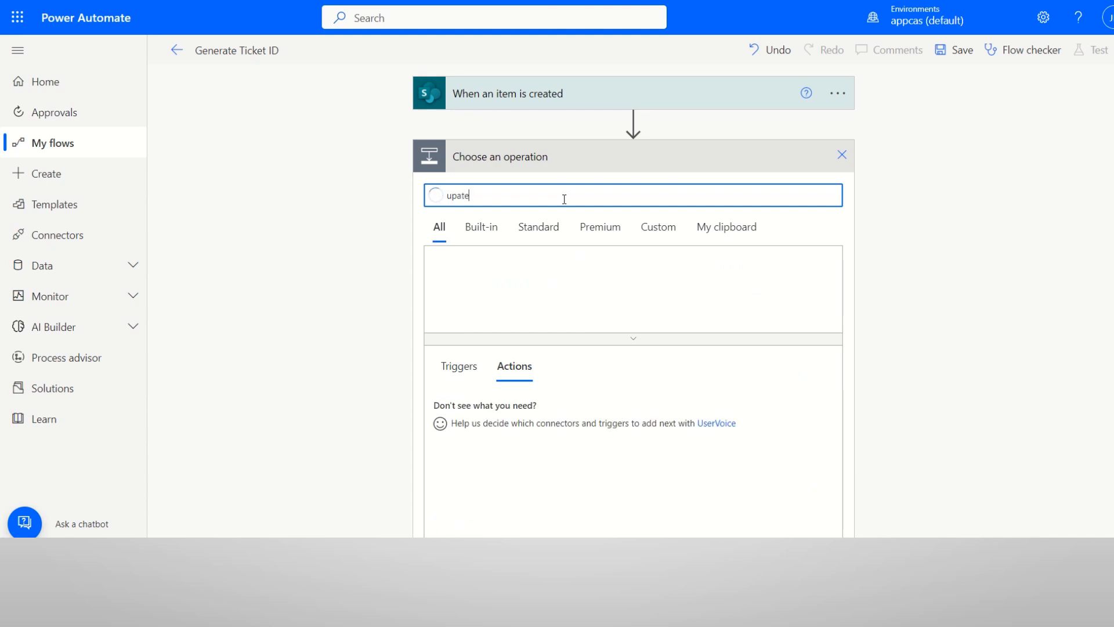
text(item)
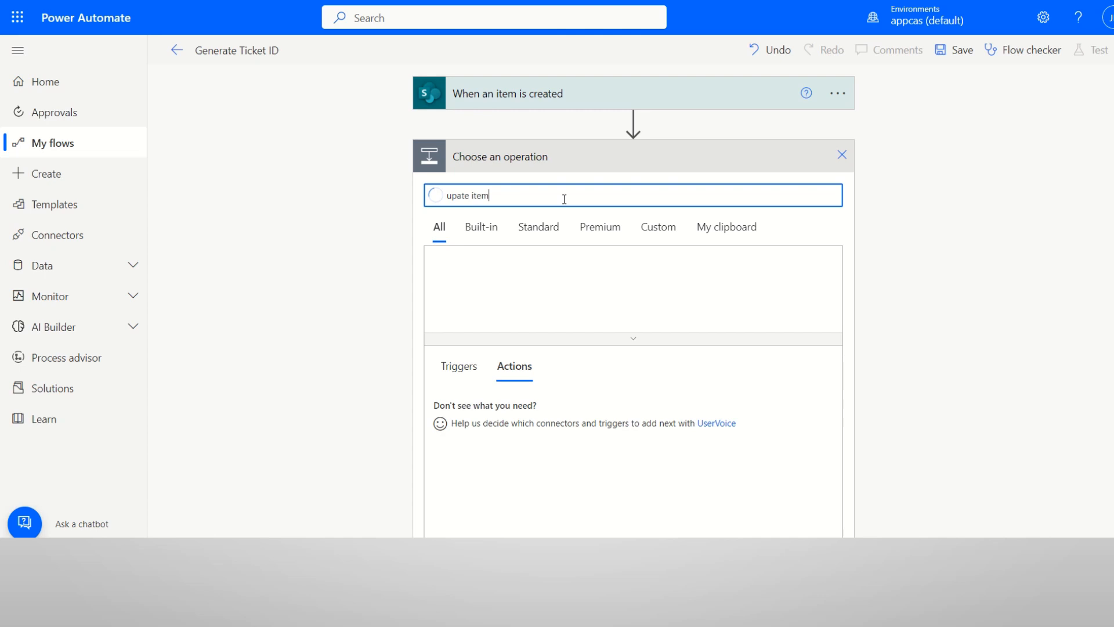
mouse_move(481, 227)
text(d)
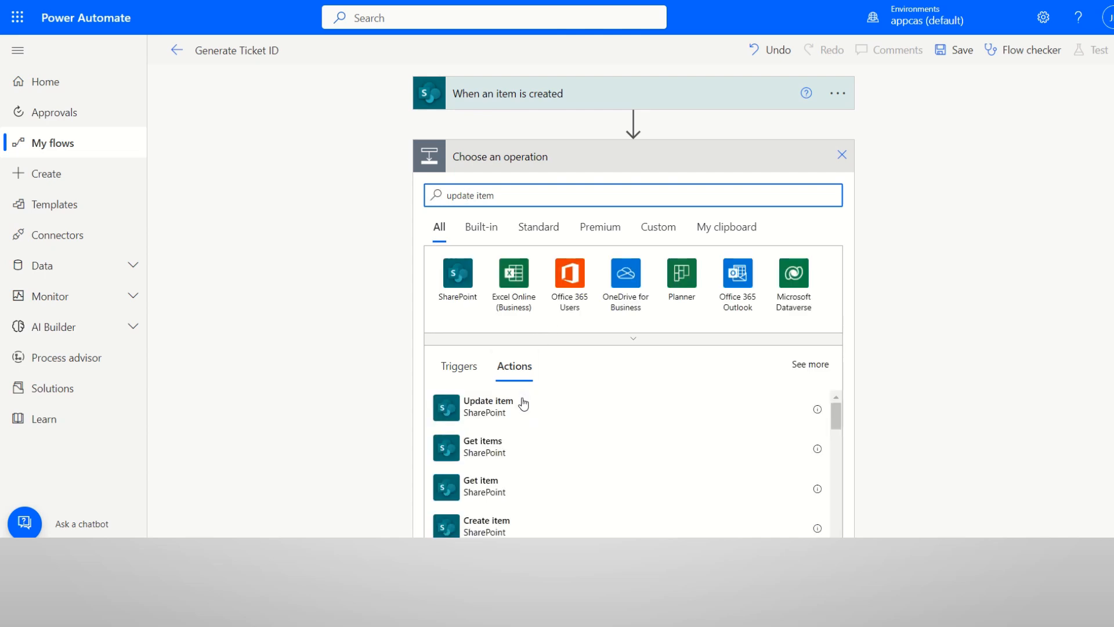
click(488, 407)
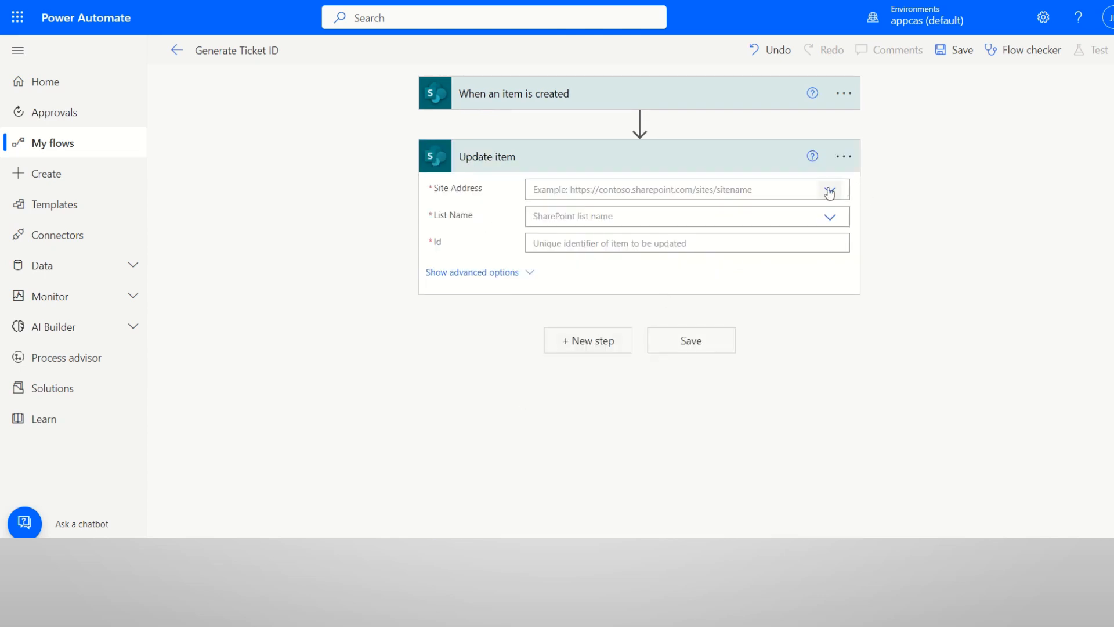
Point the Update item step at the Prod site's Support Tickets Tracker list.
click(829, 190)
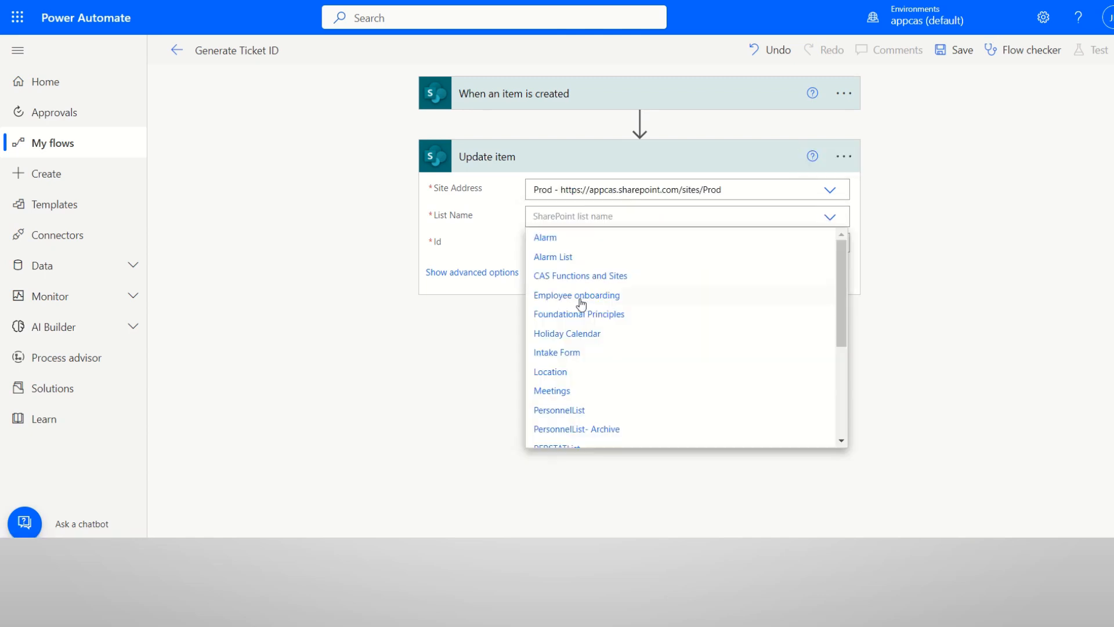
scroll(down, 3)
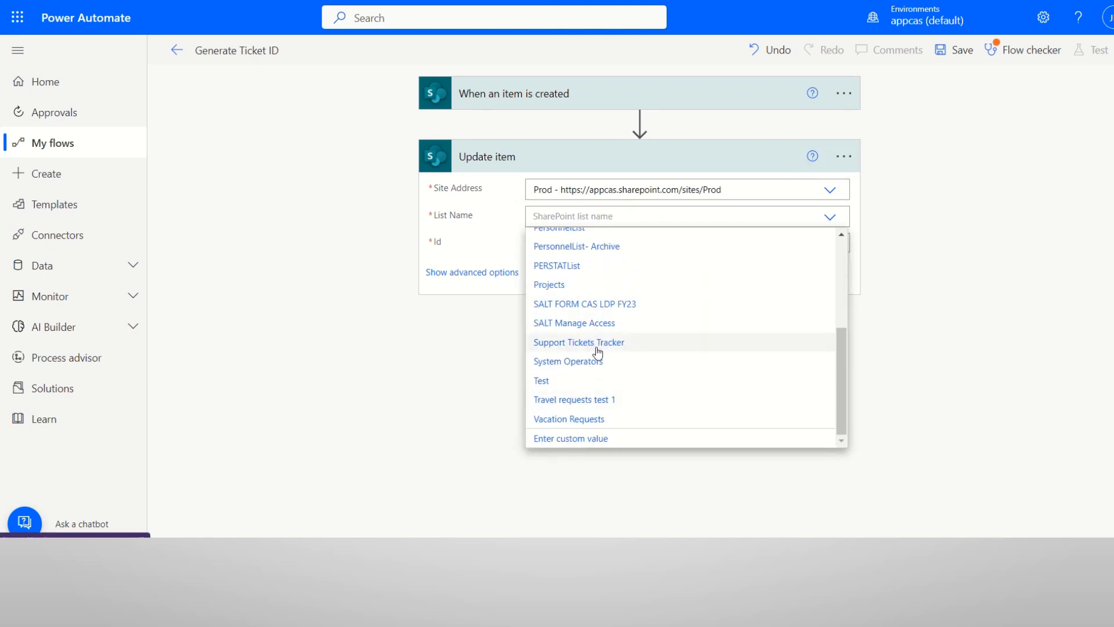
click(578, 341)
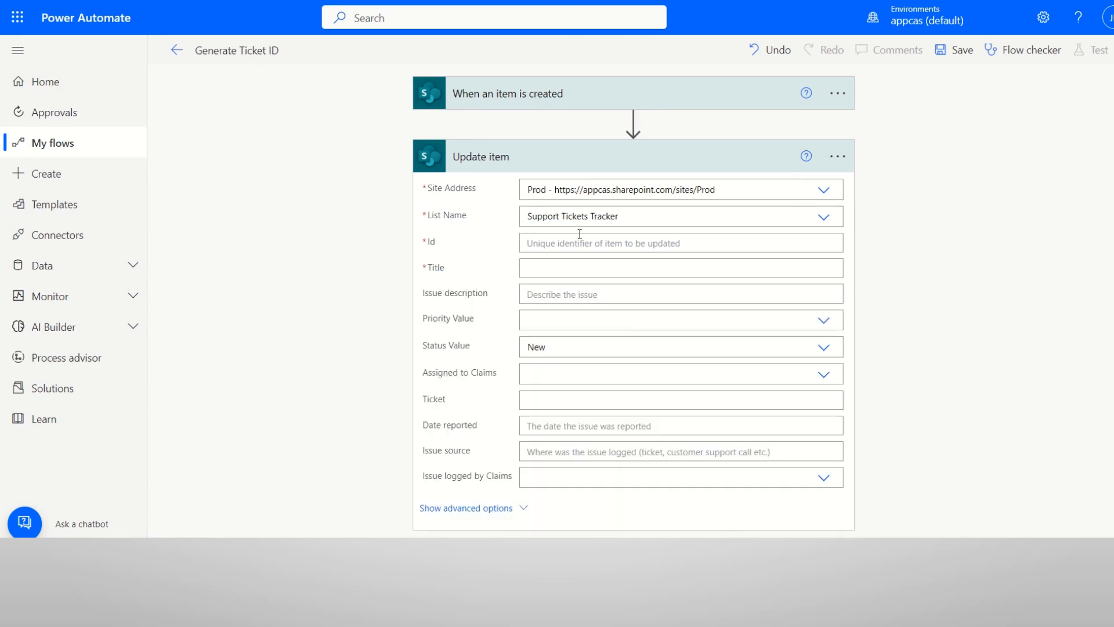
Map the Update item Id and Title fields to the trigger's dynamic ID and Title values.
click(680, 243)
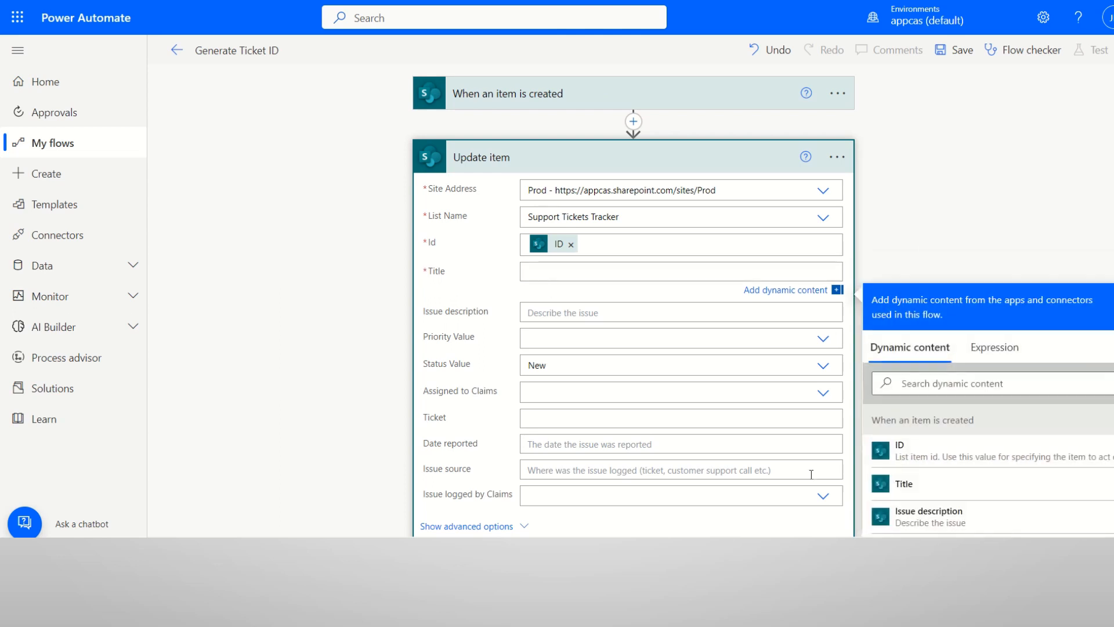
click(903, 486)
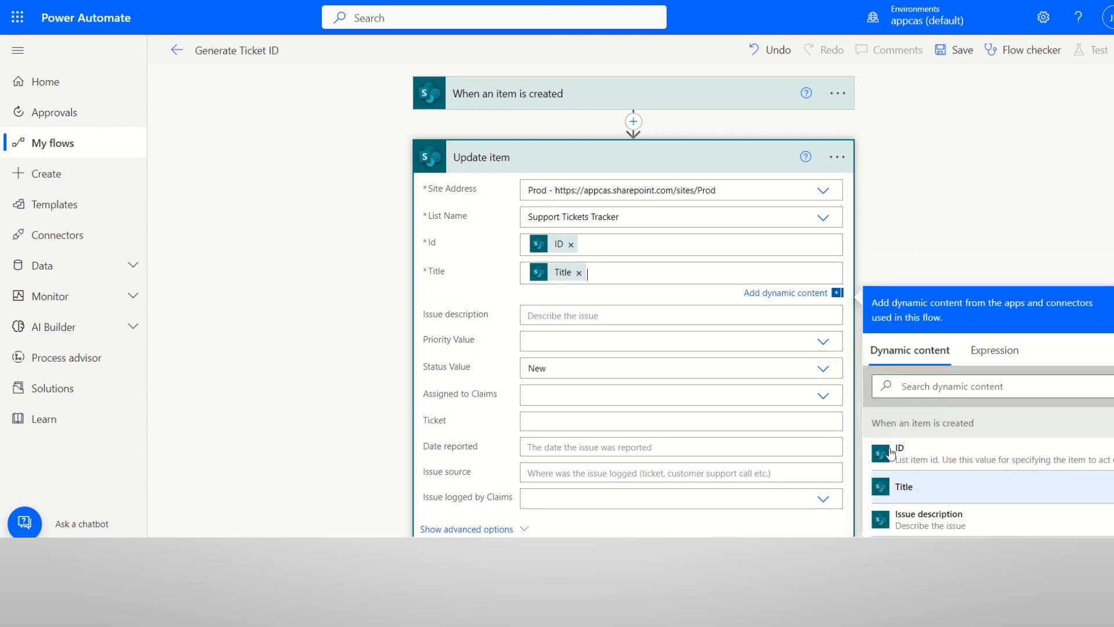
scroll(down, 3)
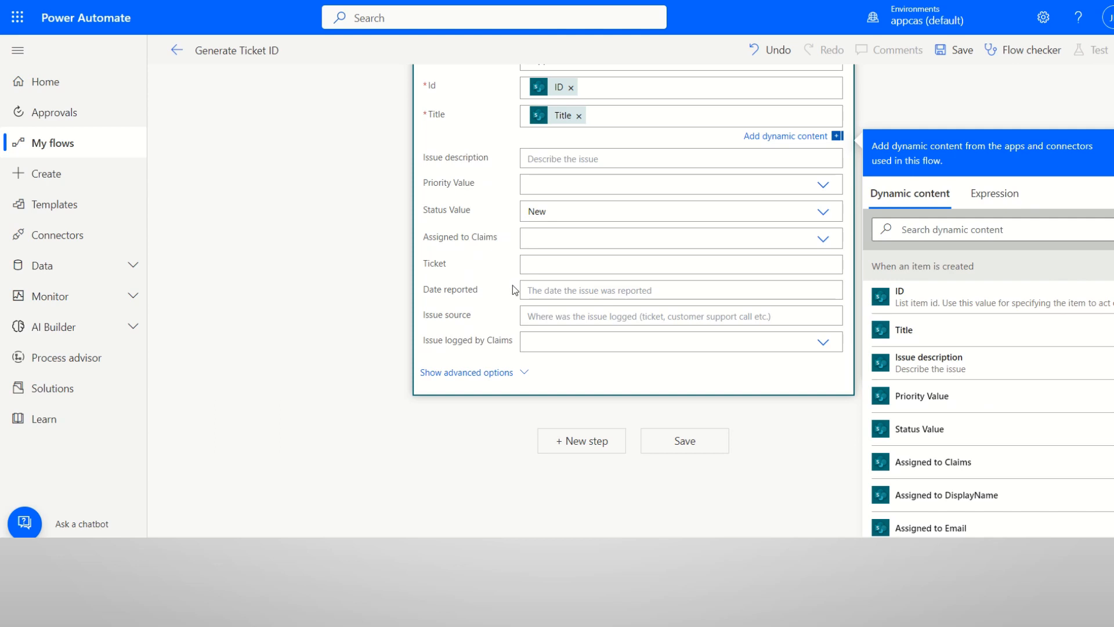
mouse_move(455, 272)
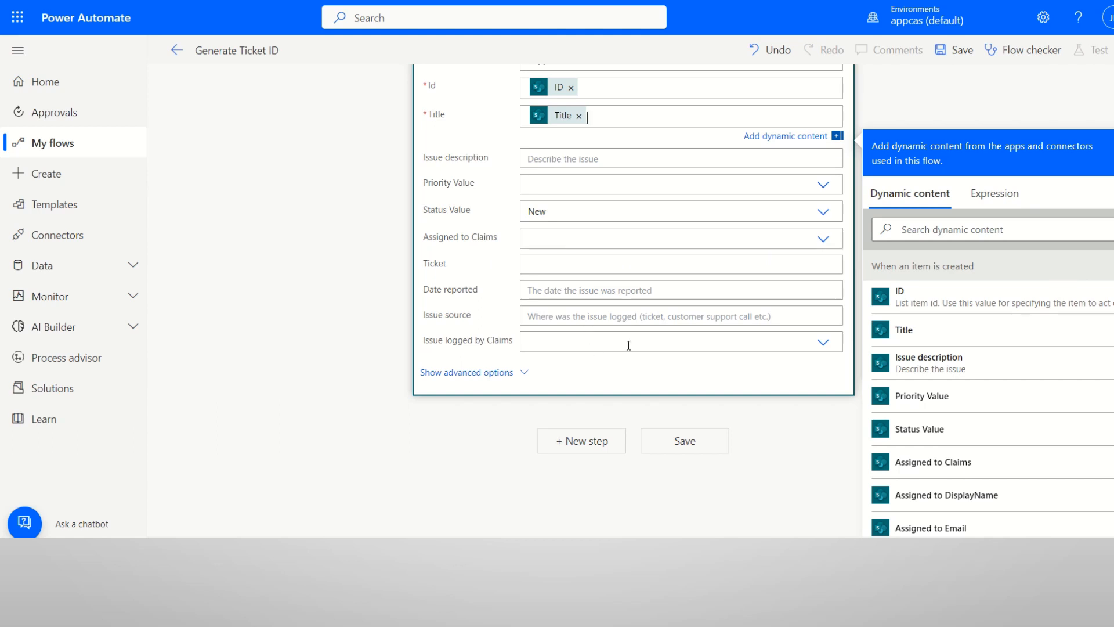
mouse_move(739, 359)
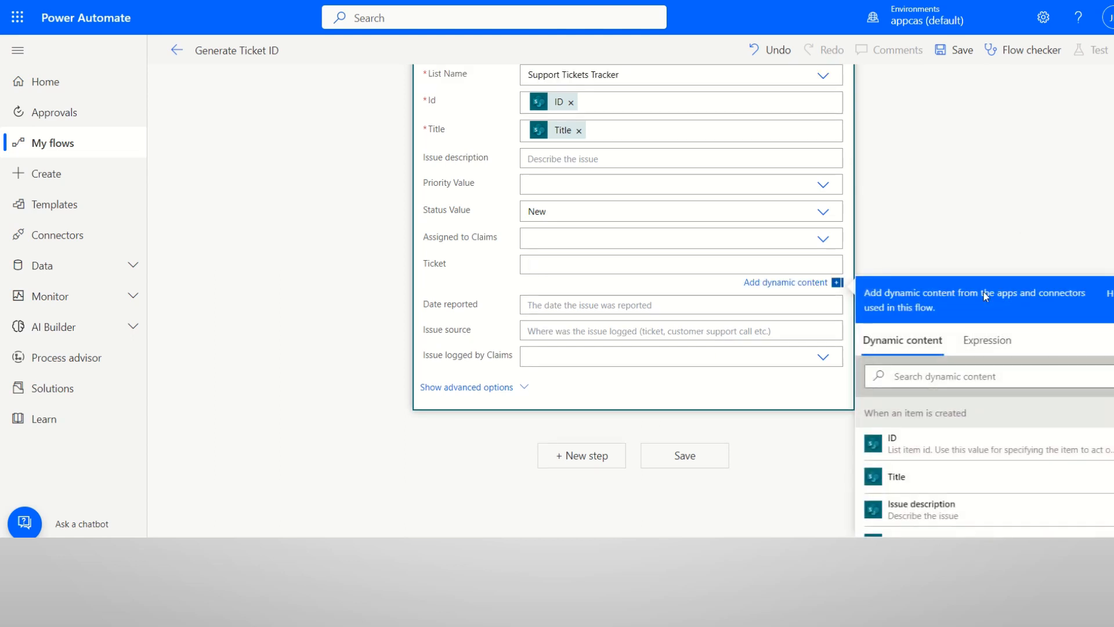
Enter the Ticket expression formatDateTime(utcNow(),'yyyyMMddhhmmss...') in the Expression editor.
click(986, 340)
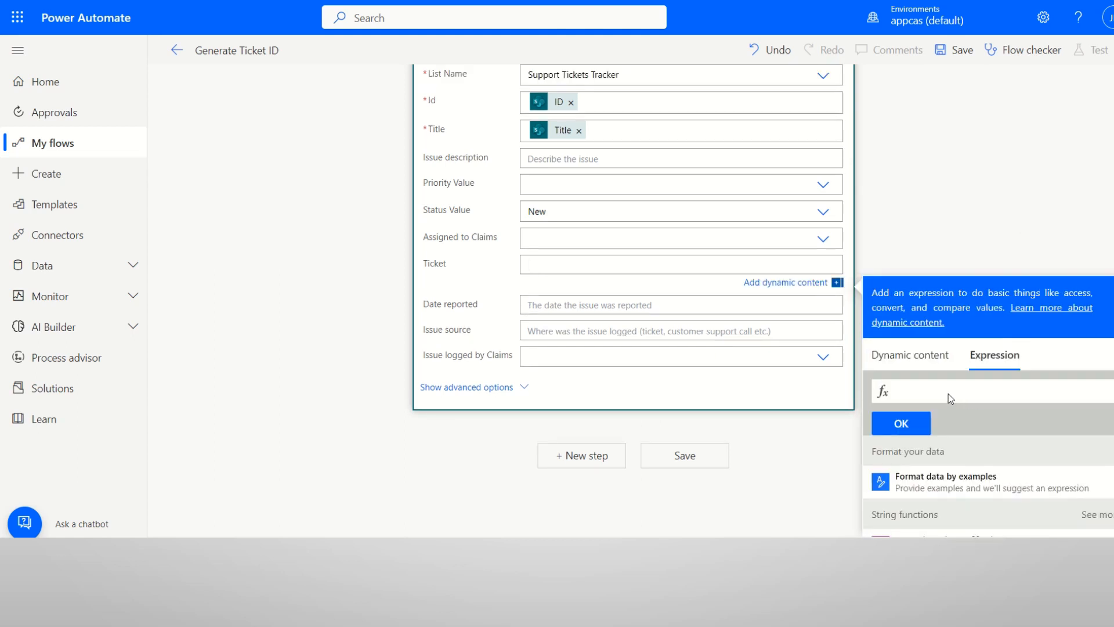
mouse_move(1042, 385)
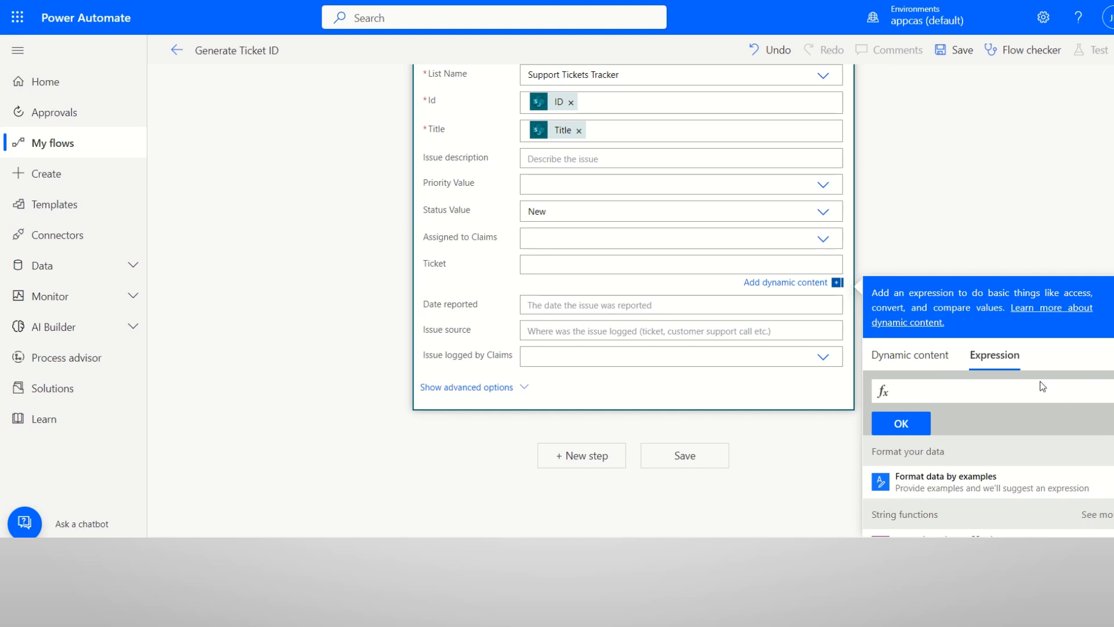
mouse_move(1095, 412)
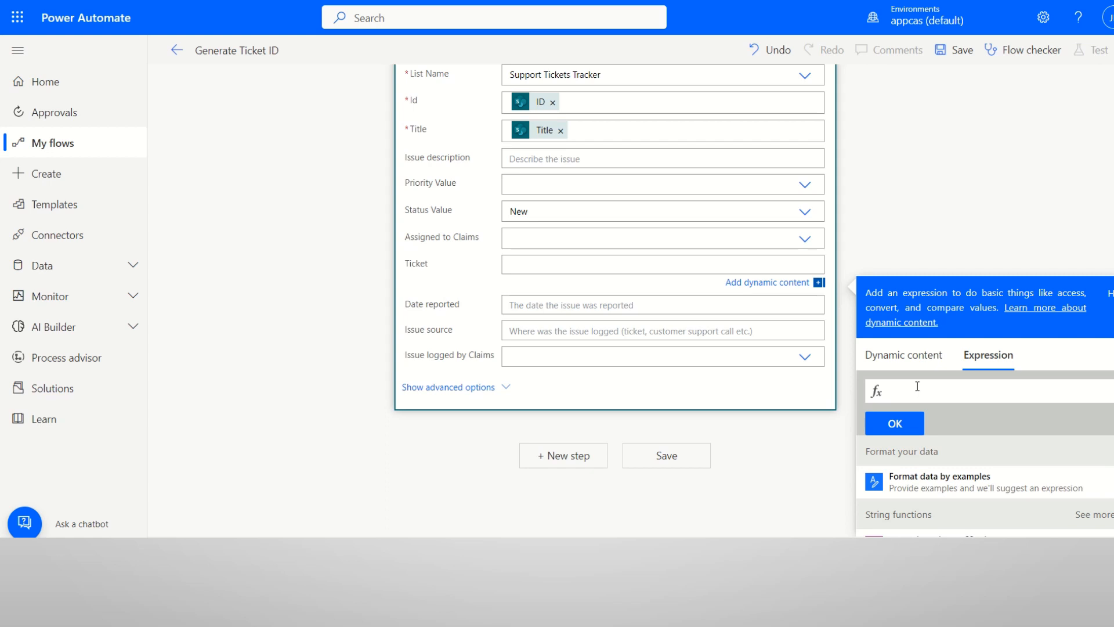
text(Form)
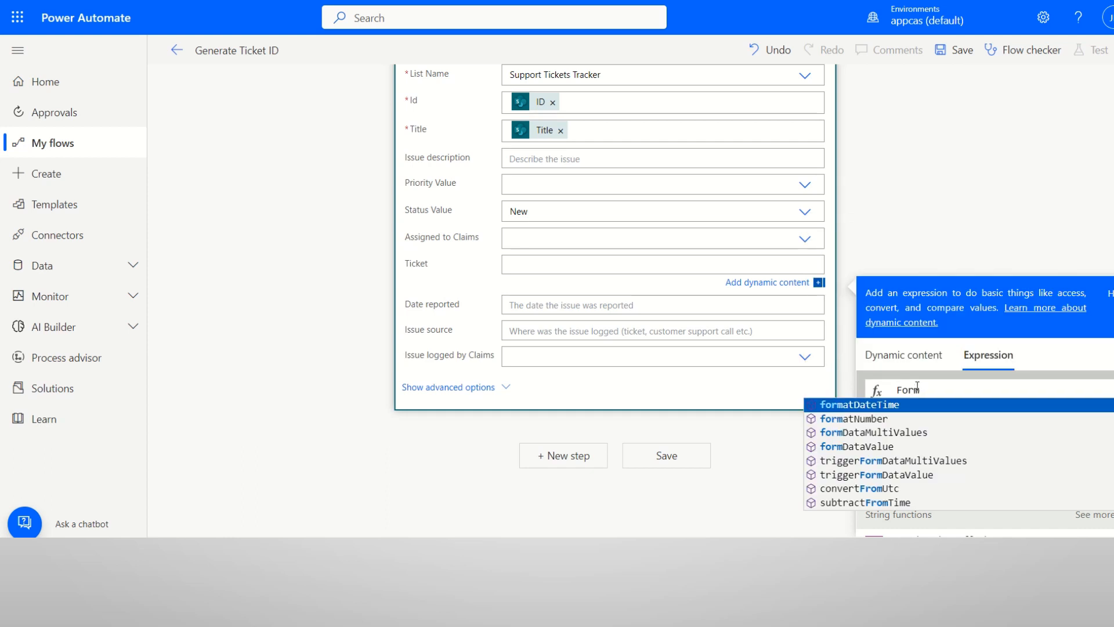
click(859, 404)
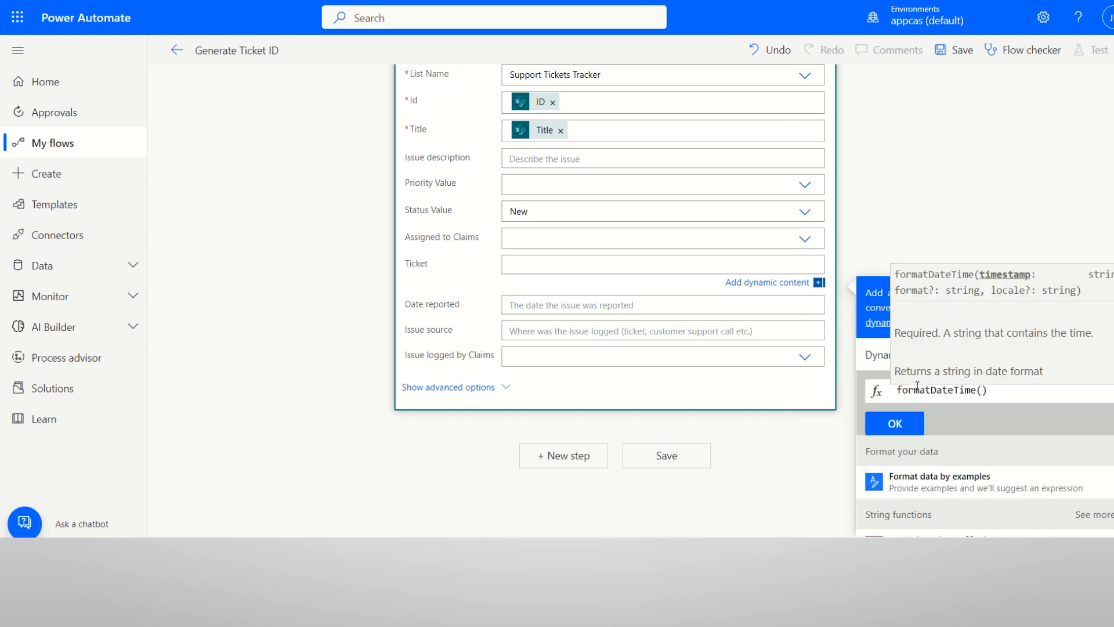
text(utcNow()
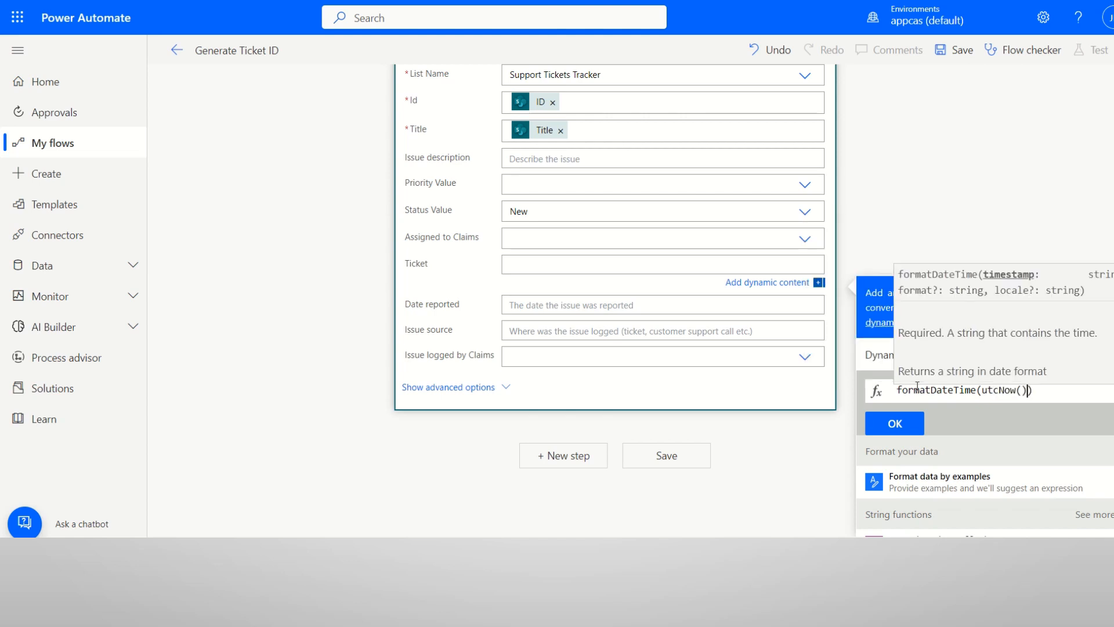
text(,')
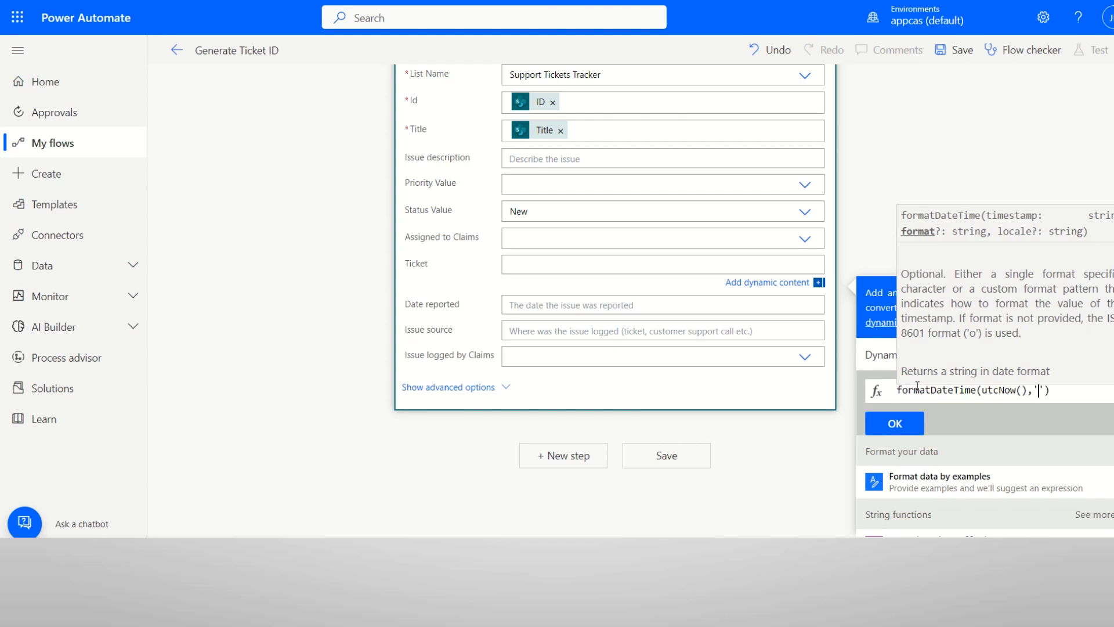
text(yyyy)
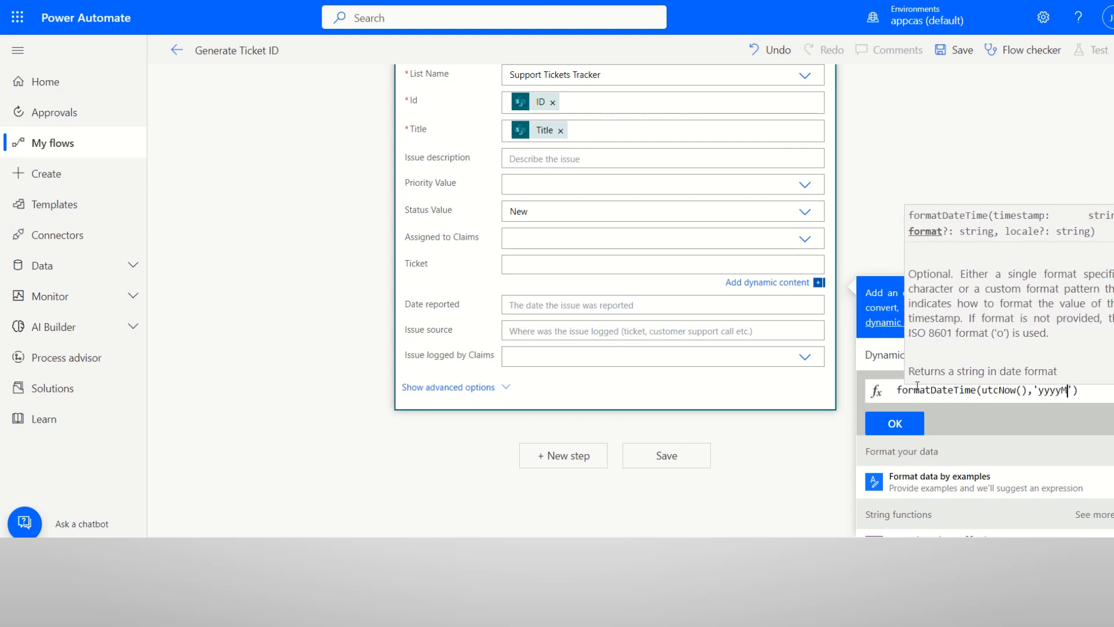
text(M)
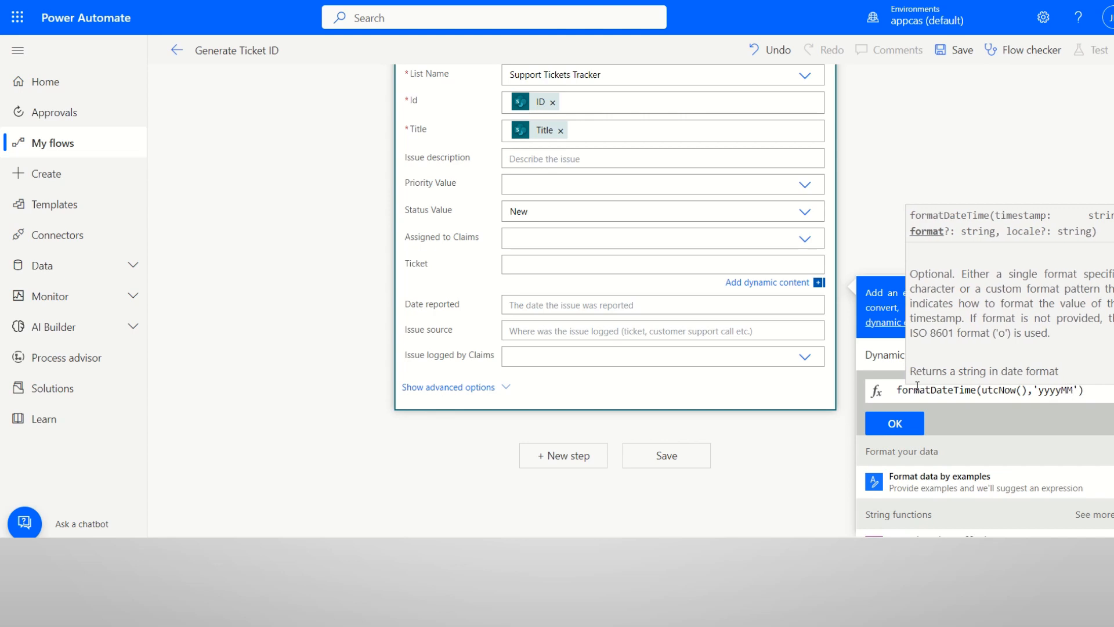
text(dd)
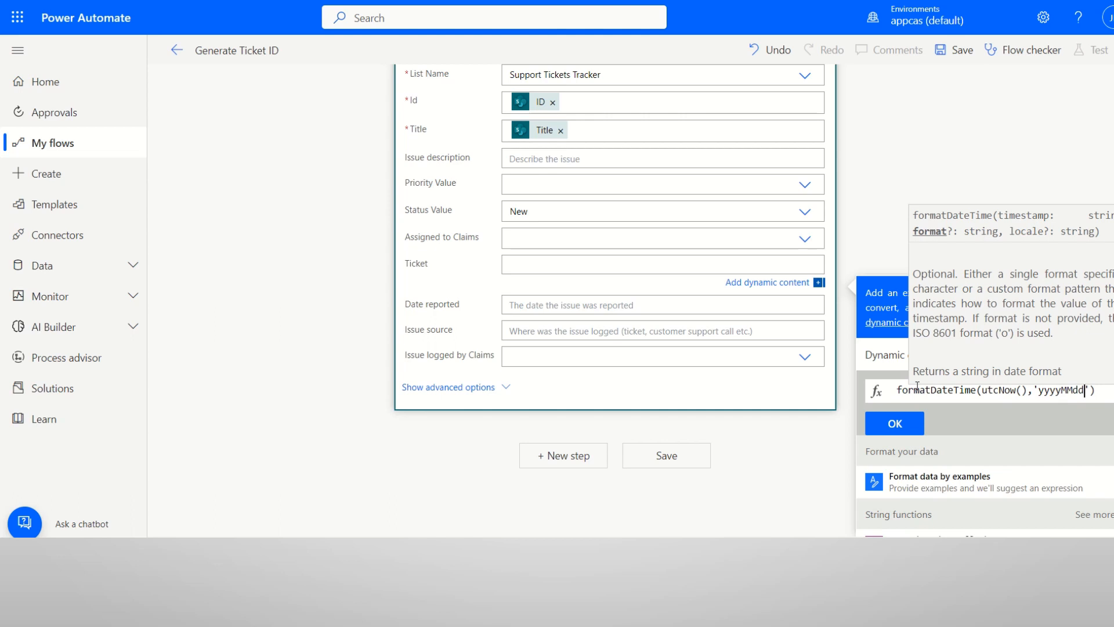
text(hhmmssfff)
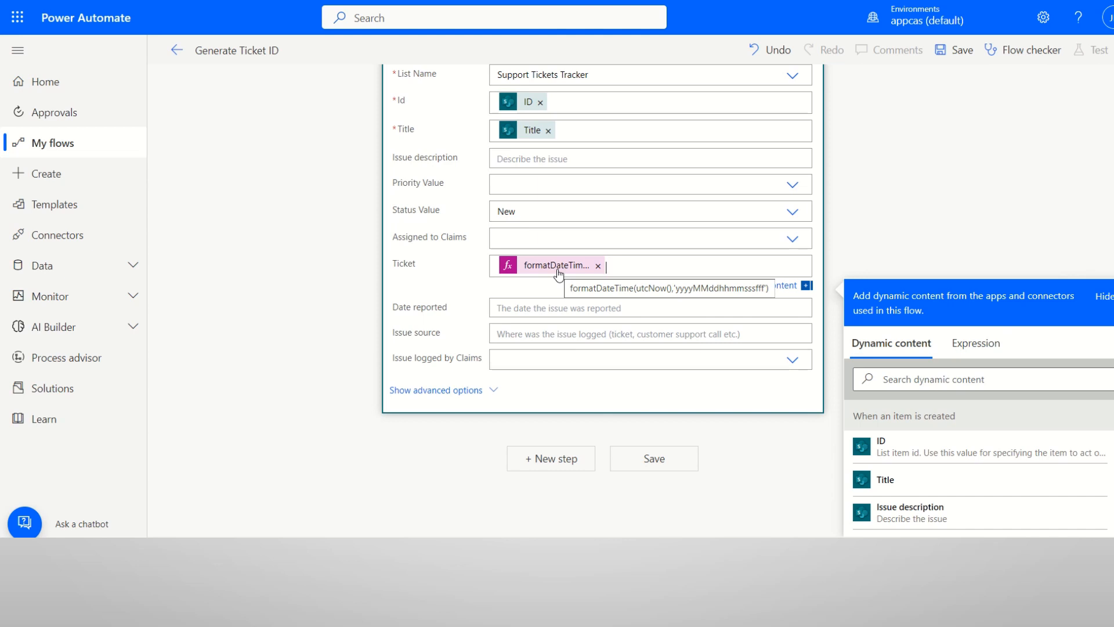
Apply the expression and begin reworking Ticket with an INC prefix and concat.
click(976, 343)
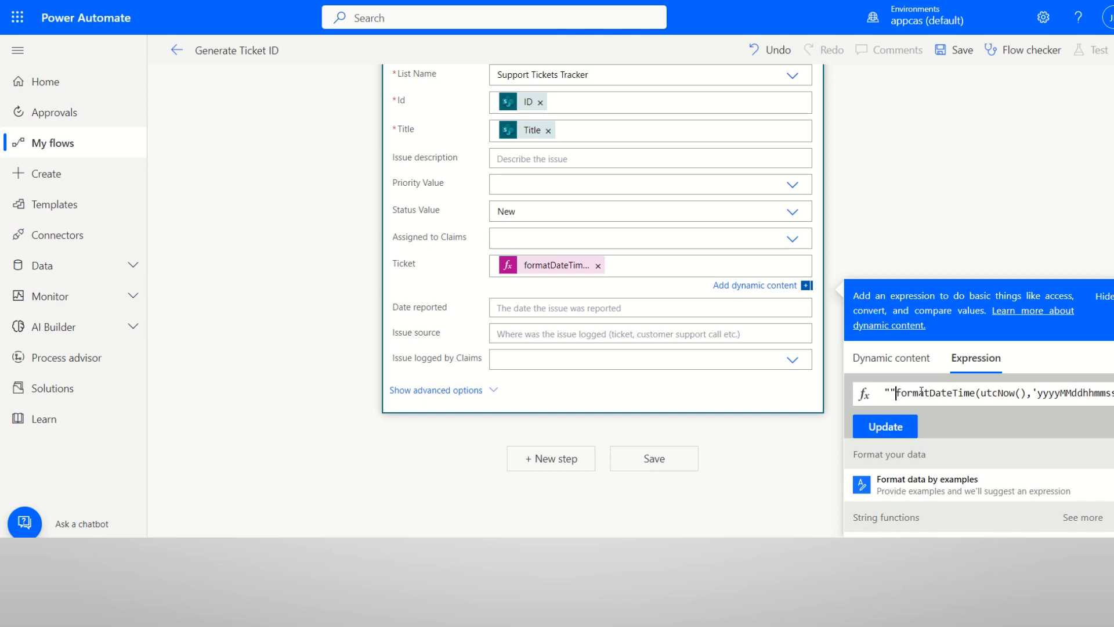
text(IN)
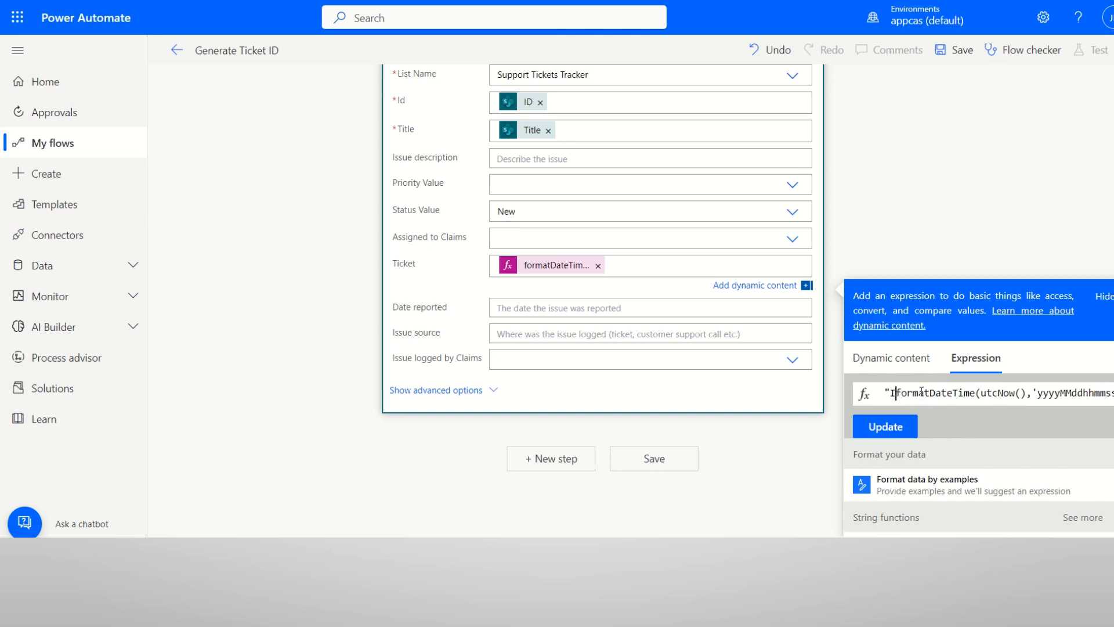
text(co)
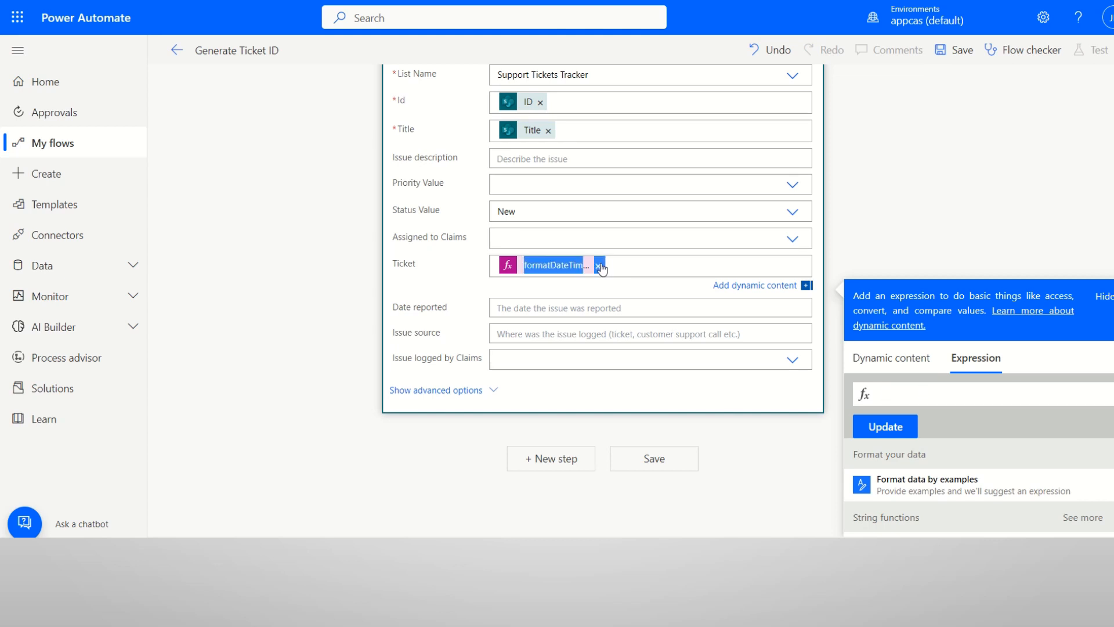
Replace Ticket with concat('INC',formatDateTime(utcNow(),'yyyy...')) and insert it into the field.
click(890, 340)
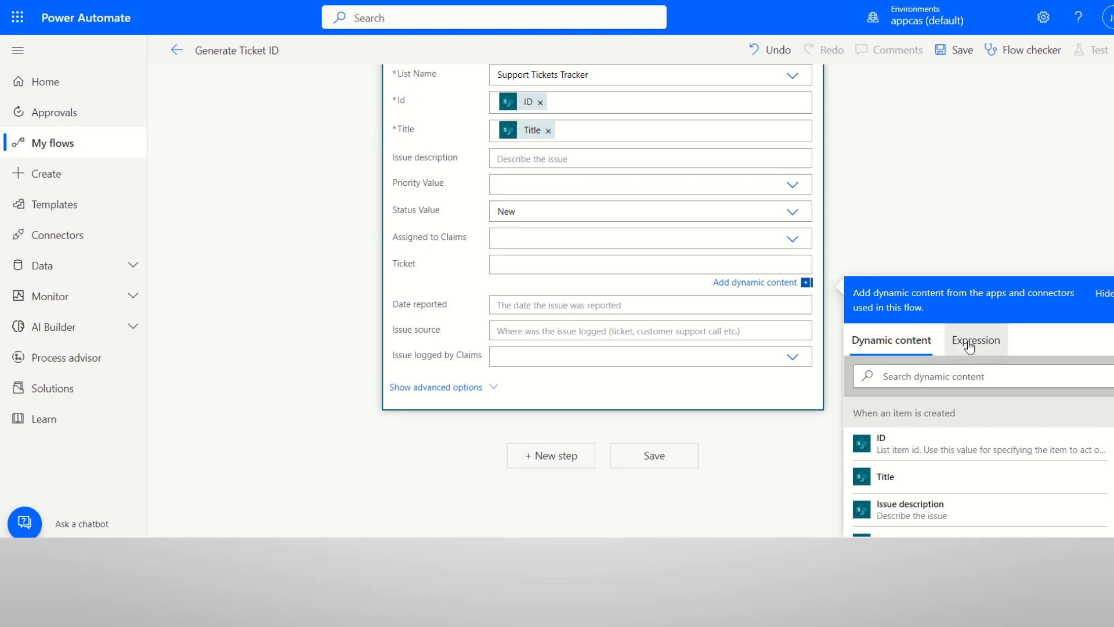
text(concat)
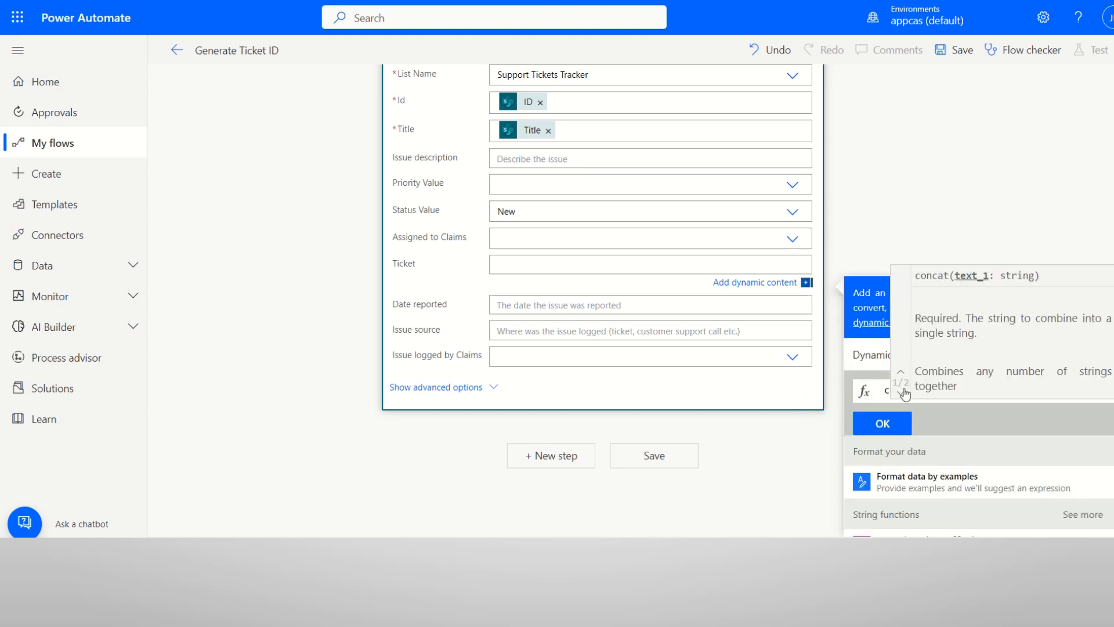
text(concat('INC'))
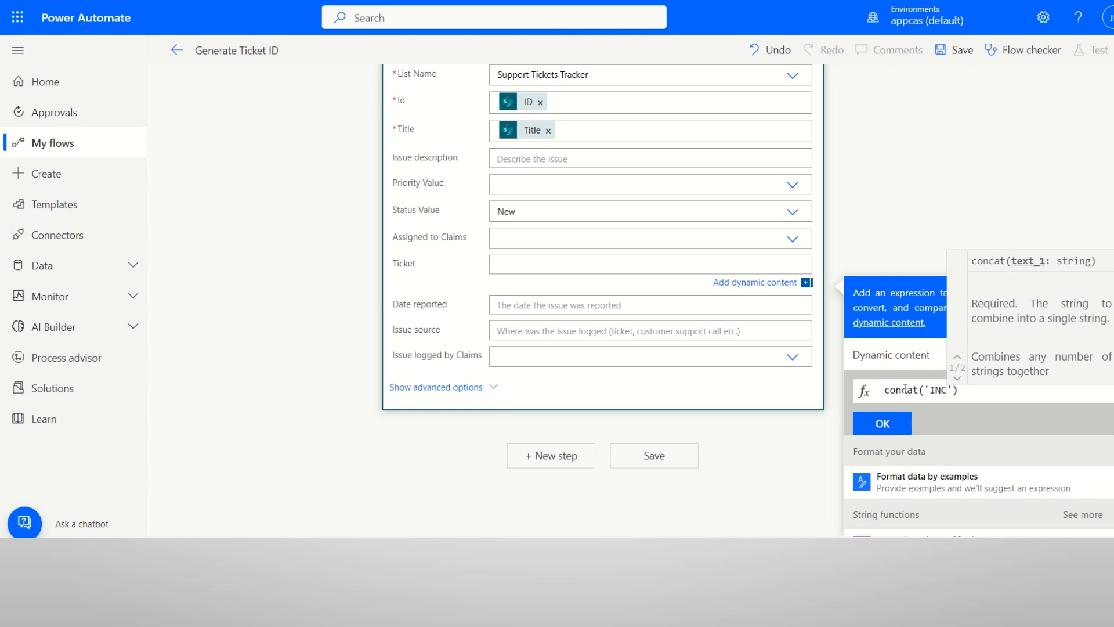
text(,)
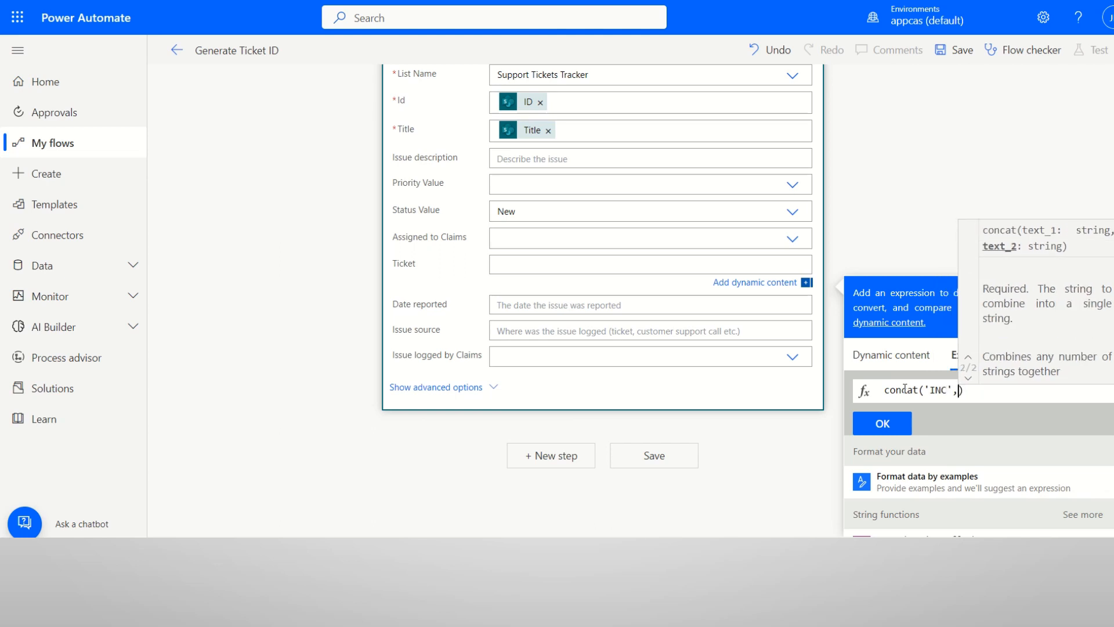
text(formatDateTime)
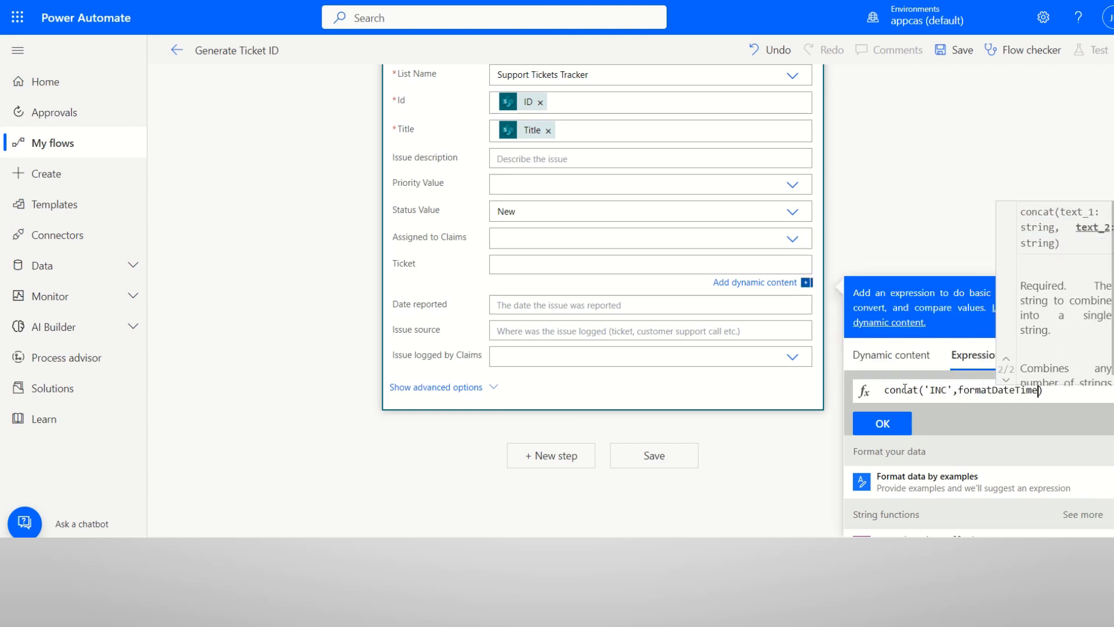
text(())
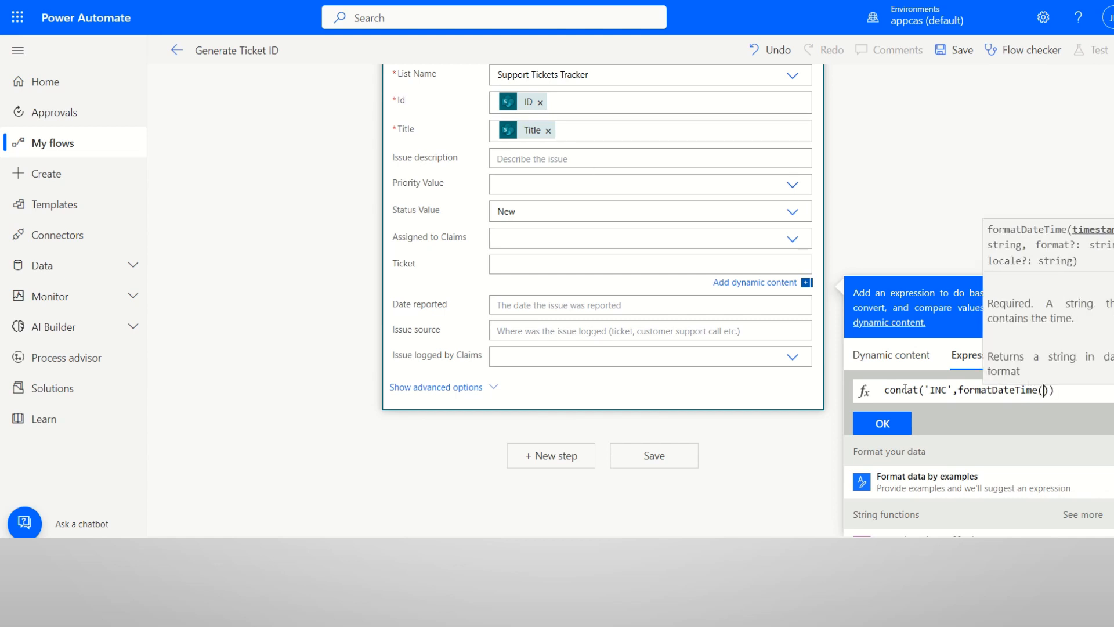
text(utcNow())
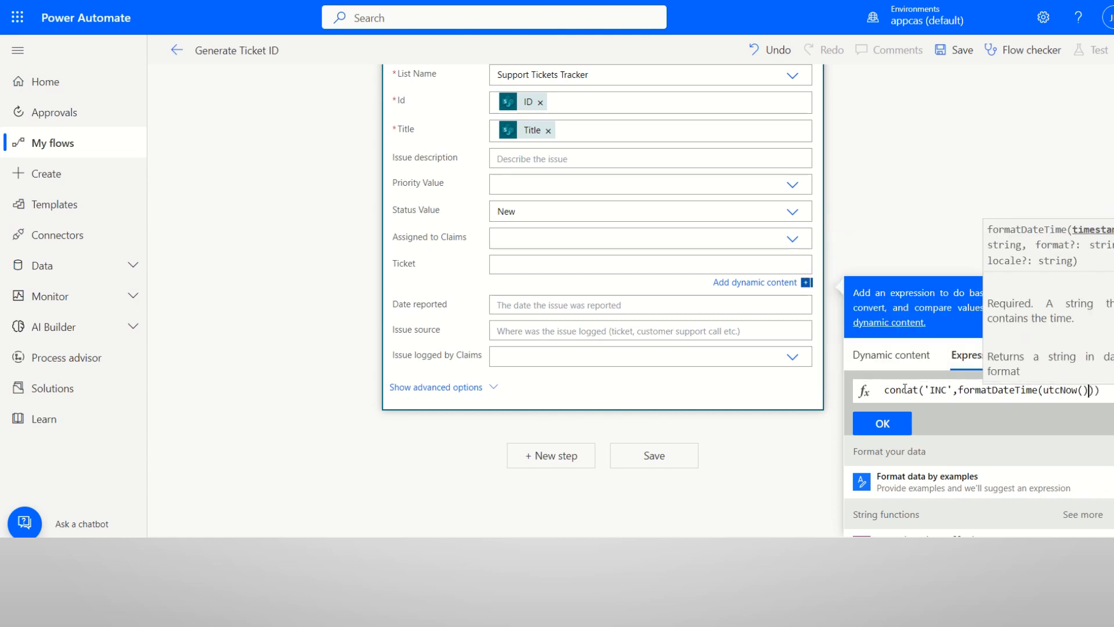
text(,'y)
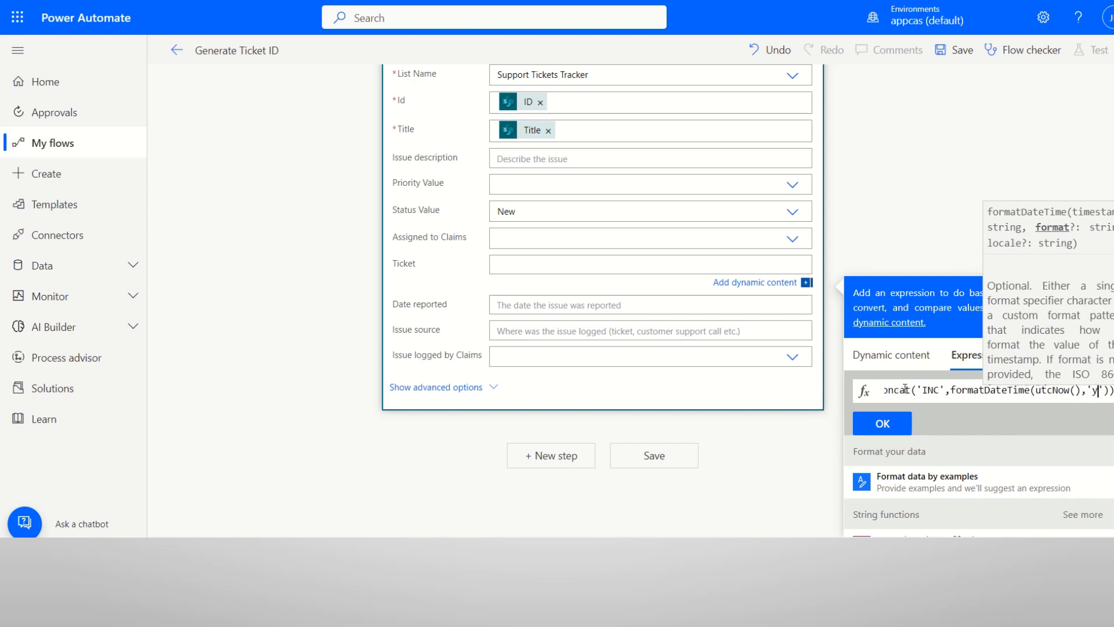
text(yyyhhmmssfff)
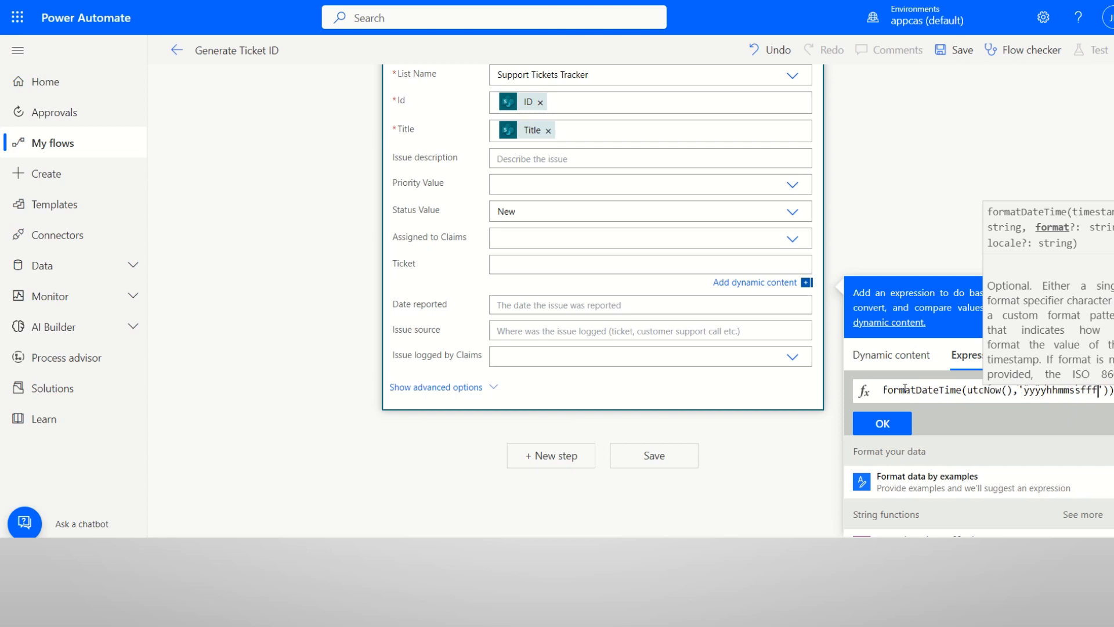
click(882, 422)
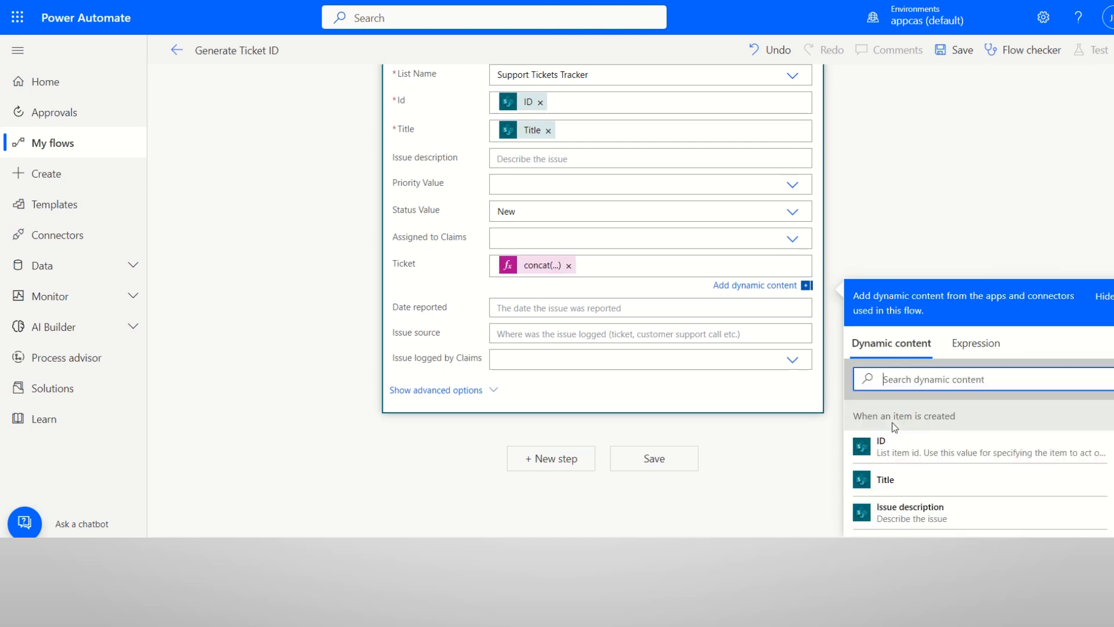
Save the Generate Ticket ID flow and bring up its Test options.
click(961, 50)
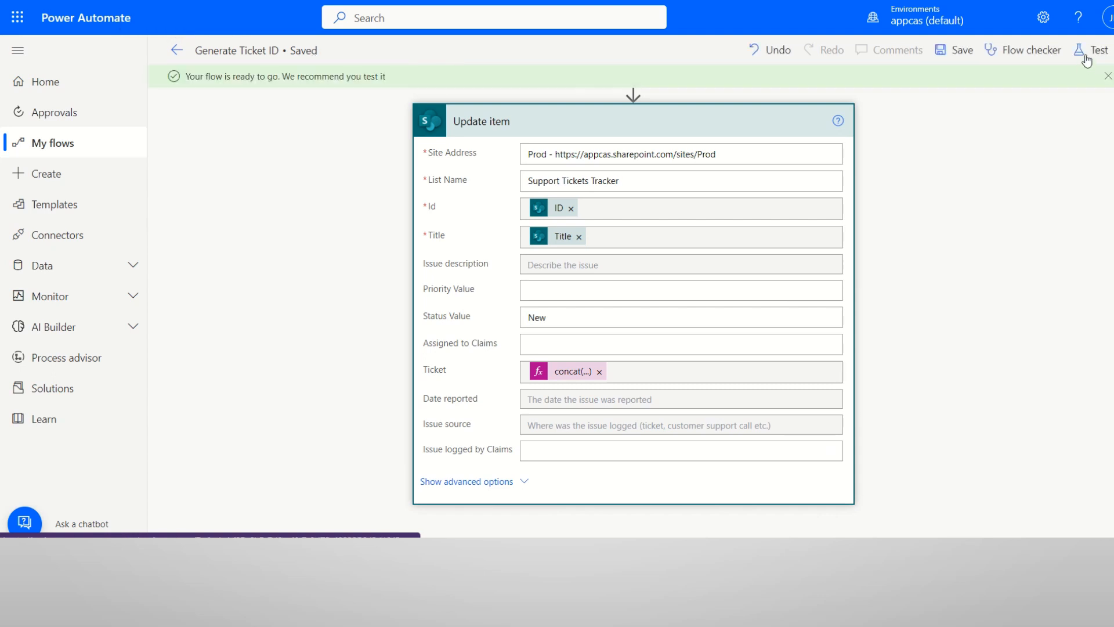
click(1094, 50)
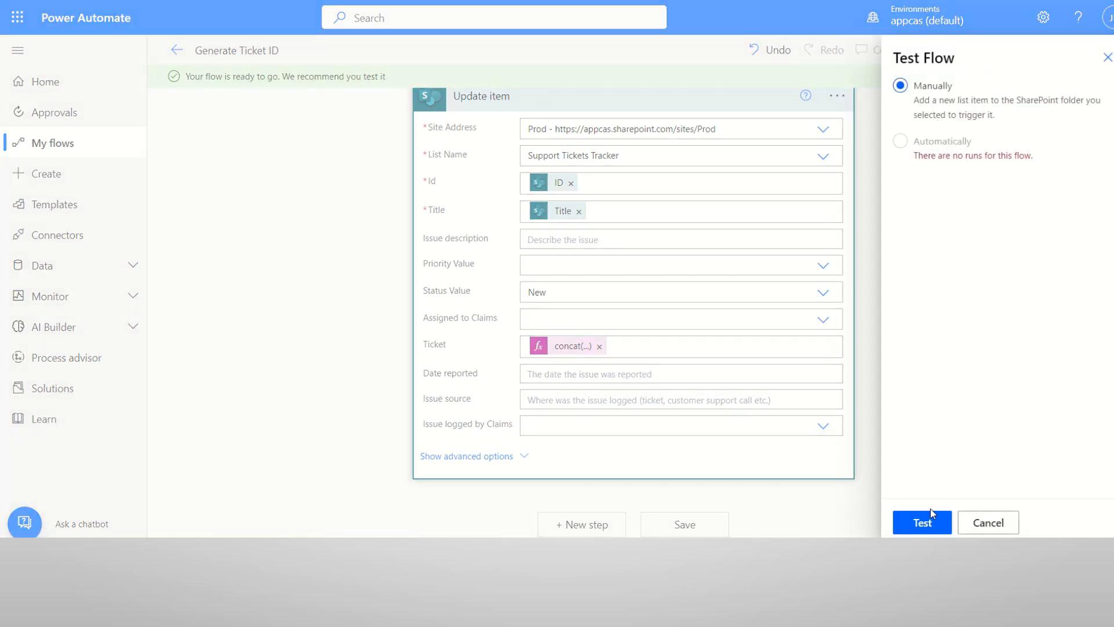
Launch a manual test run so the flow waits for a new list item.
click(987, 522)
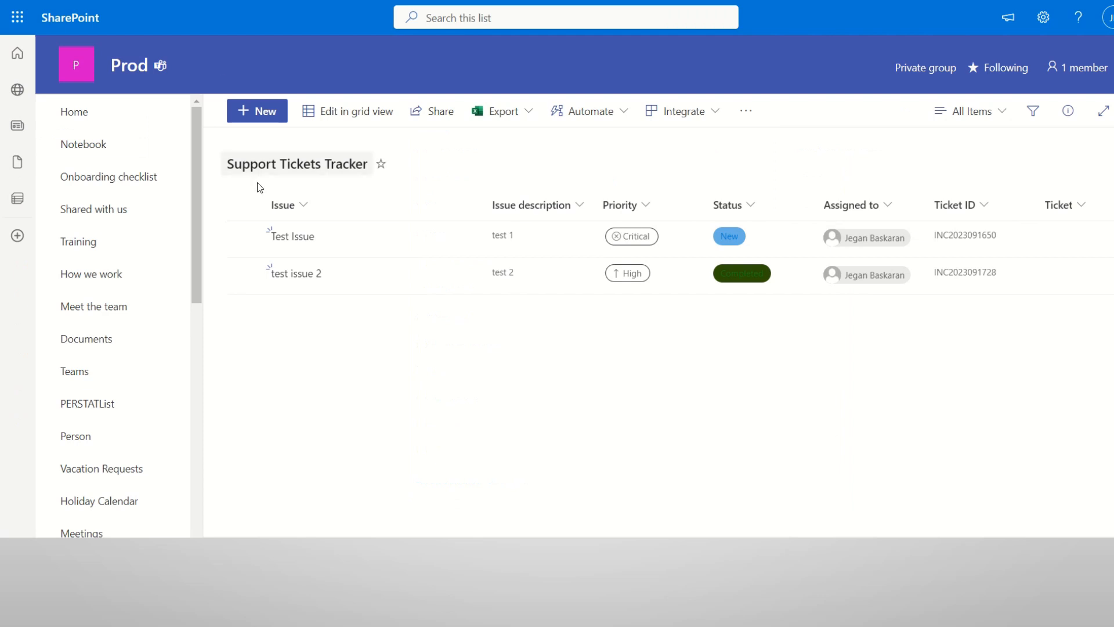
Start a new grid row and enter test 3 as the Issue and its description.
click(355, 112)
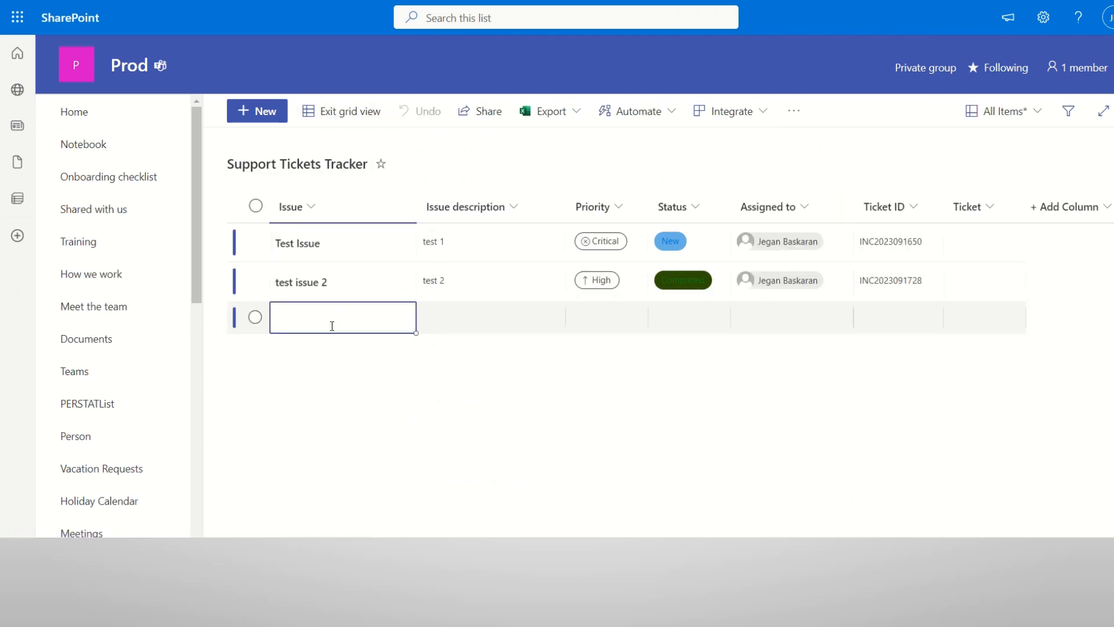
text(test)
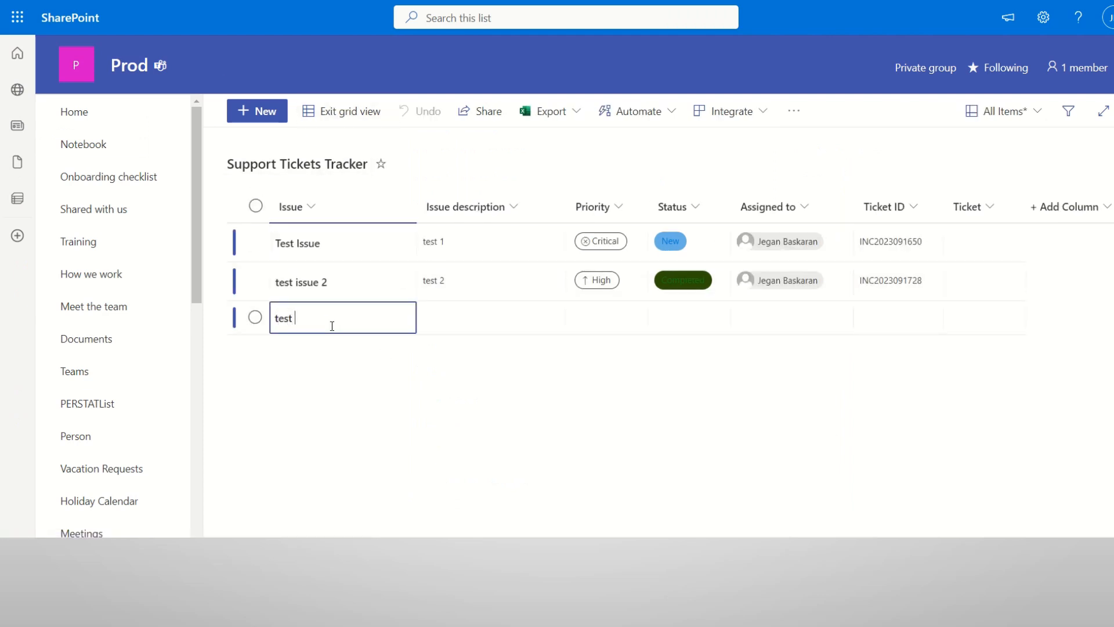
text(tesw)
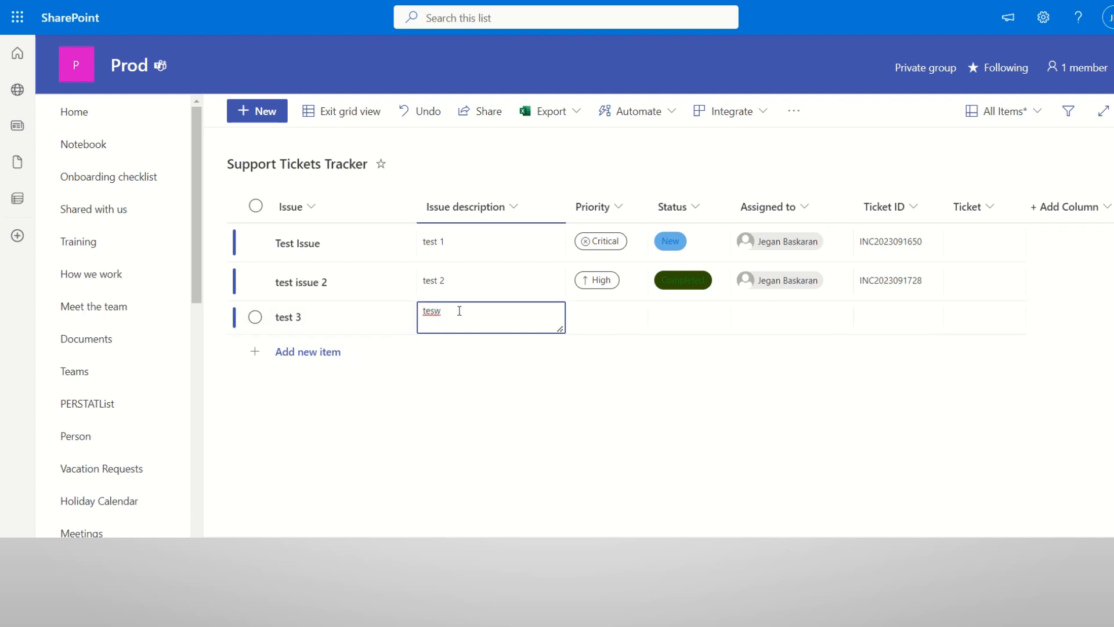
text(test)
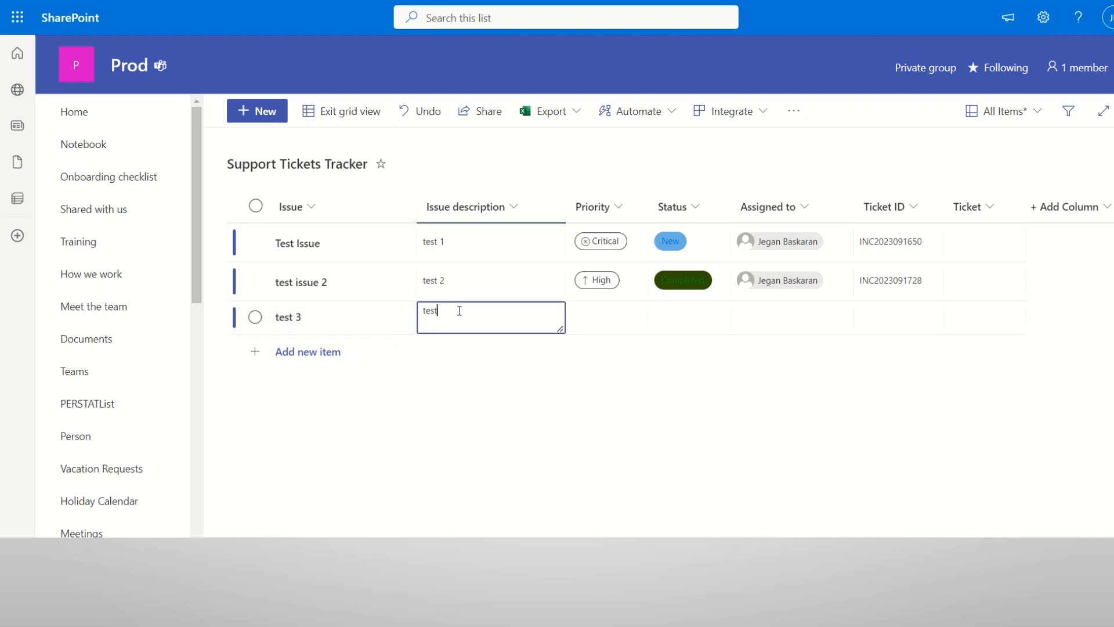
click(606, 317)
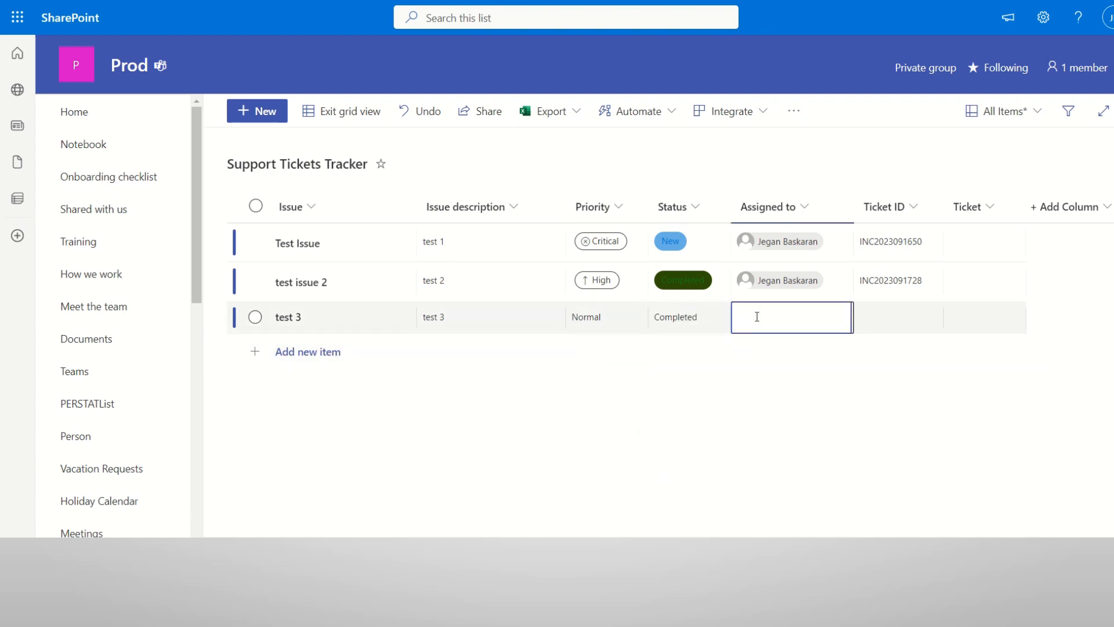
Pick the assignee for the item and commit the new row.
text(jh)
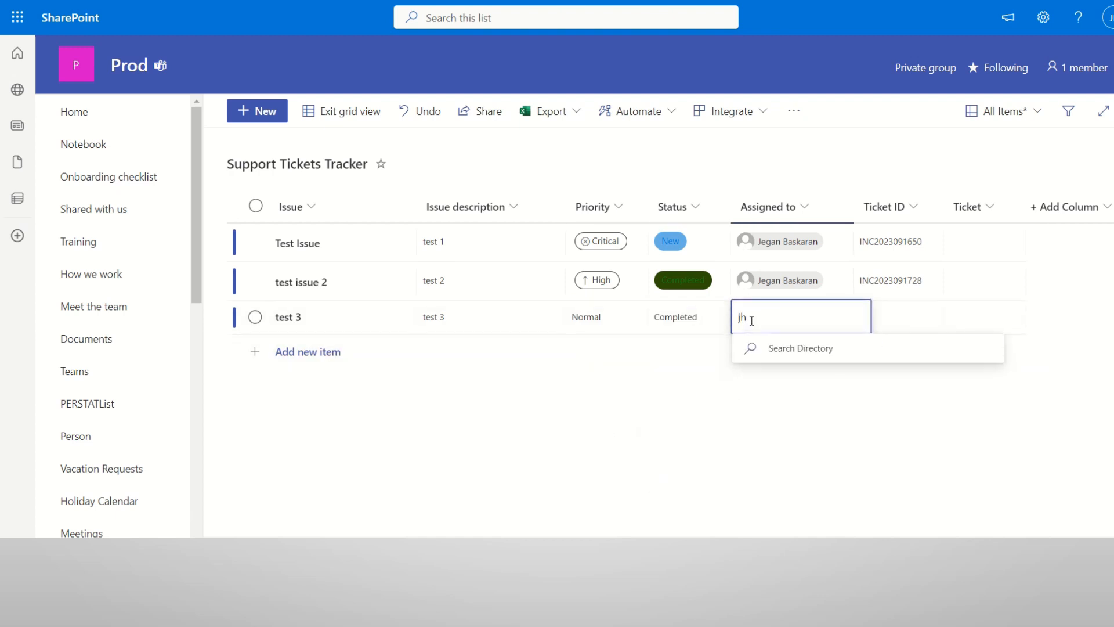
text(je)
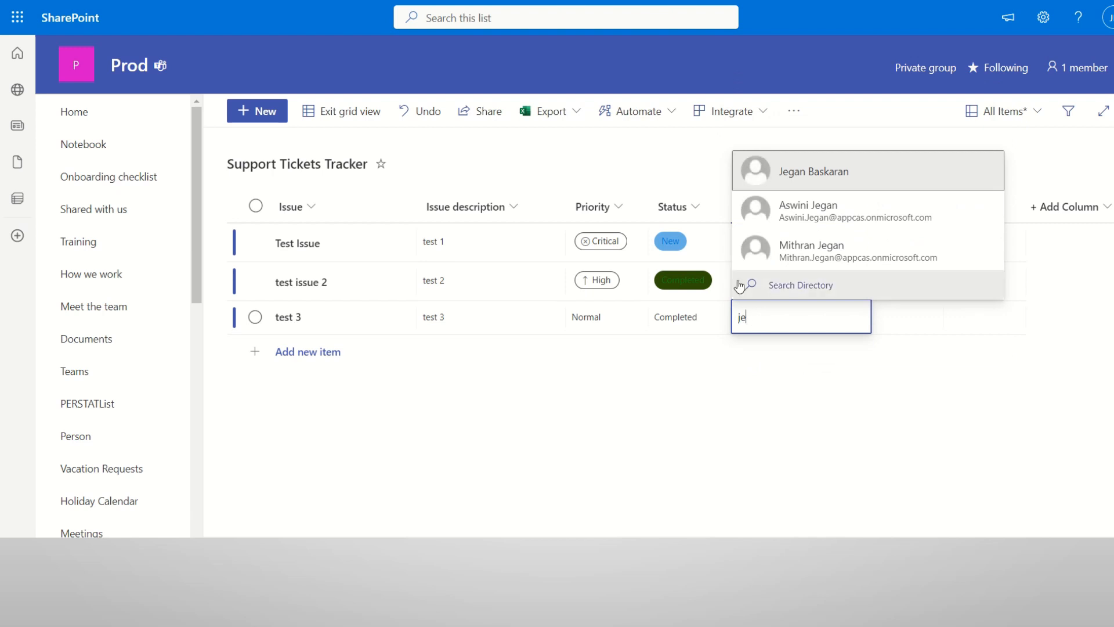
click(808, 210)
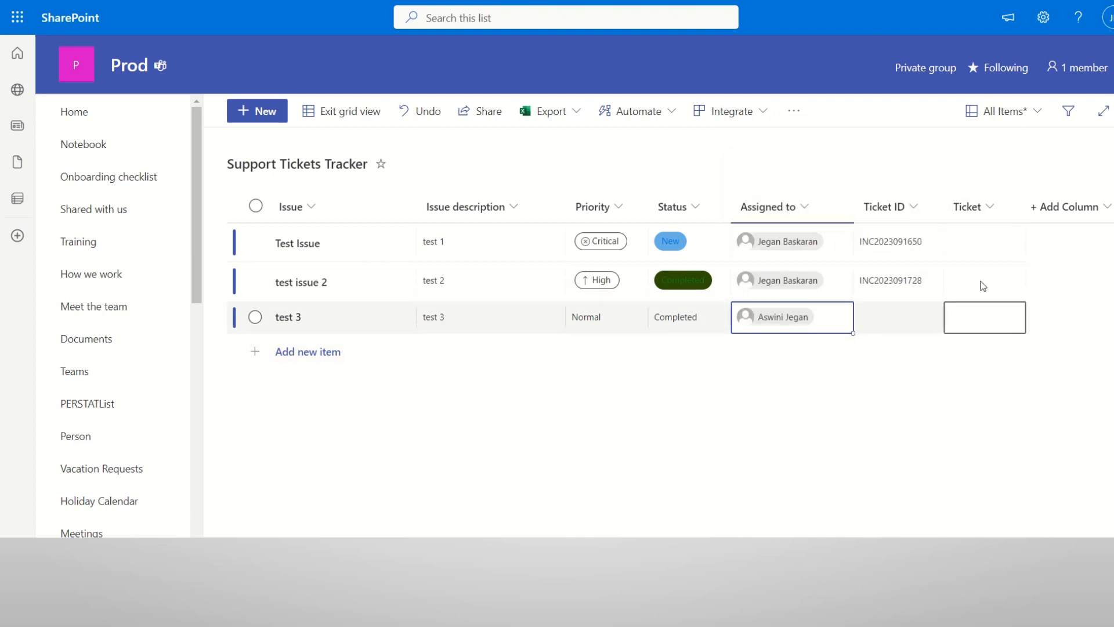
click(348, 111)
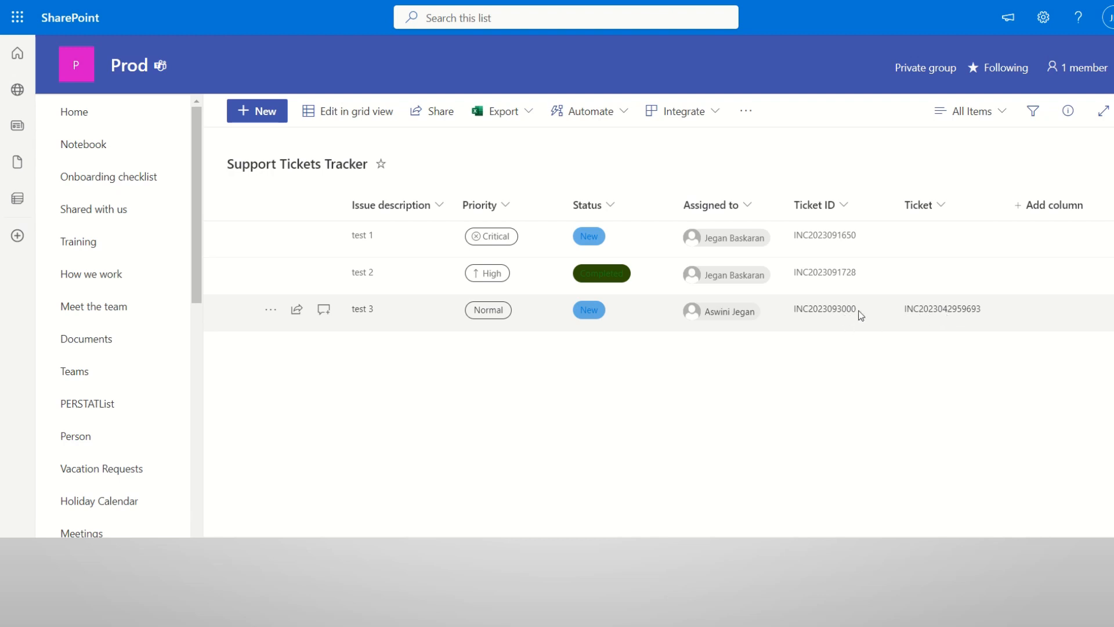
mouse_move(951, 322)
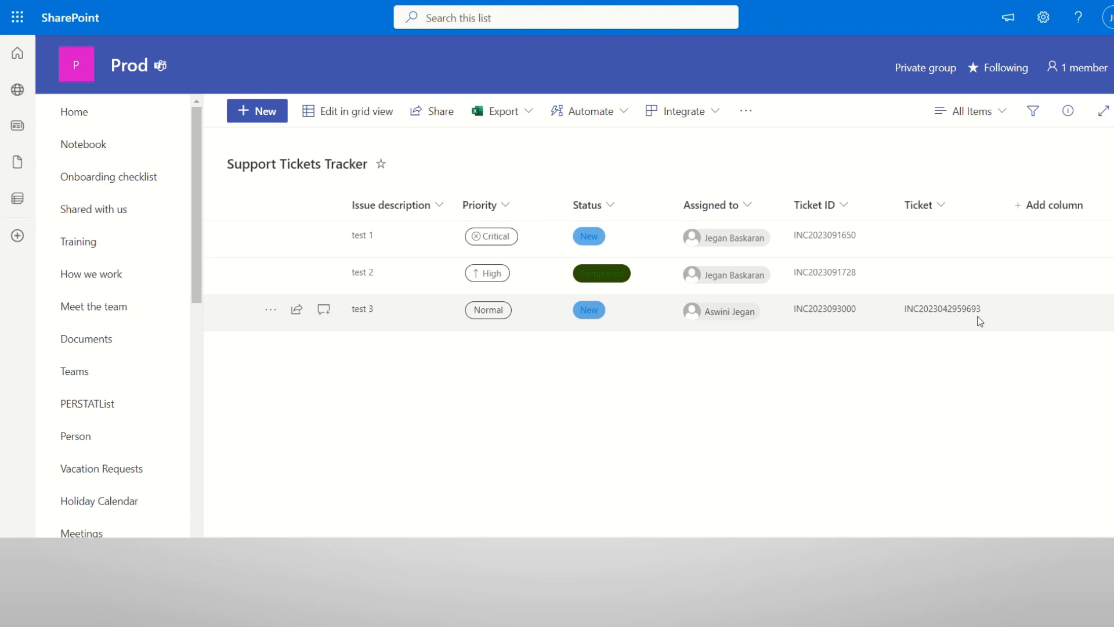
mouse_move(974, 317)
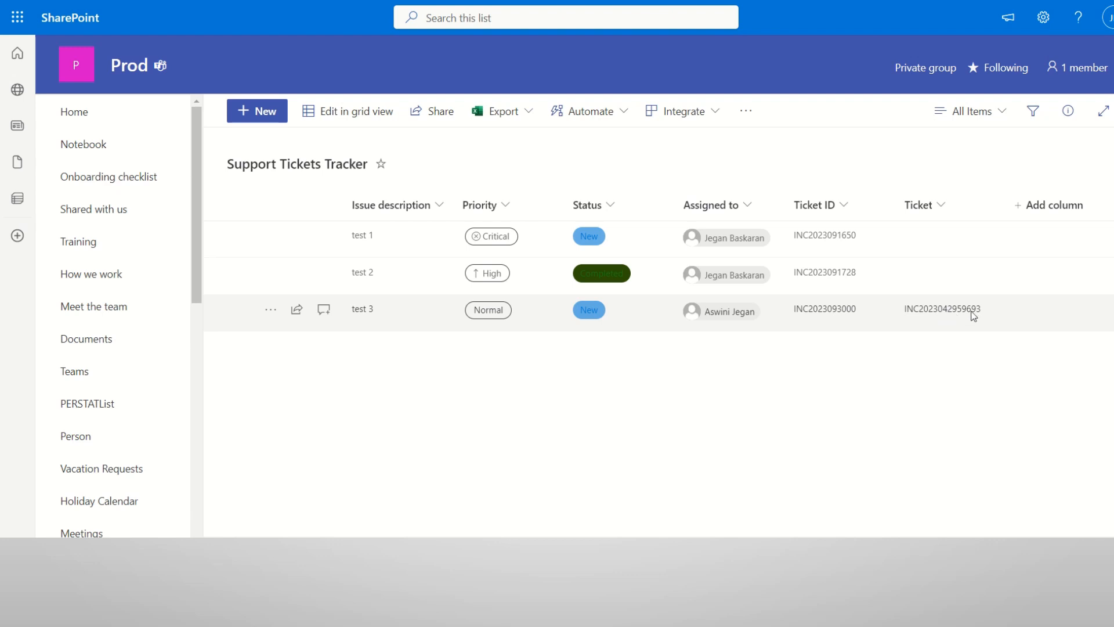
mouse_move(1012, 315)
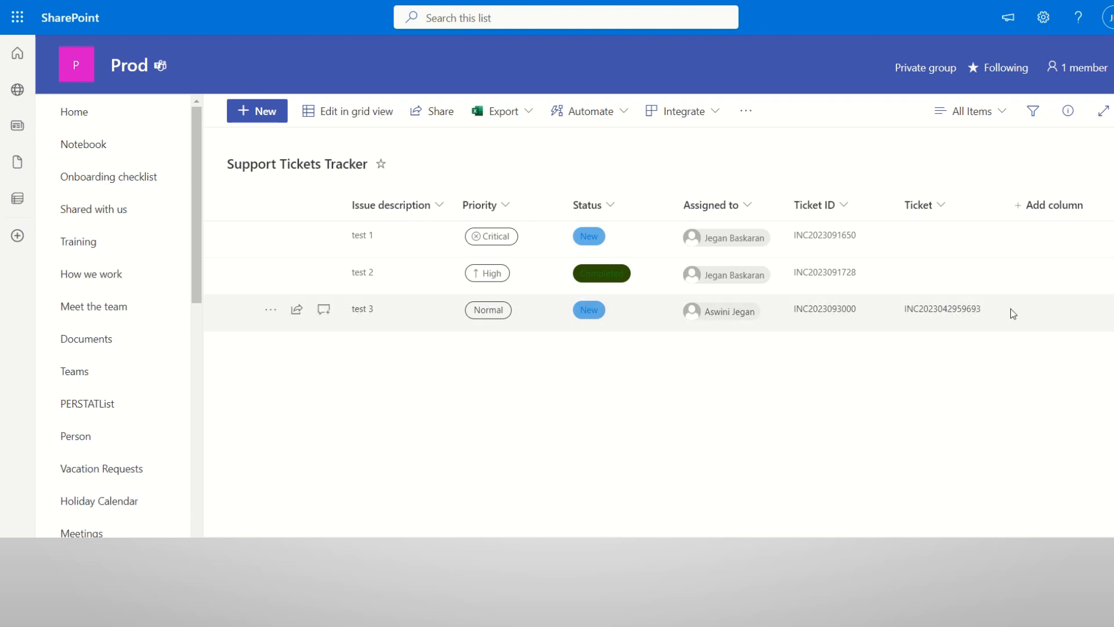
mouse_move(736, 334)
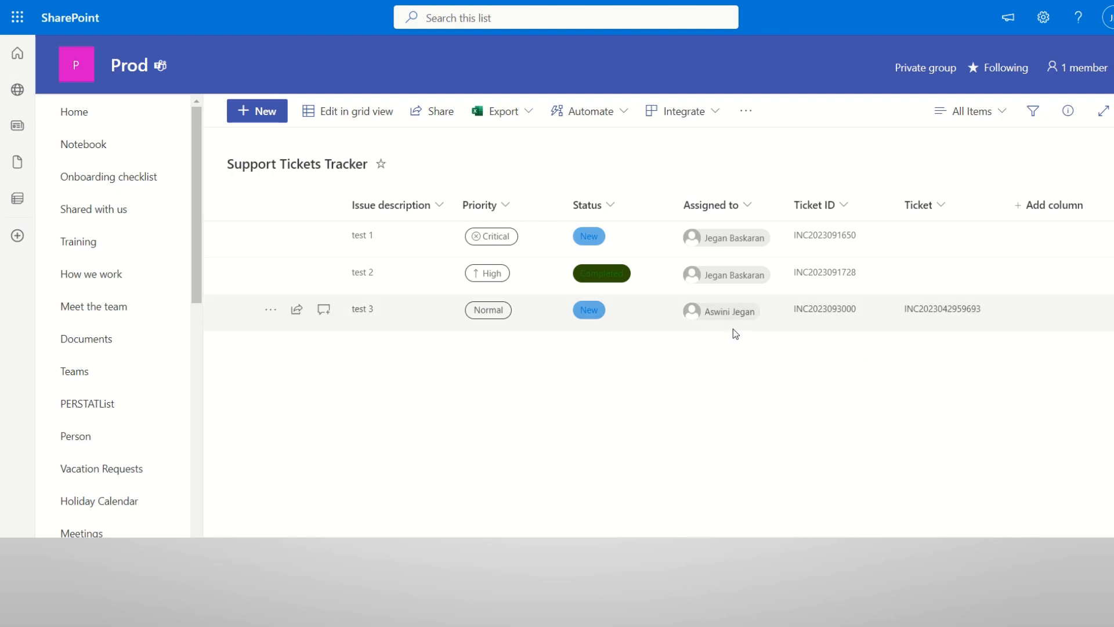
mouse_move(861, 309)
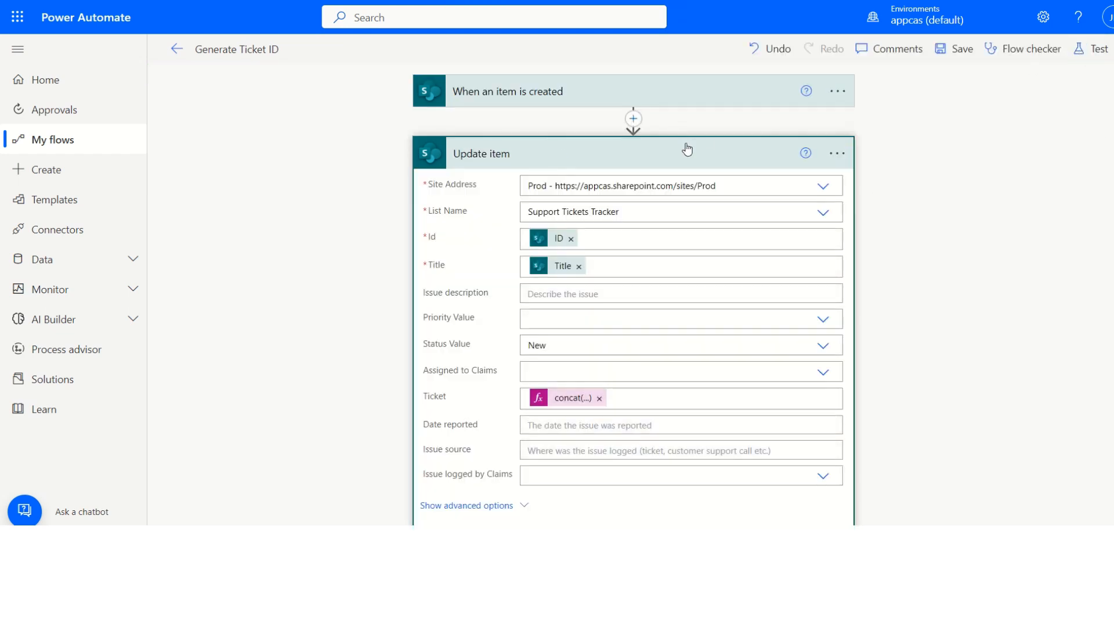
Insert a Schedule Delay action between the trigger and the collapsed Update item step.
click(481, 154)
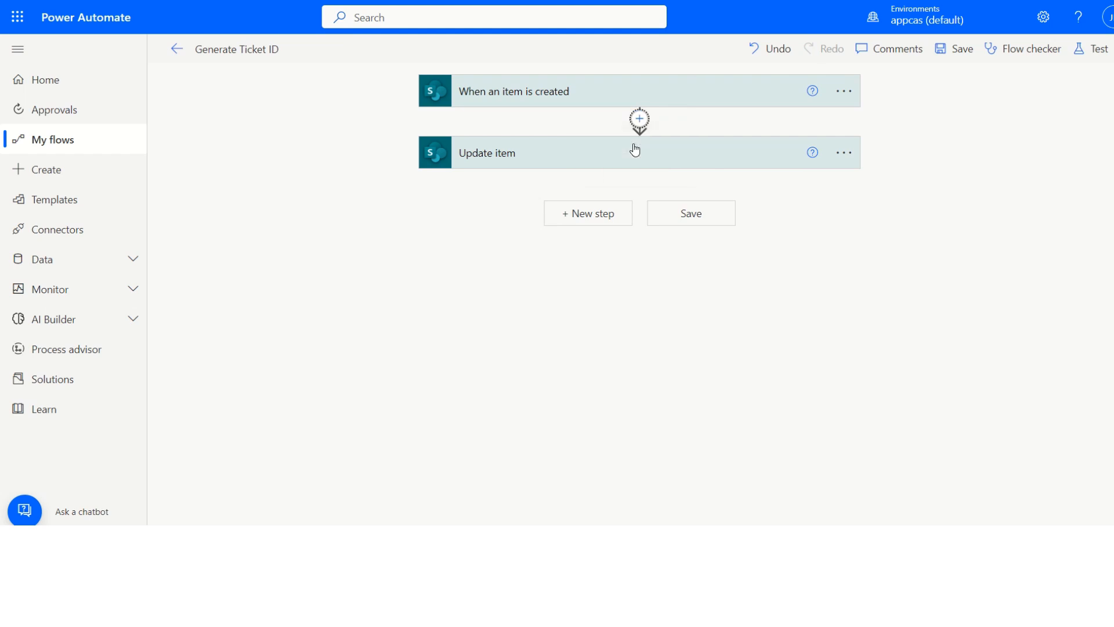
click(639, 119)
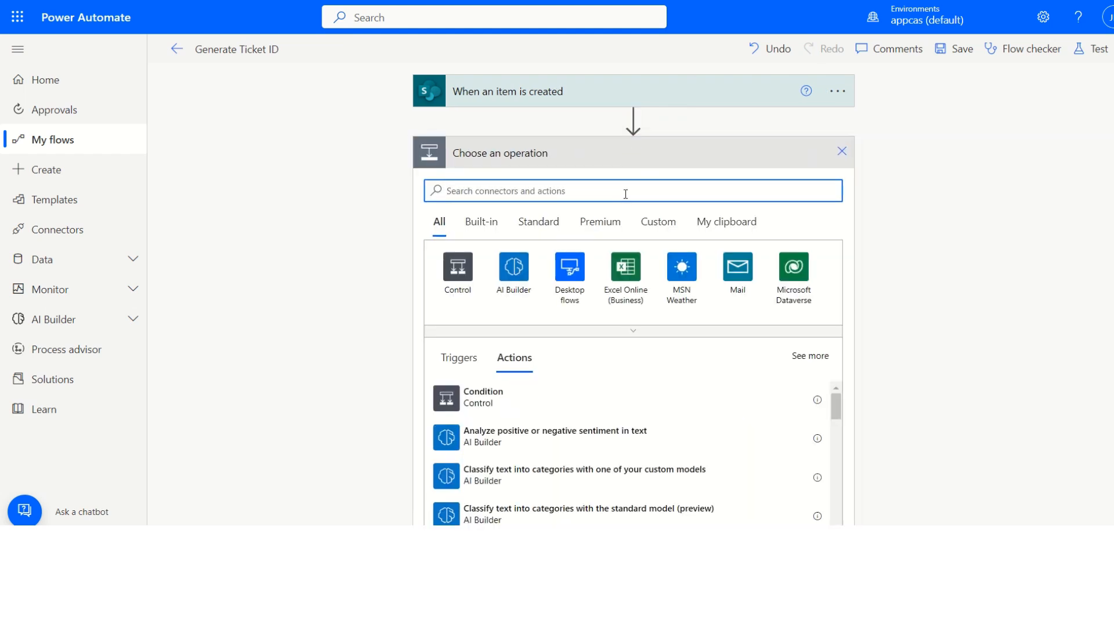
text(delay)
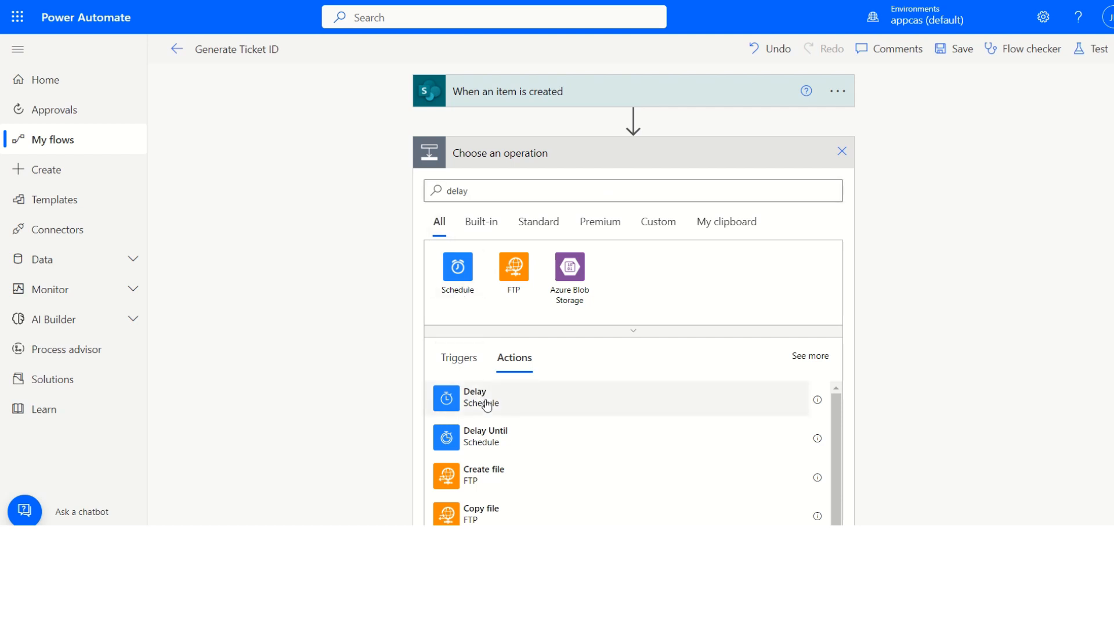
click(475, 397)
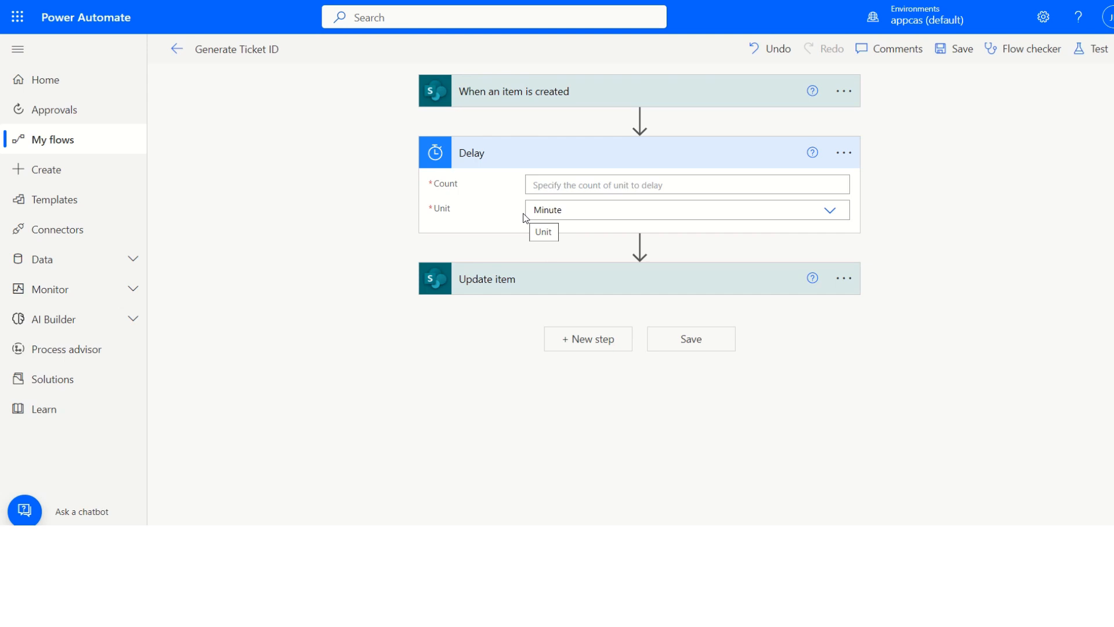
Set the Delay to unit Second with count 5 and save the flow.
click(686, 185)
text(1)
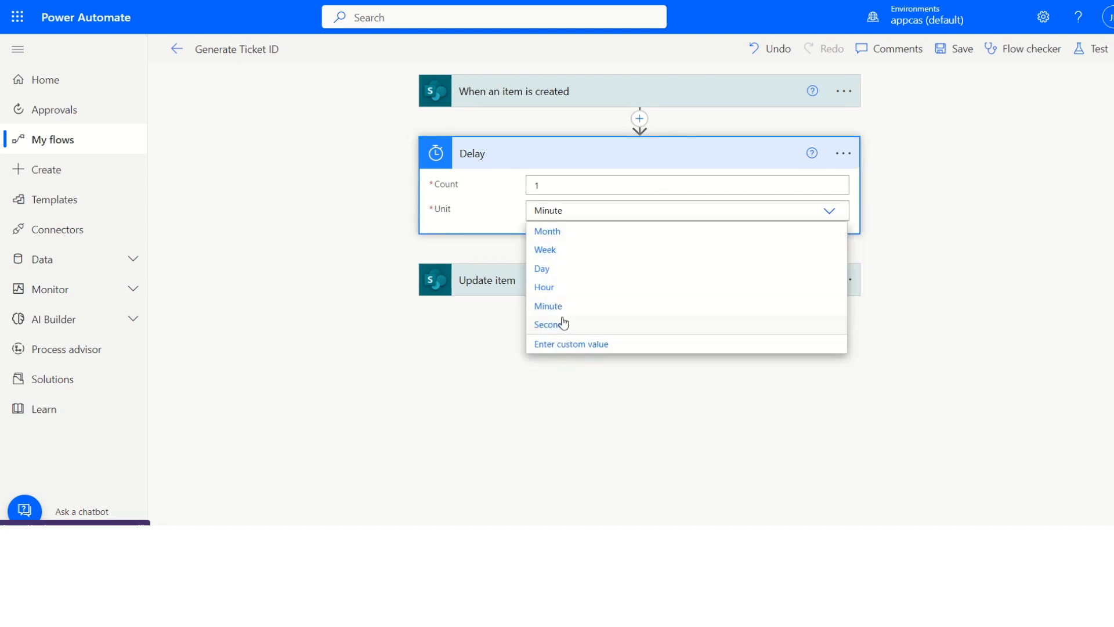
click(548, 324)
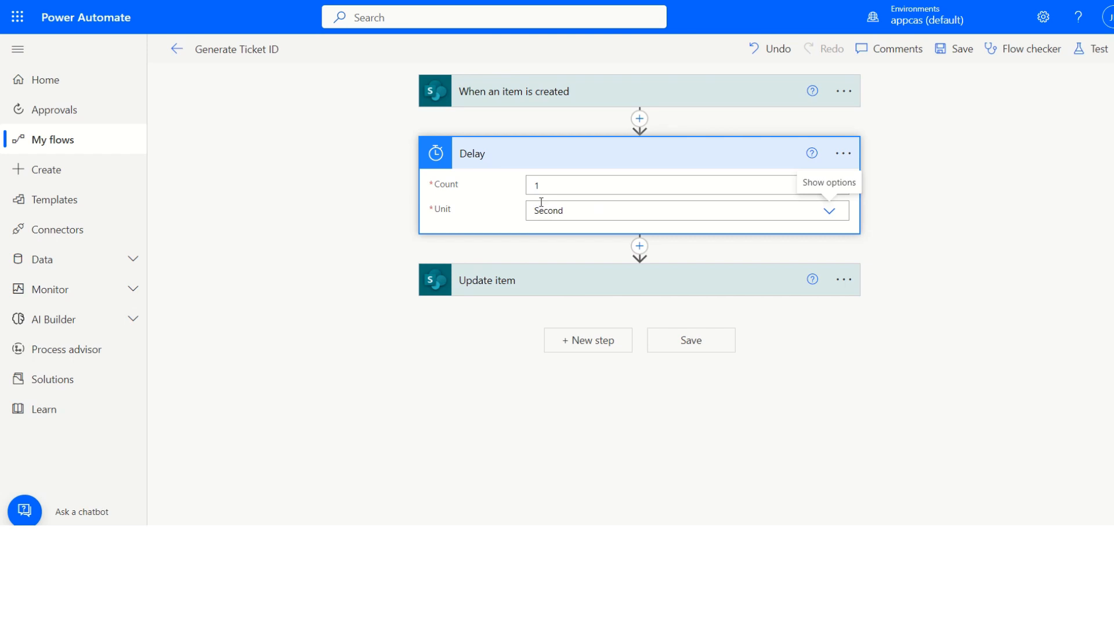
click(682, 185)
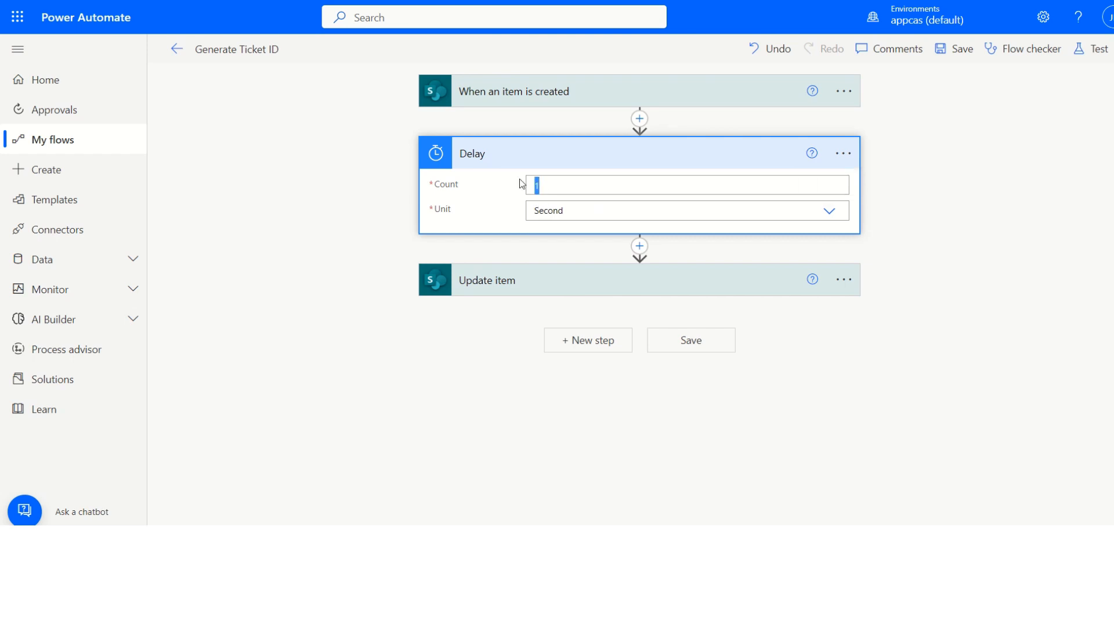
text(5)
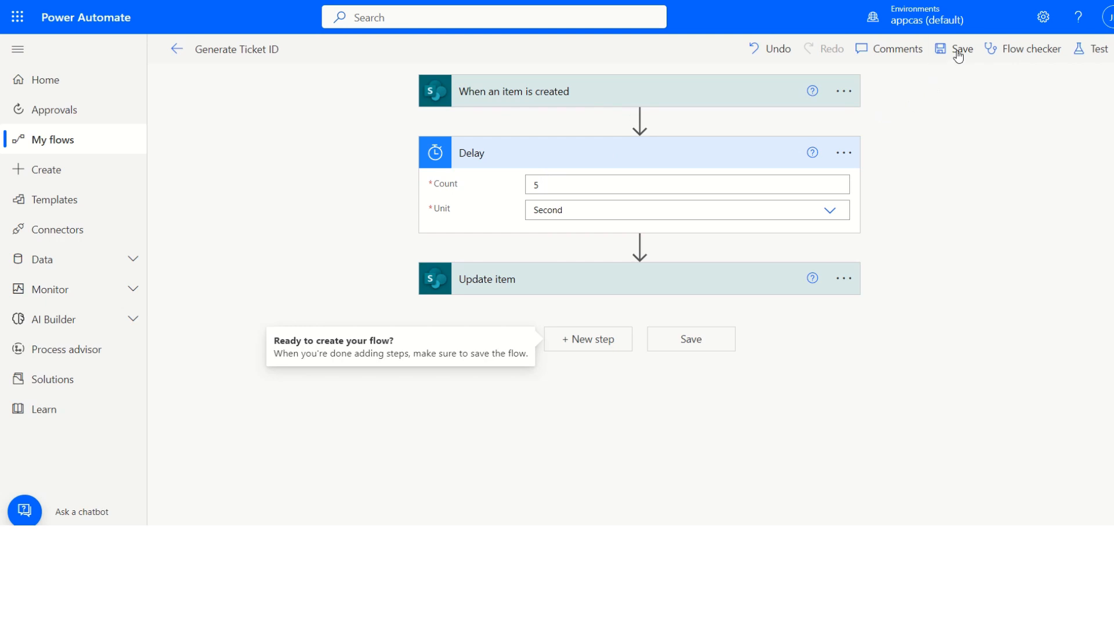
click(961, 48)
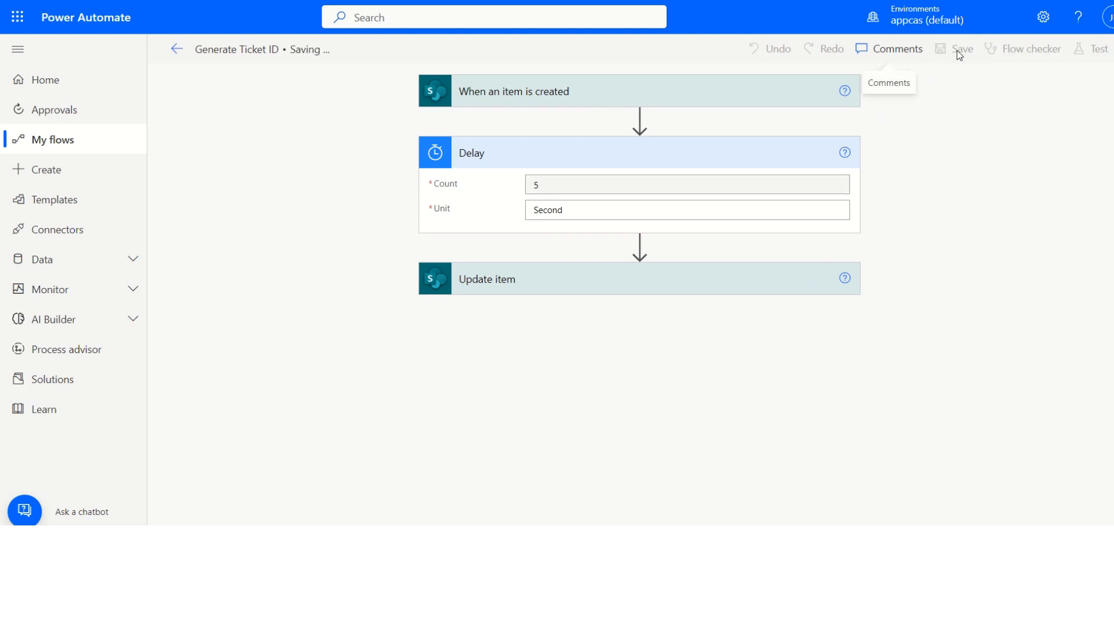
Start a test run of the saved flow using a recent trigger option.
click(961, 49)
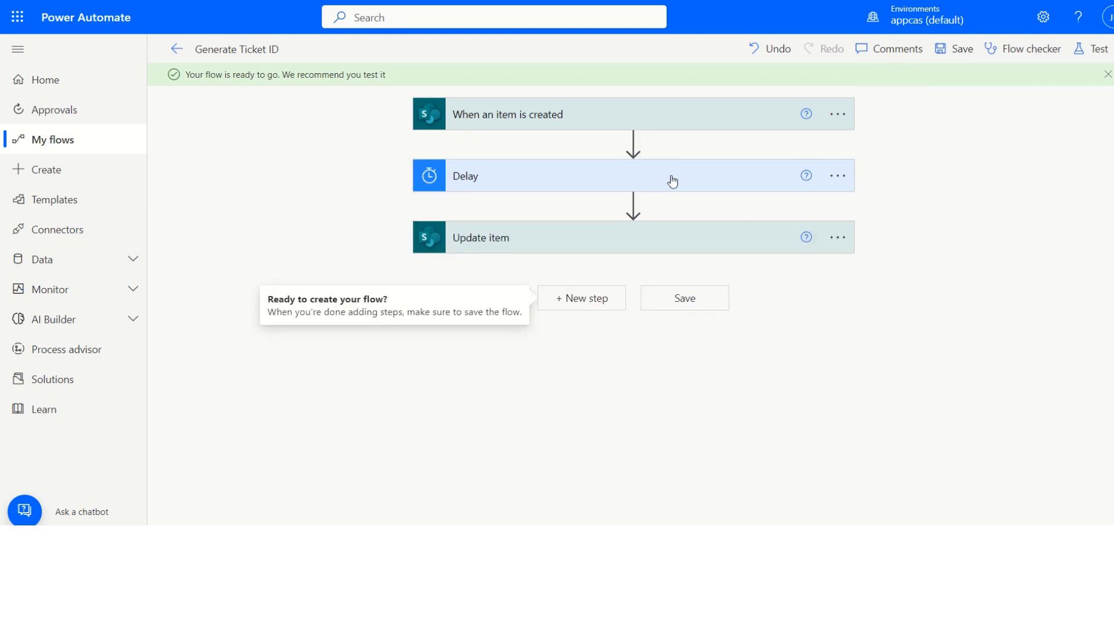
mouse_move(554, 126)
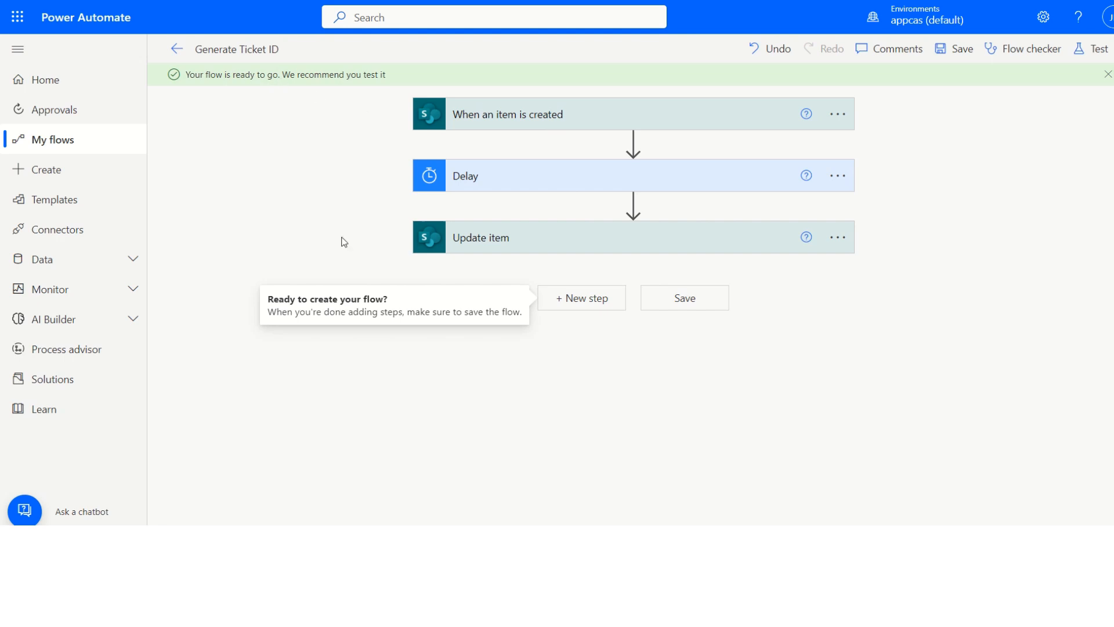
mouse_move(513, 190)
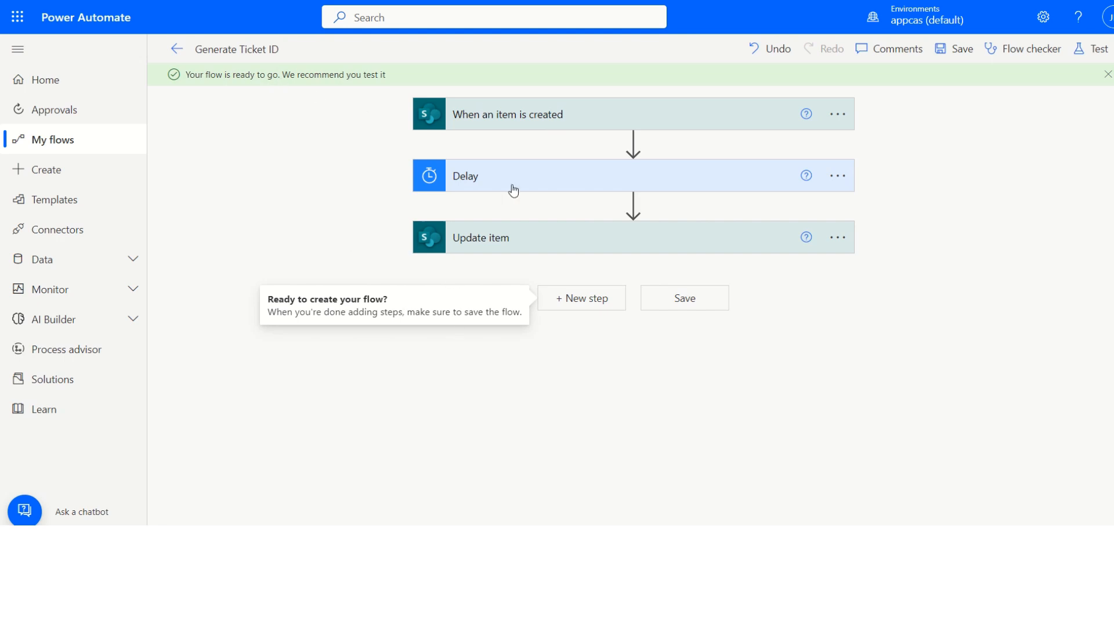
mouse_move(508, 177)
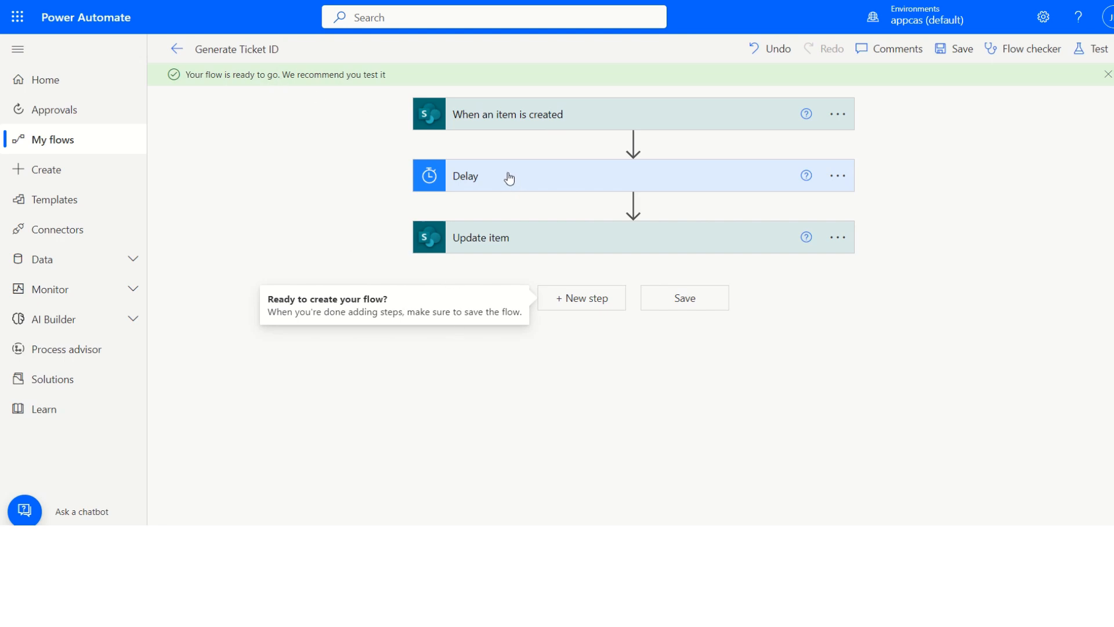
mouse_move(737, 214)
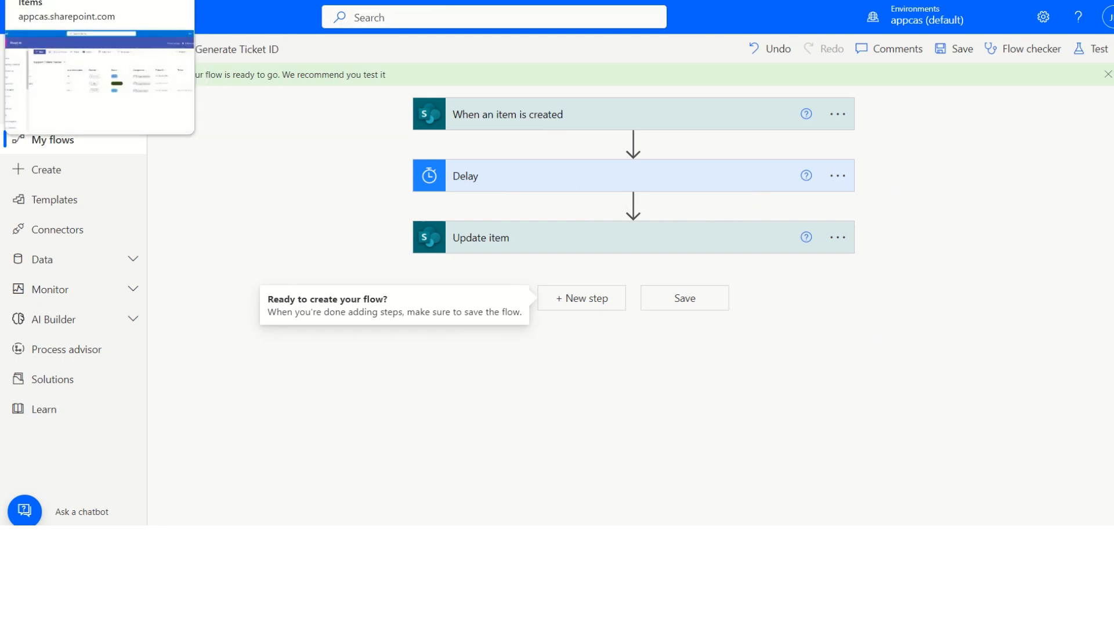
click(1100, 49)
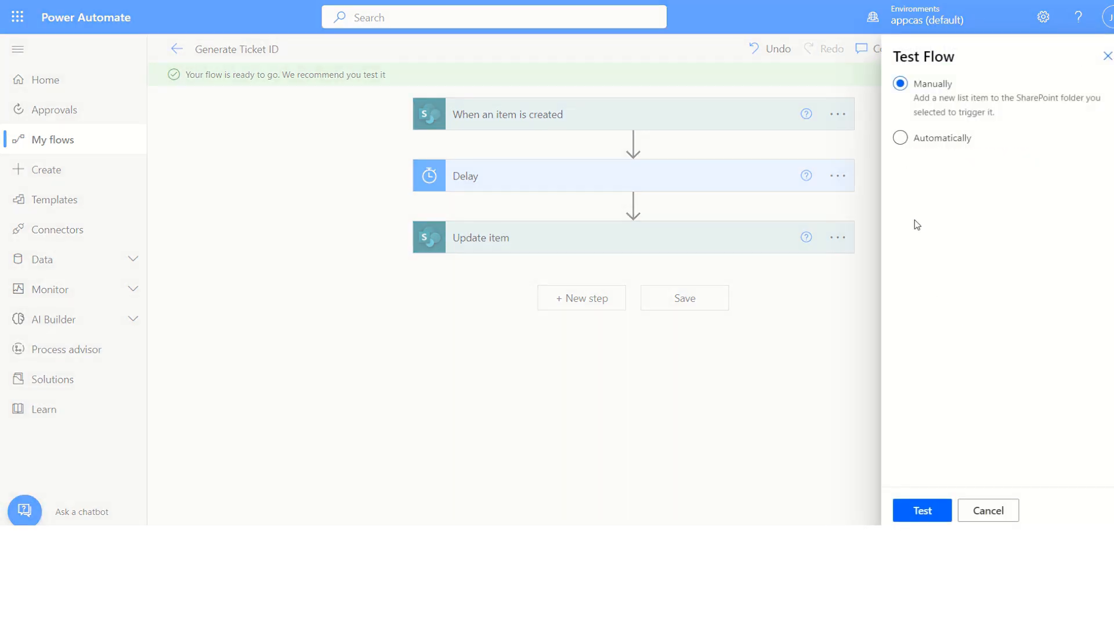
click(900, 139)
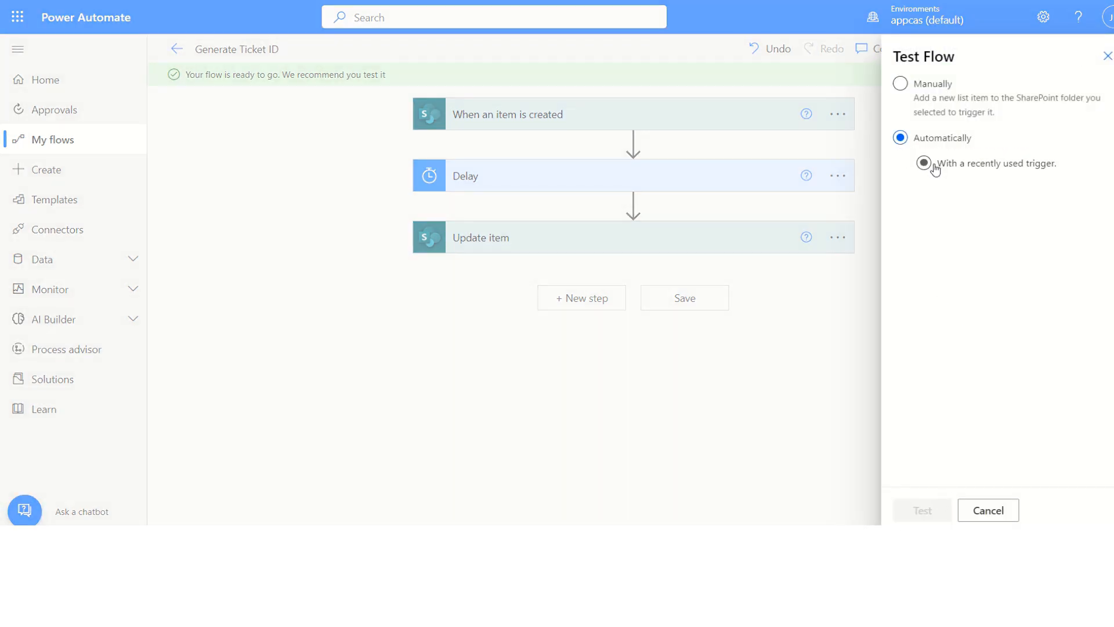
click(899, 84)
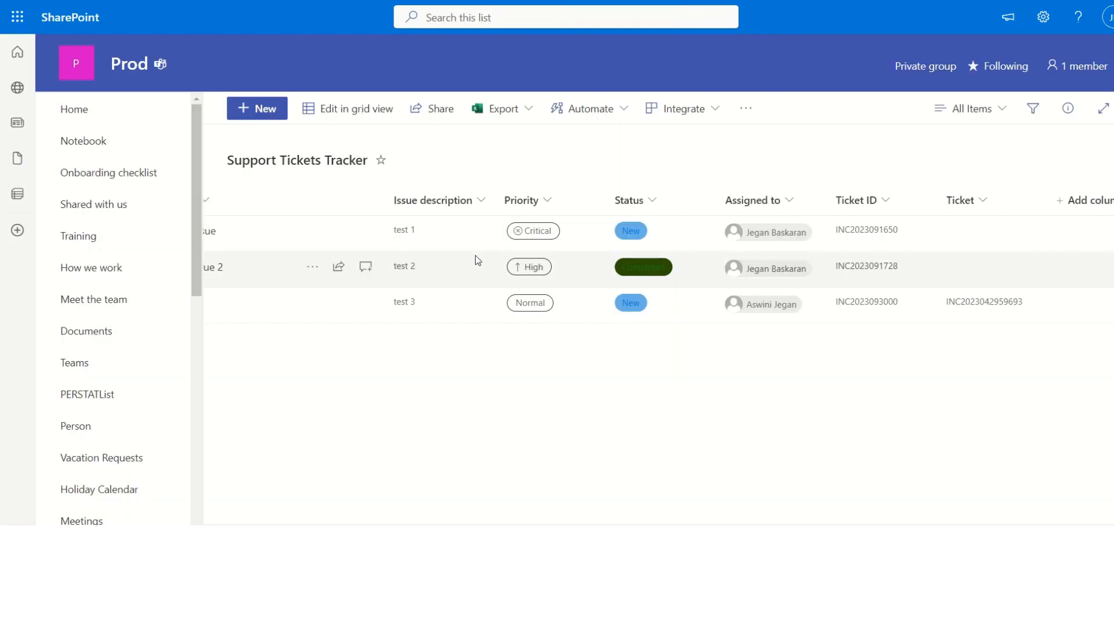
Start a new grid row with Issue test 33 and description test 4.
click(355, 108)
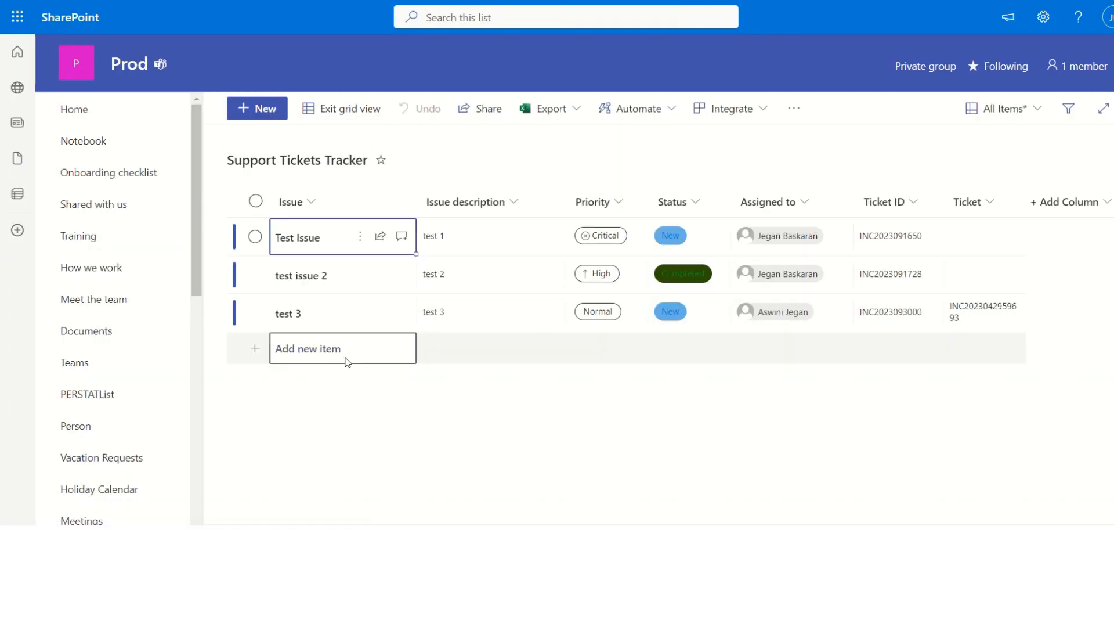
text(test 33)
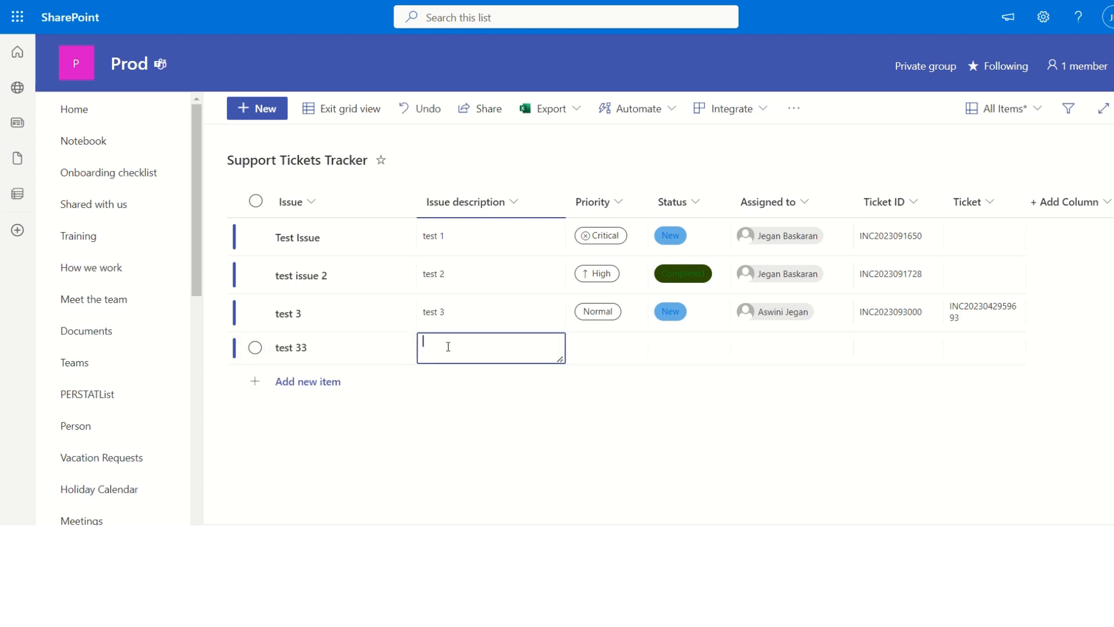
text(test 4)
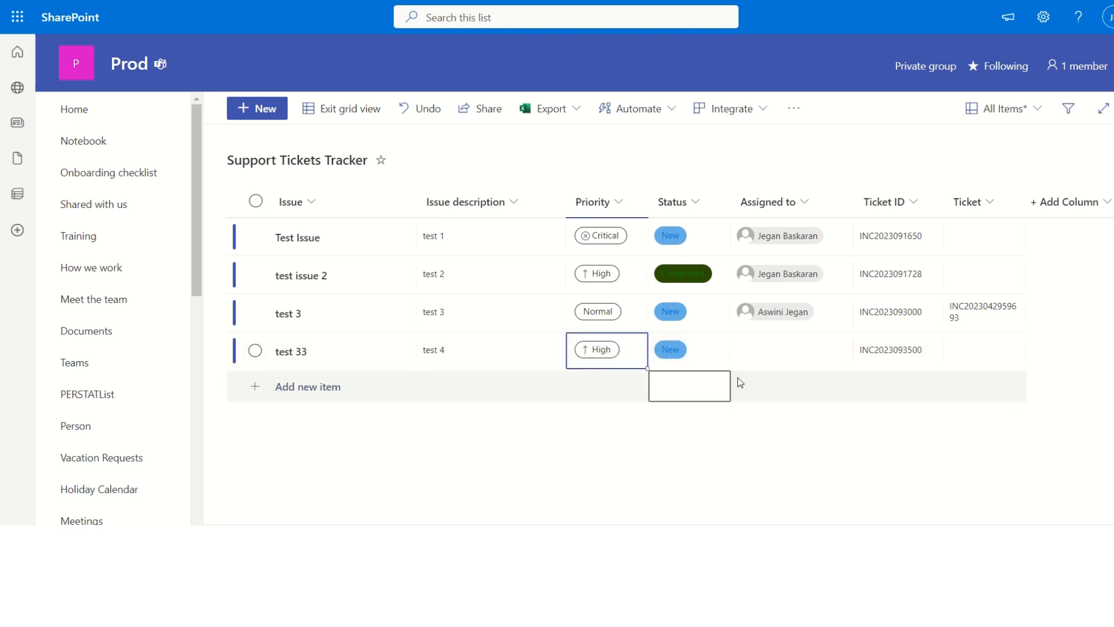
click(790, 349)
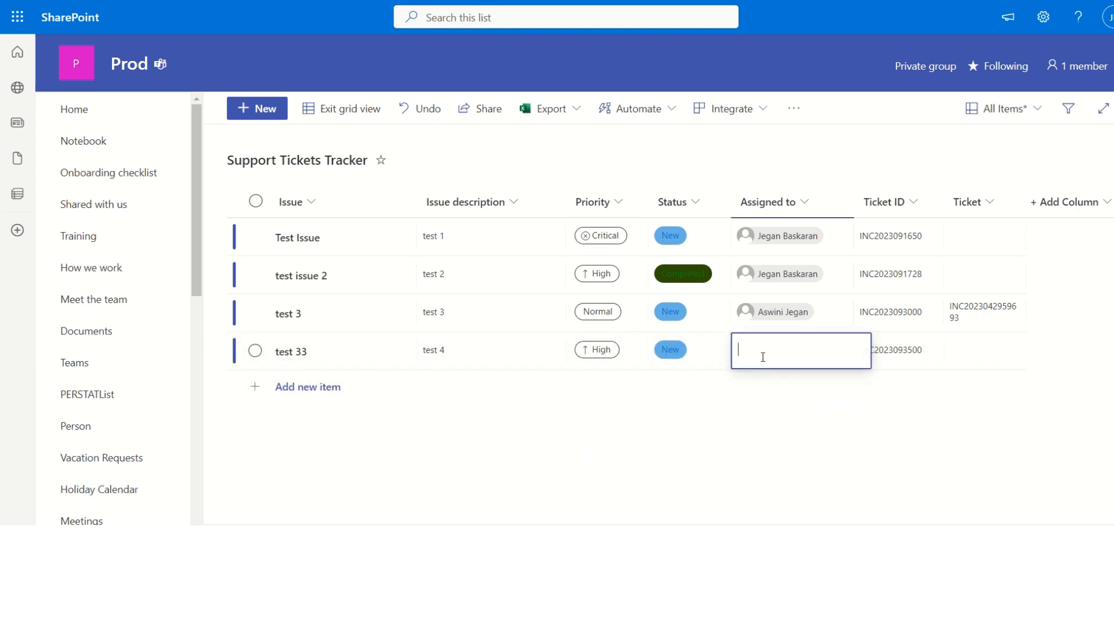
text(jega)
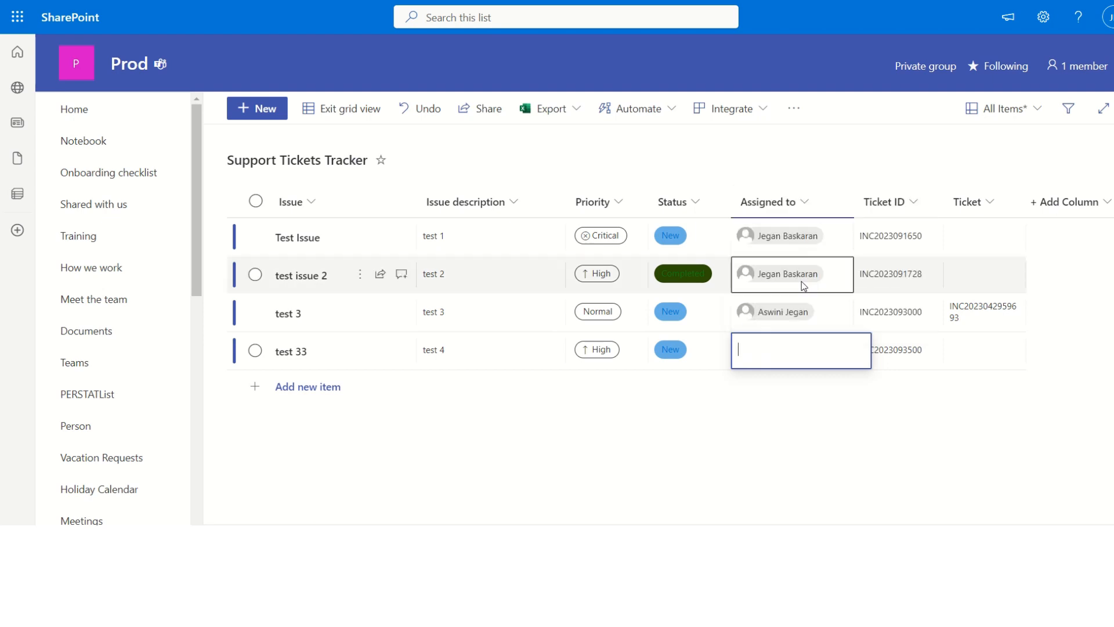
text(Mithran Jegan)
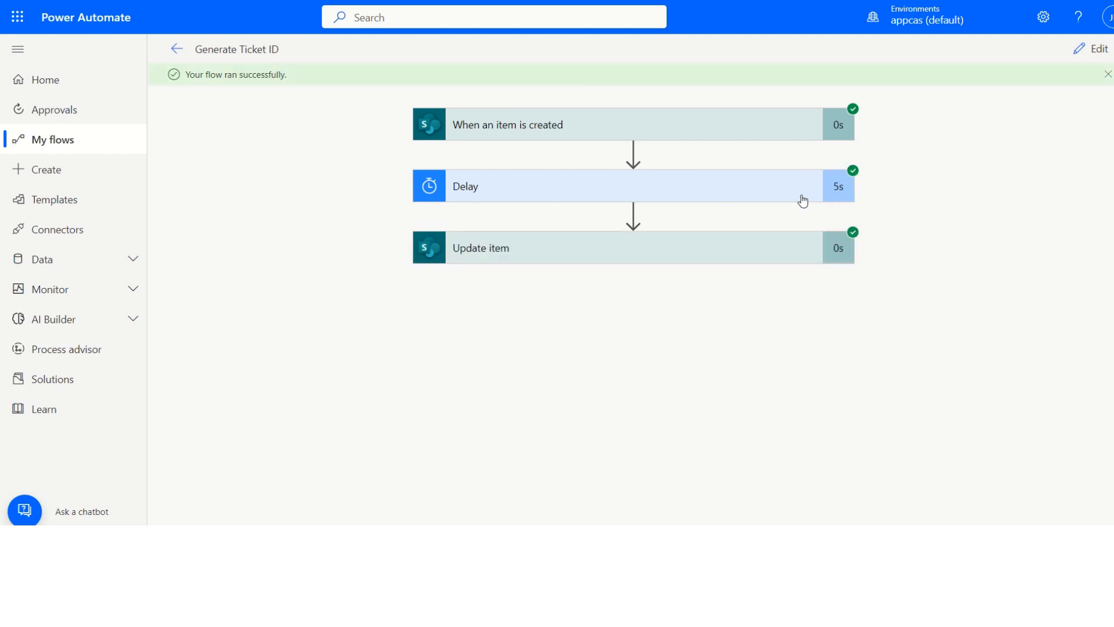
mouse_move(100, 51)
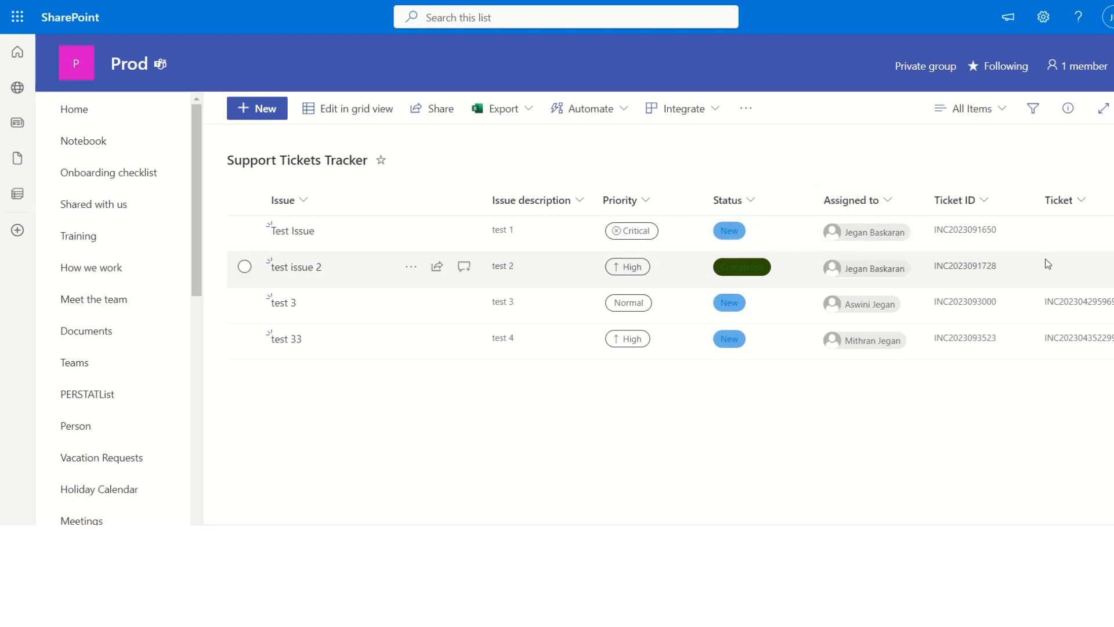
mouse_move(1058, 355)
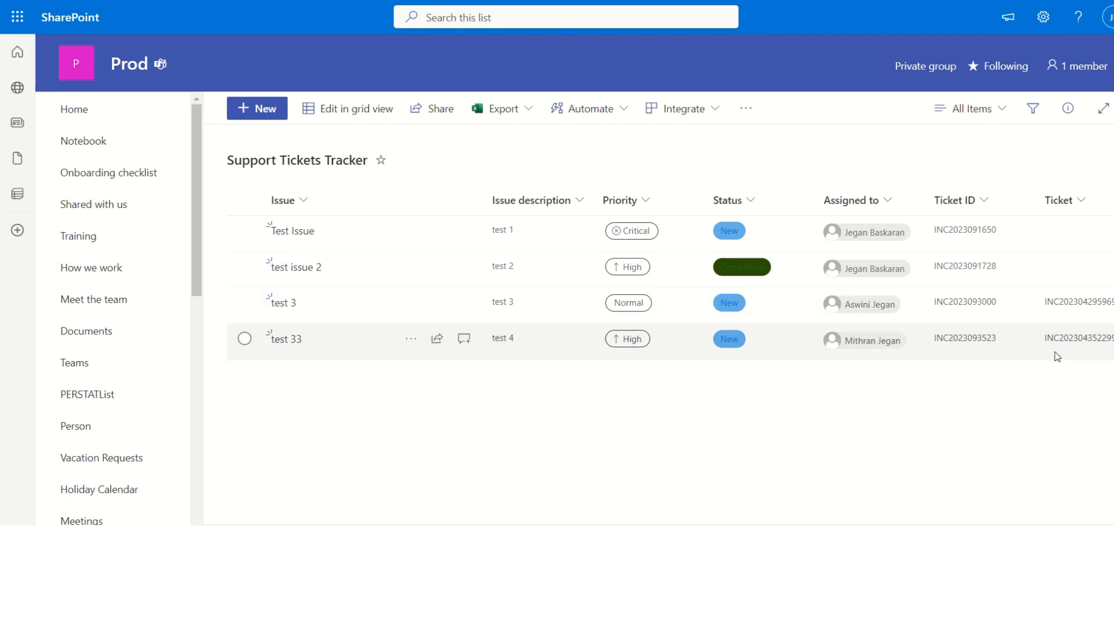